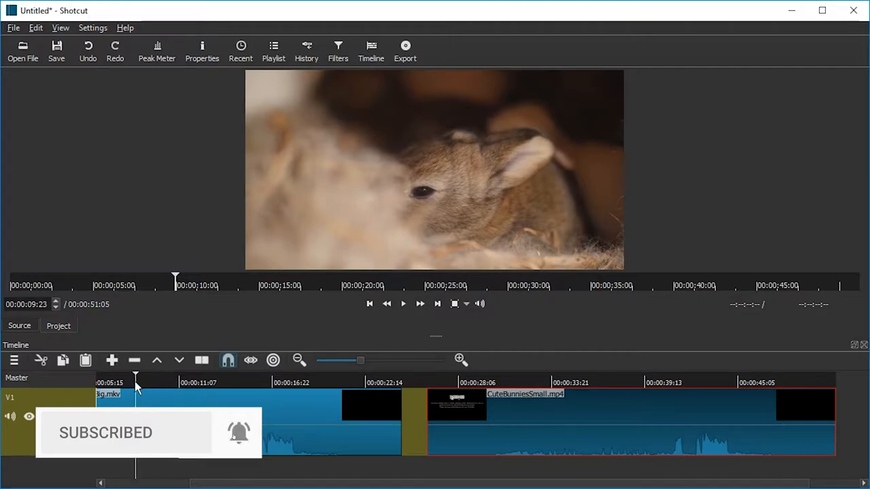
# Preview frames across the big and small bunny clips, from about 10 to 41 seconds
pyautogui.click(403, 304)
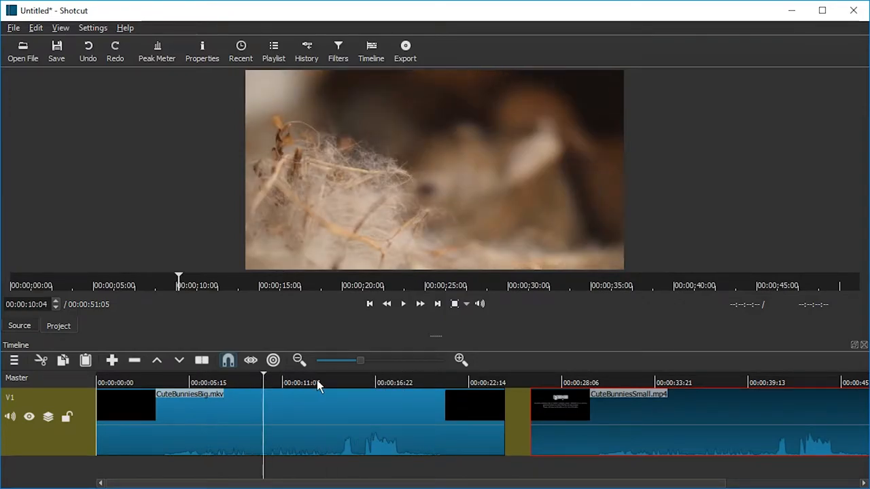
pyautogui.click(409, 382)
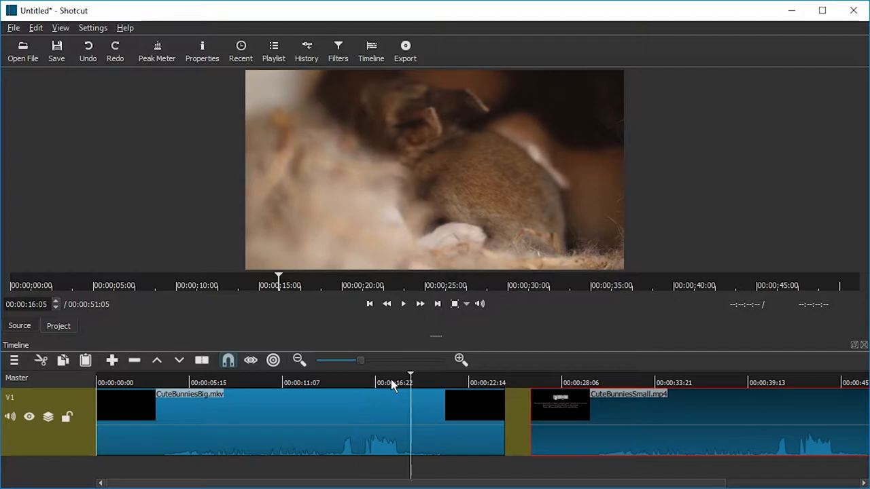
pyautogui.click(292, 383)
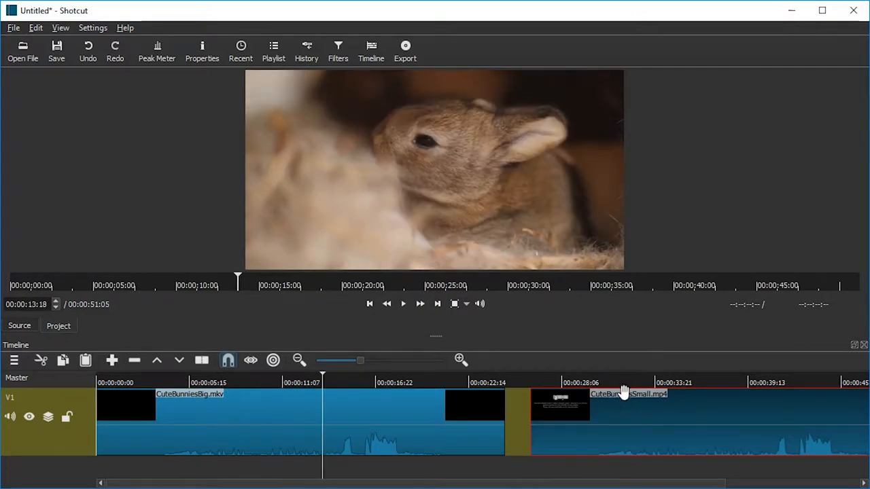
pyautogui.click(636, 382)
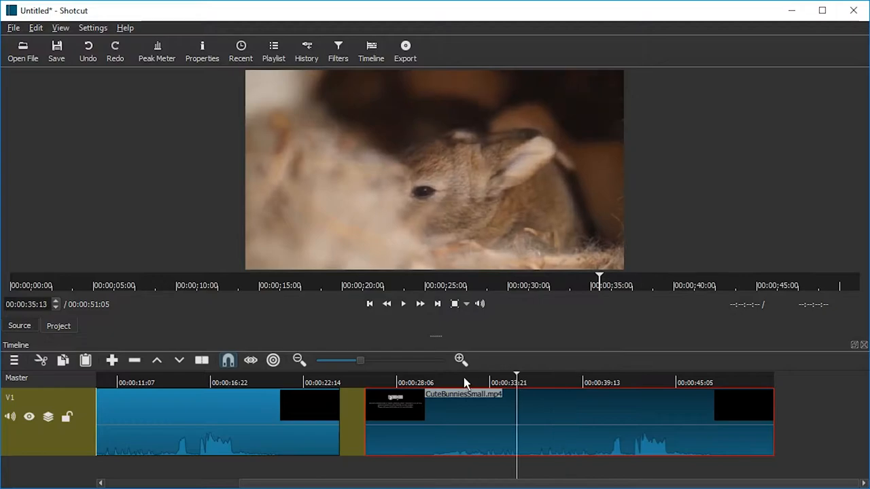
pyautogui.click(454, 383)
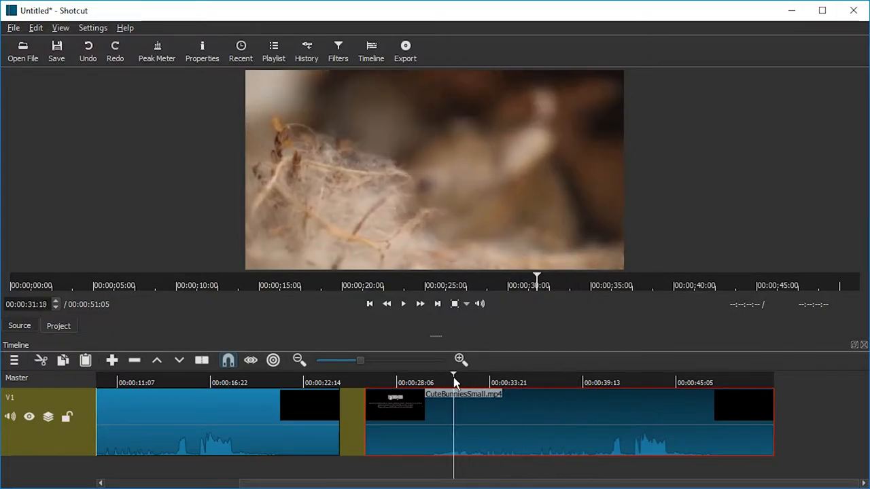
pyautogui.click(532, 383)
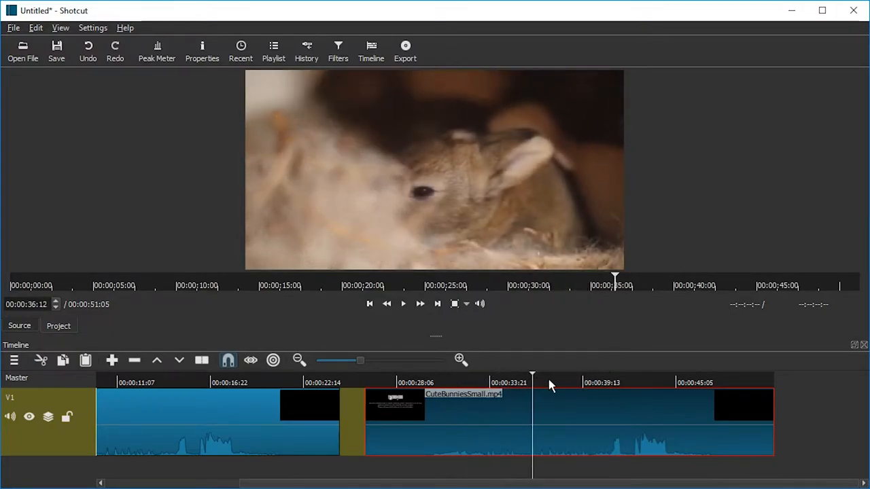
pyautogui.click(619, 382)
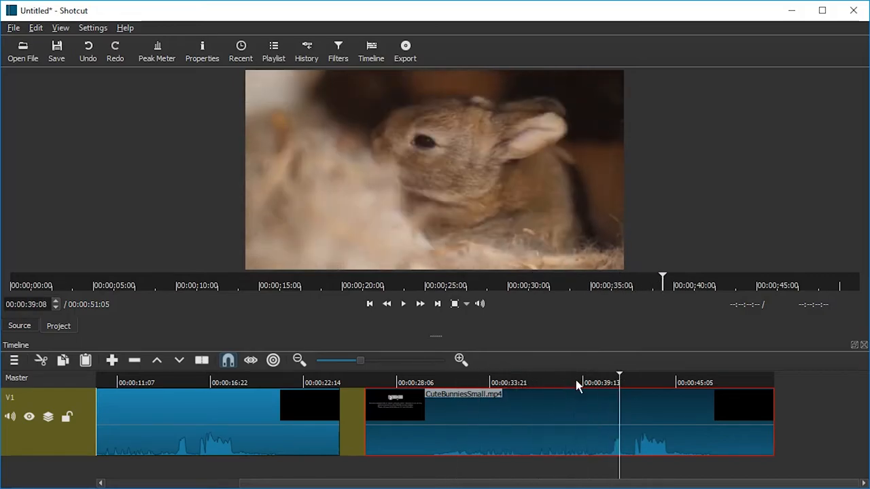
pyautogui.click(639, 383)
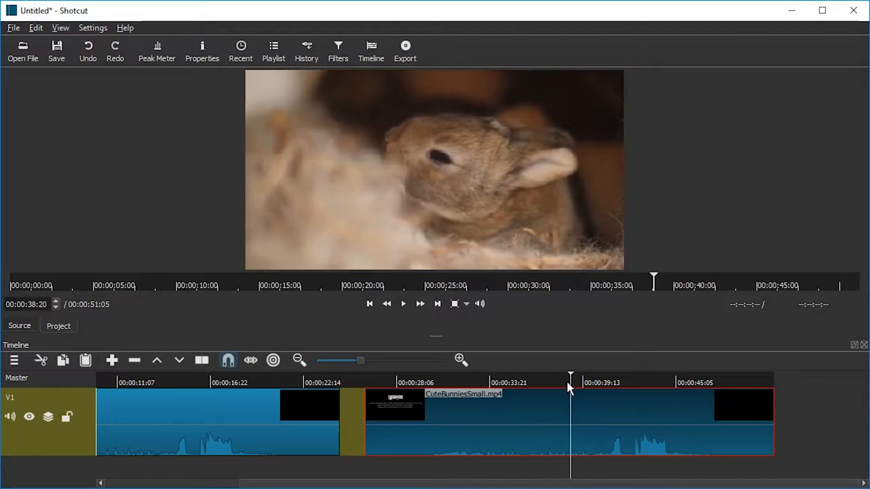
pyautogui.click(473, 383)
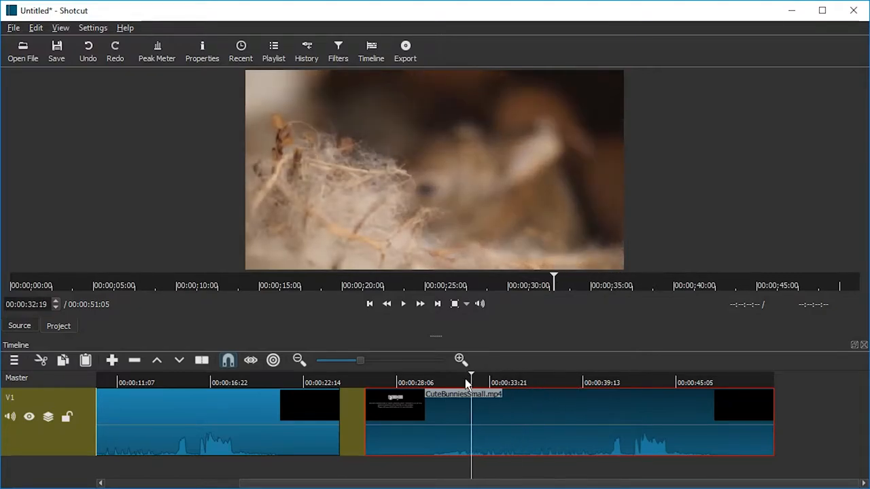
pyautogui.click(616, 382)
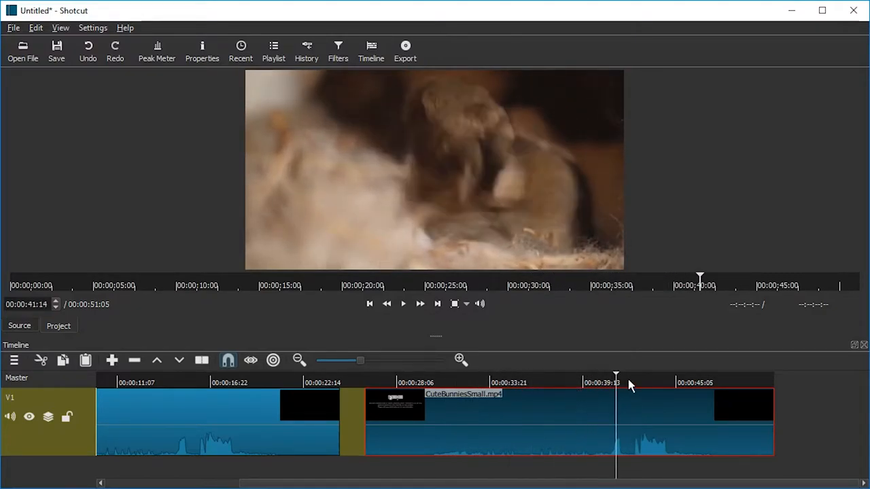
pyautogui.click(550, 383)
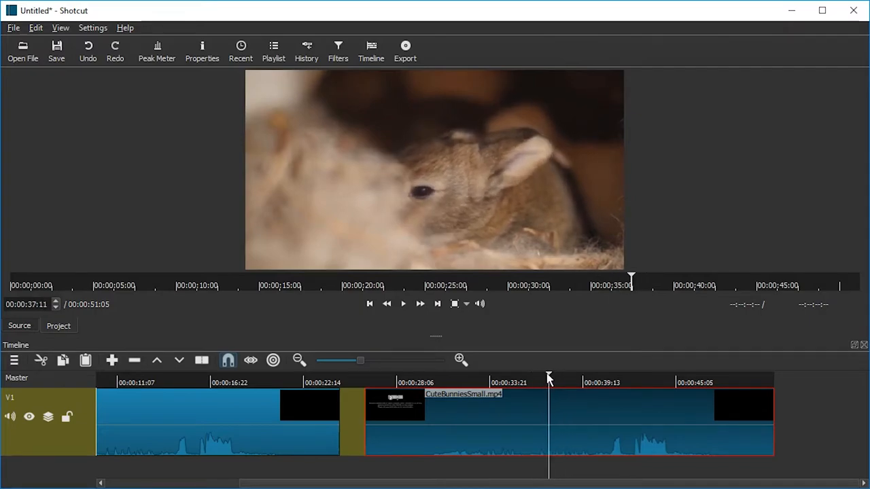
pyautogui.click(571, 382)
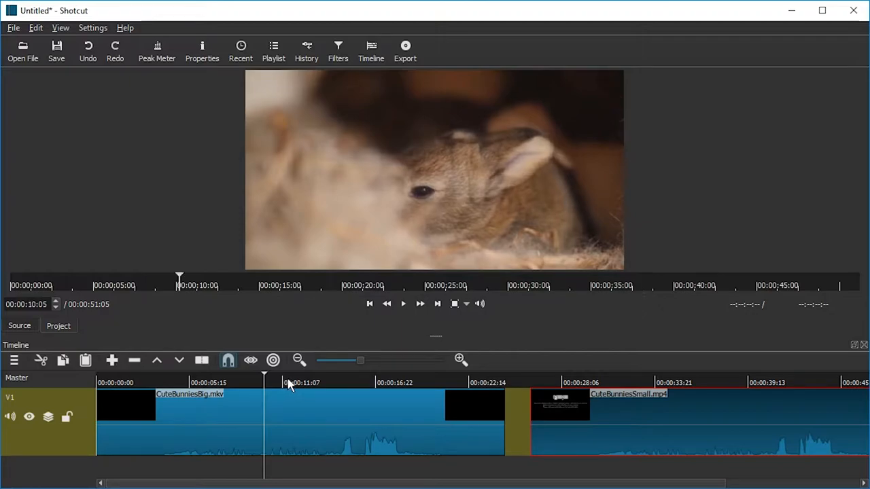
pyautogui.click(288, 382)
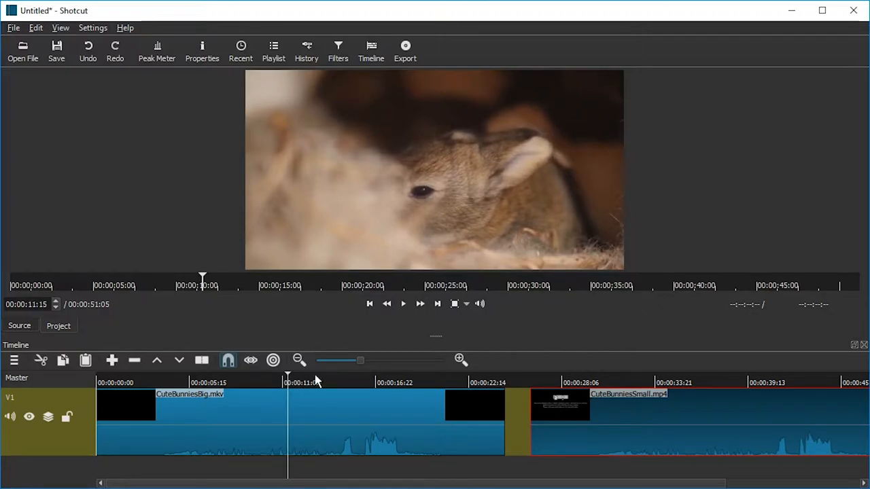
pyautogui.click(301, 383)
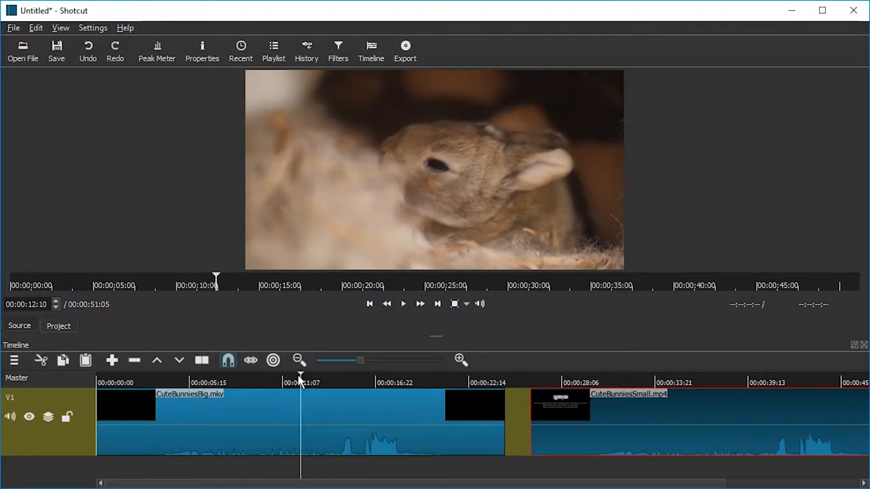
pyautogui.click(288, 382)
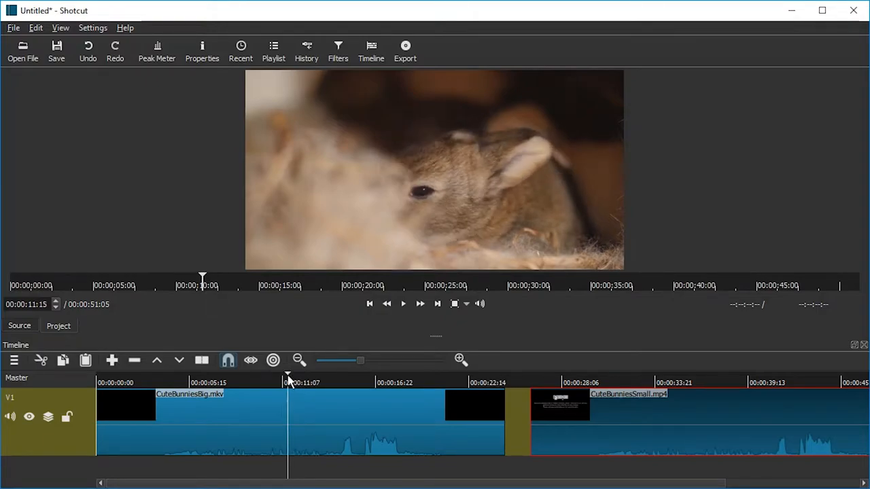
pyautogui.click(285, 383)
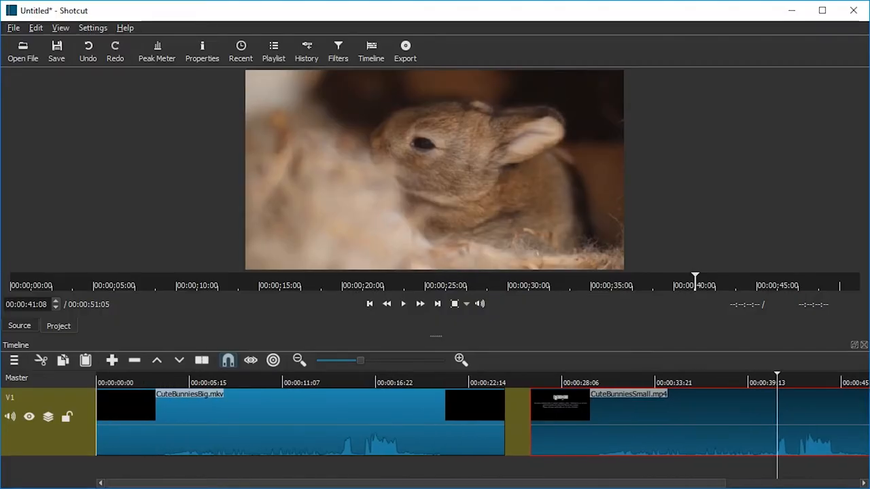
pyautogui.moveTo(853, 12)
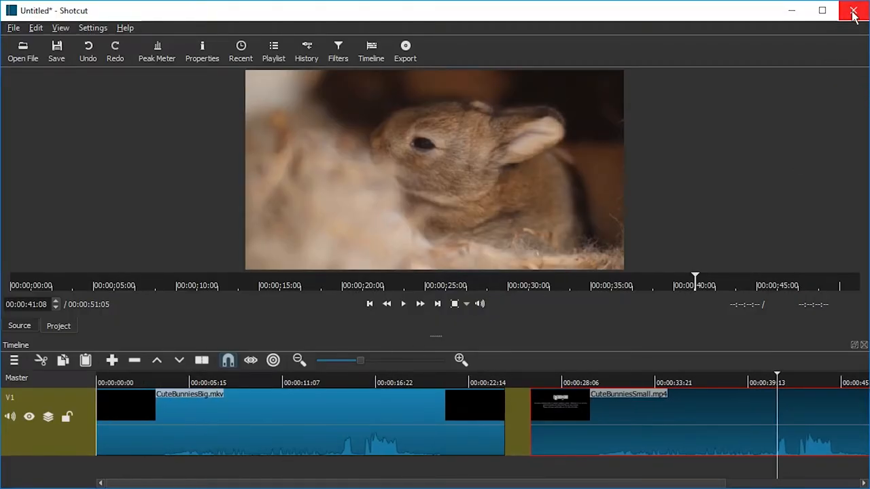
# Close the Shotcut project and open CuteBunniesBig.mkv from E:\ShotcutProxy
pyautogui.click(854, 12)
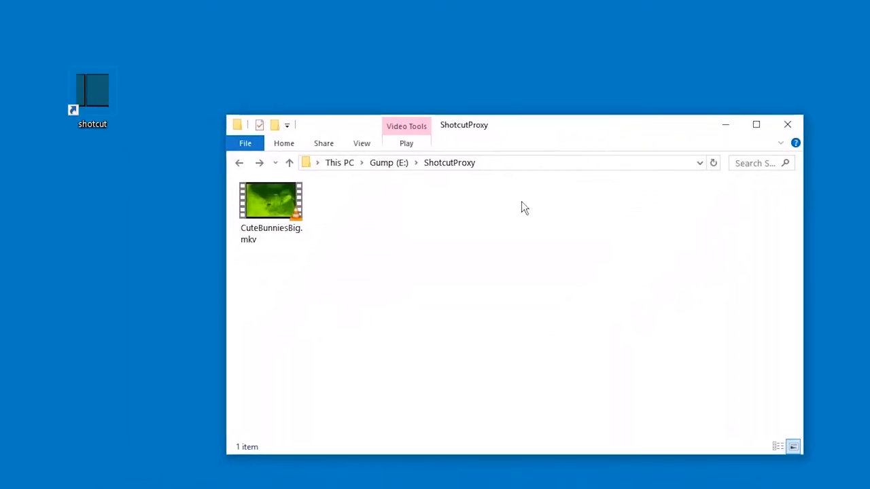
pyautogui.click(270, 204)
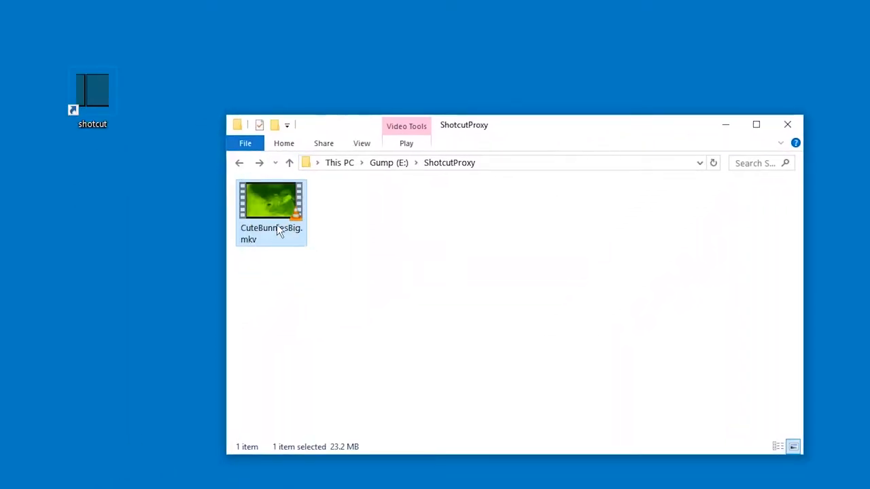
pyautogui.doubleClick(93, 92)
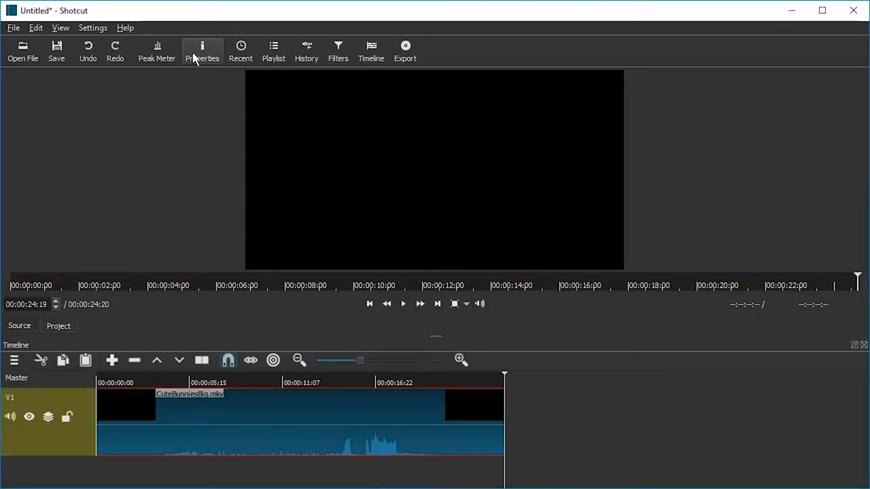
pyautogui.moveTo(202, 58)
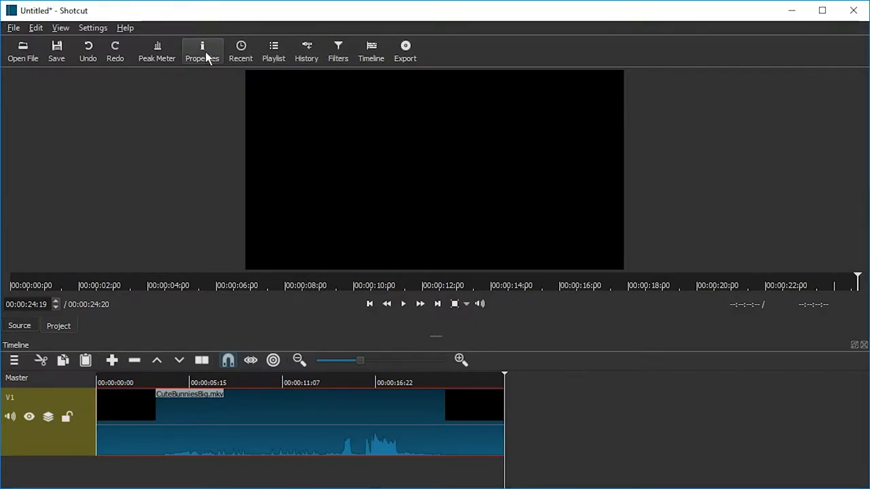
# Show CuteBunniesBig.mkv's Properties: Google VP9, 3840x2026, 24 fps
pyautogui.click(202, 51)
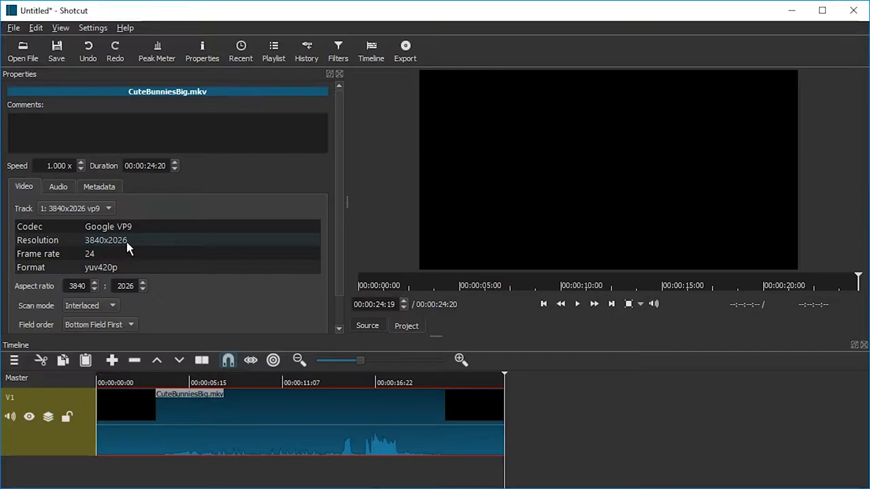
pyautogui.moveTo(119, 249)
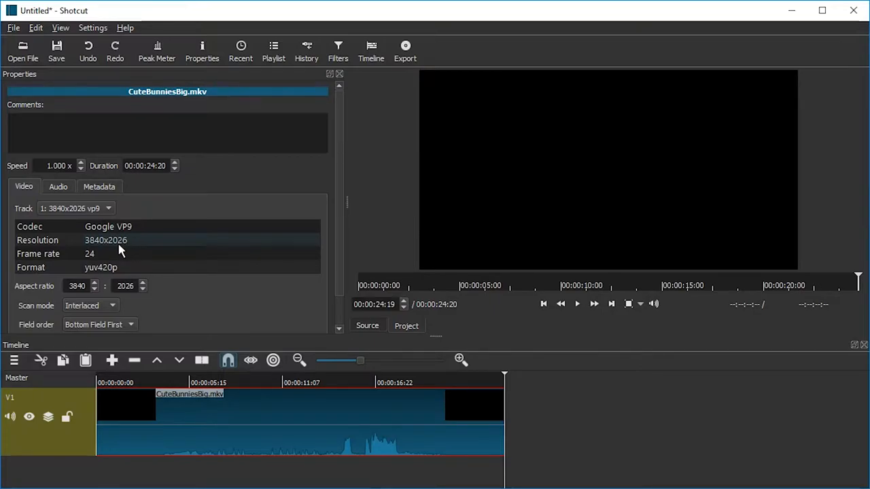
pyautogui.moveTo(156, 250)
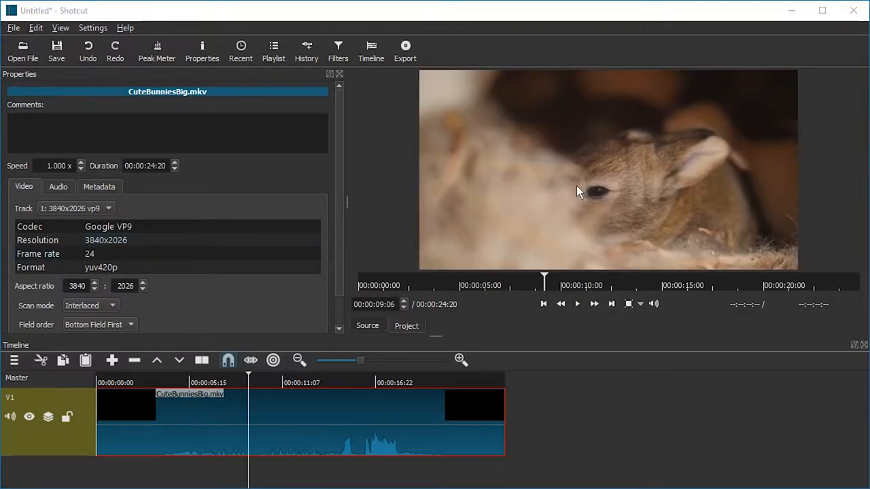
pyautogui.moveTo(518, 232)
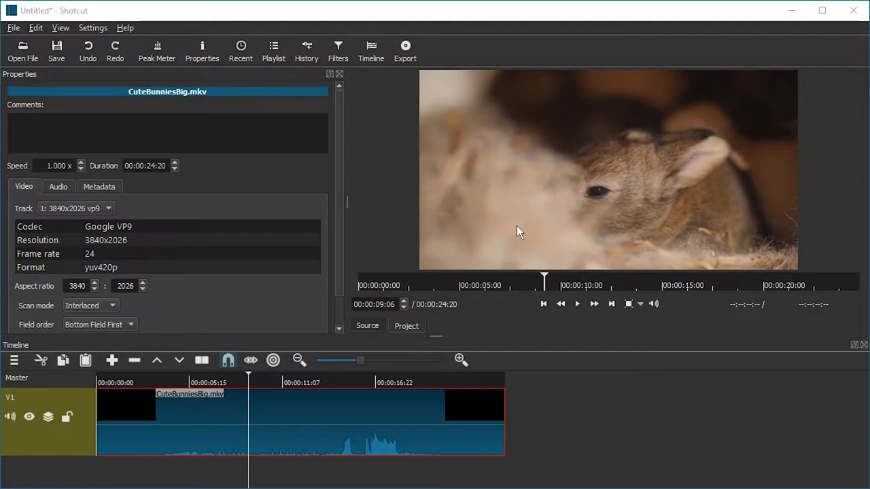
pyautogui.moveTo(530, 277)
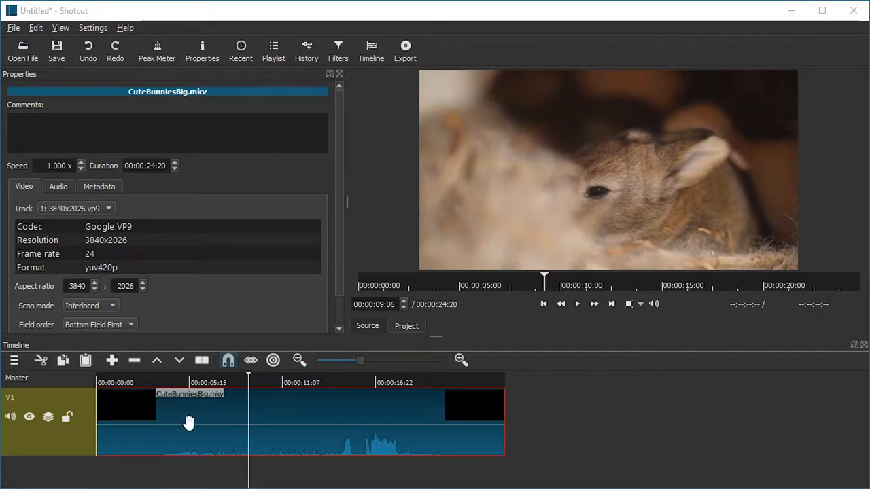
pyautogui.moveTo(118, 420)
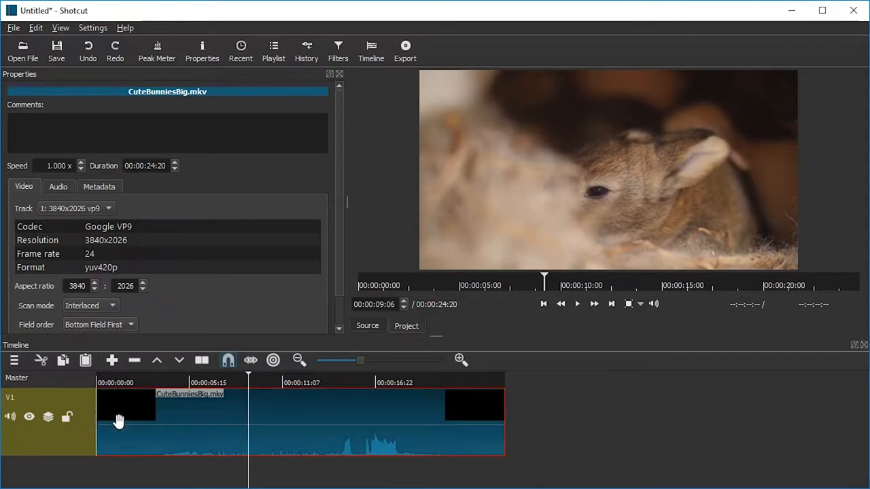
pyautogui.moveTo(308, 413)
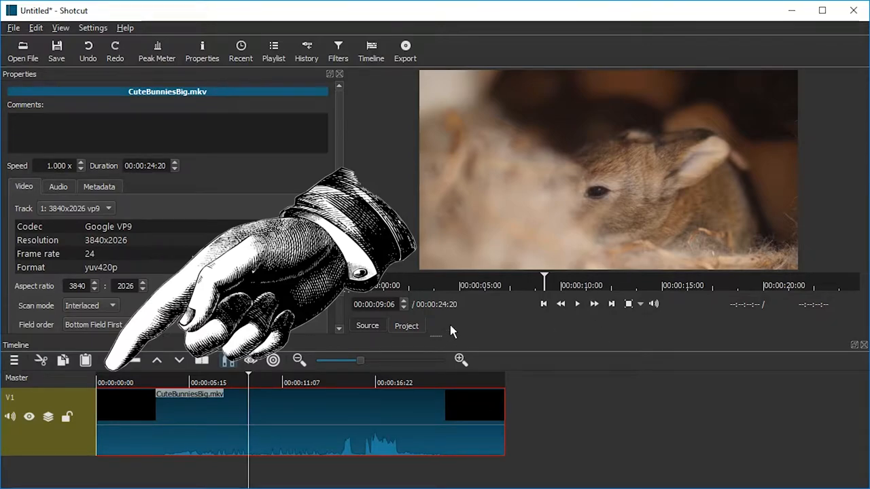
pyautogui.moveTo(271, 408)
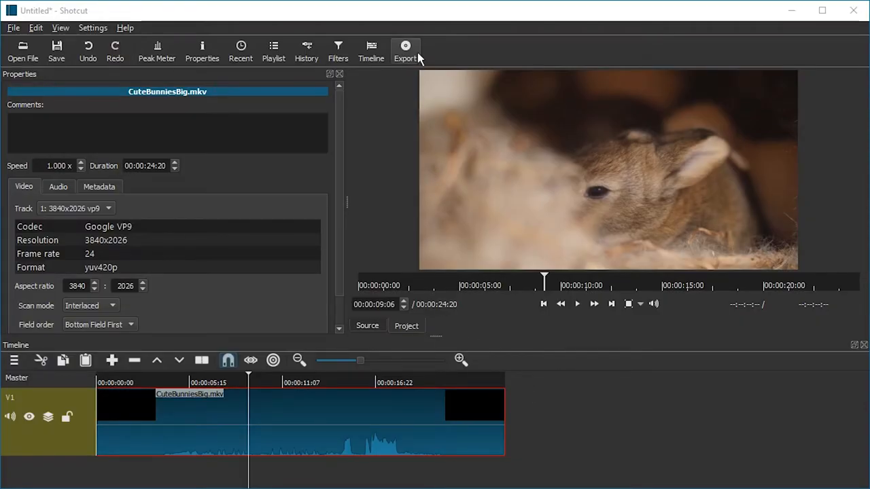
# Show the mp4 export settings at 3840x2026, 24 fps, and view the 23.2 MB source clip
pyautogui.click(405, 51)
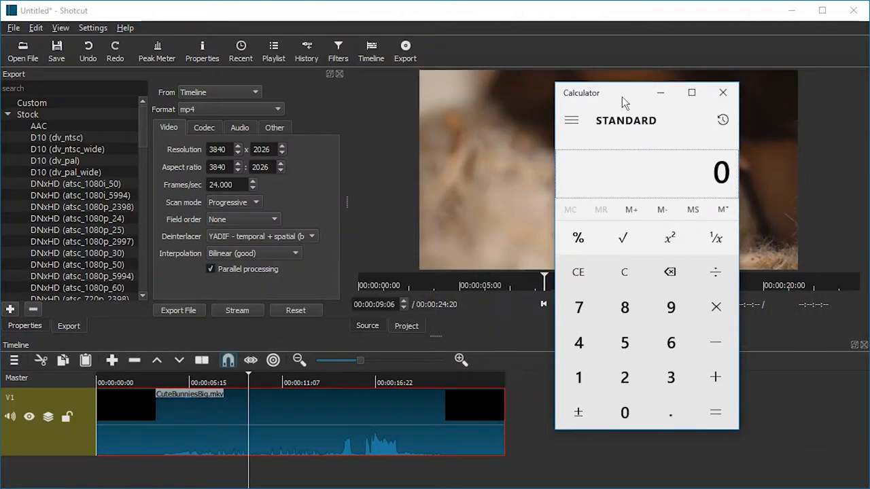
pyautogui.click(723, 93)
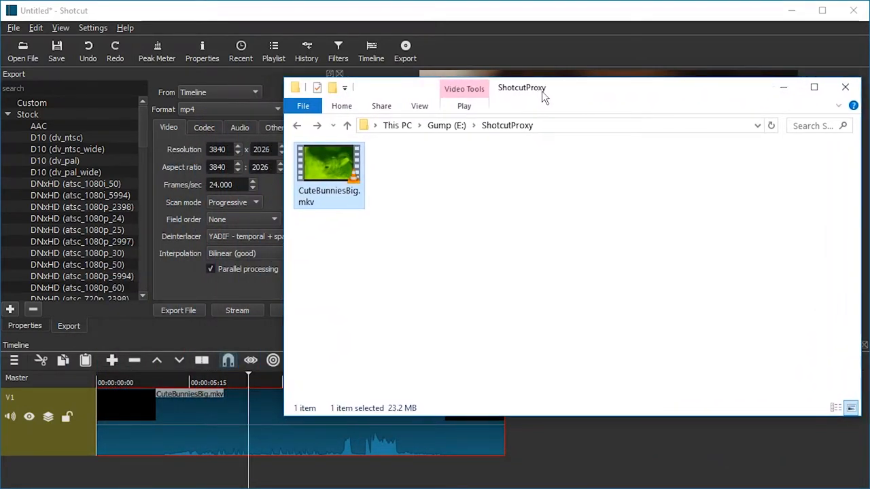
pyautogui.moveTo(333, 195)
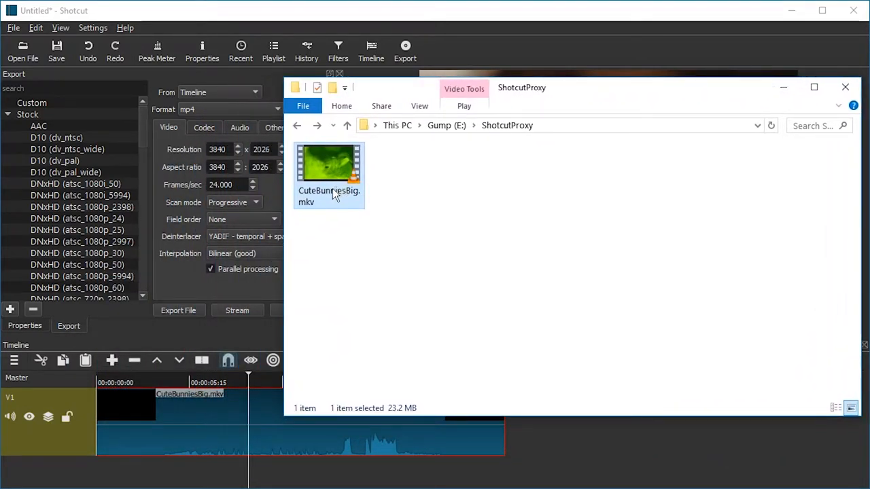
# Play CuteBunniesBig.mkv in VLC and compare codec resolution 3840x2048 with display 3840x2026
pyautogui.doubleClick(329, 163)
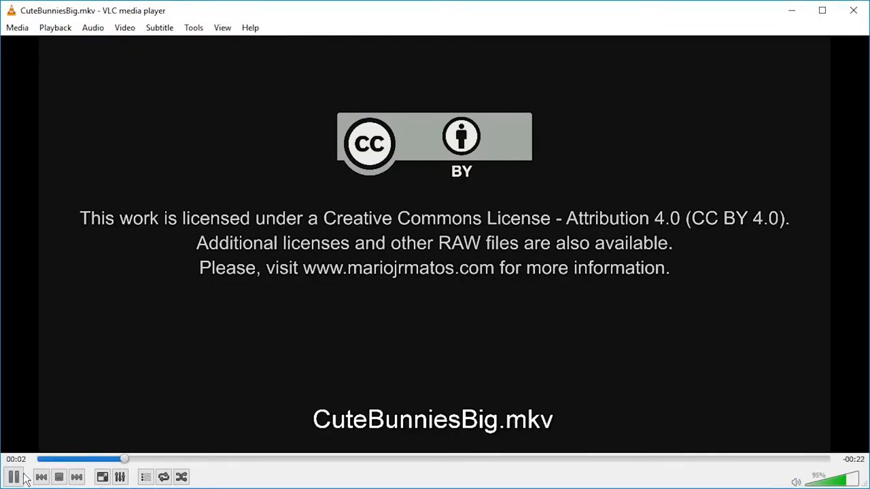
pyautogui.rightClick(349, 238)
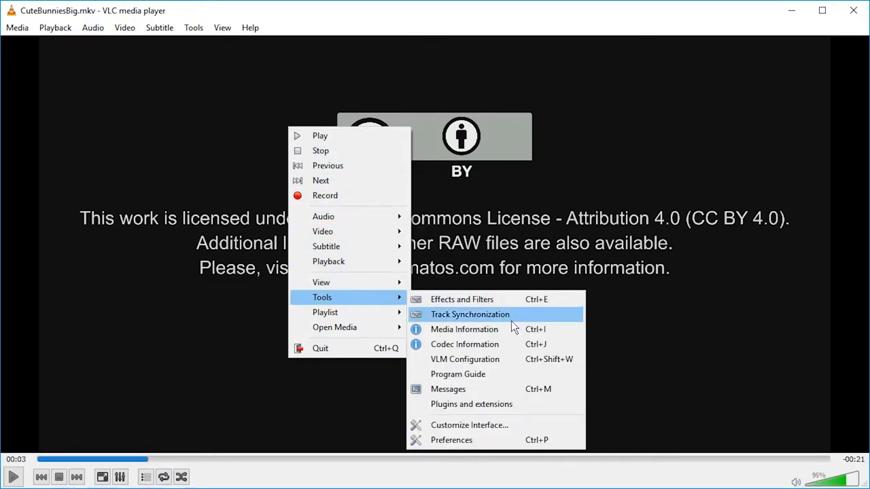
pyautogui.click(464, 329)
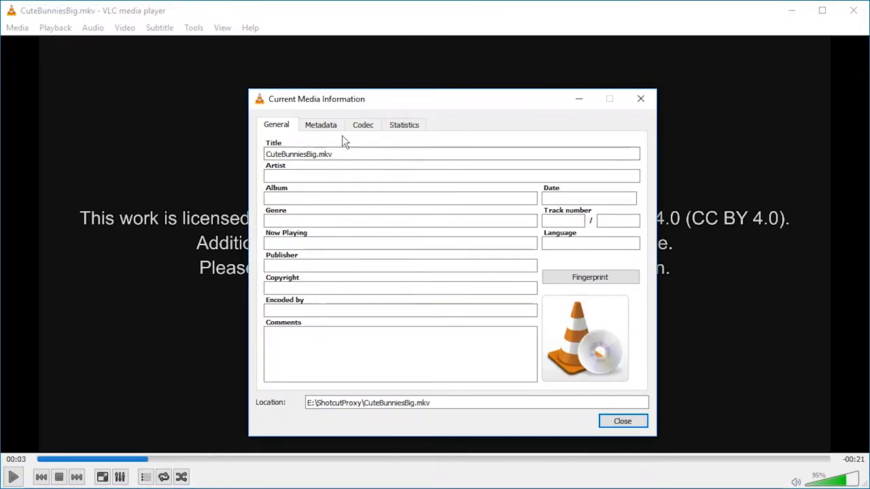
pyautogui.click(363, 124)
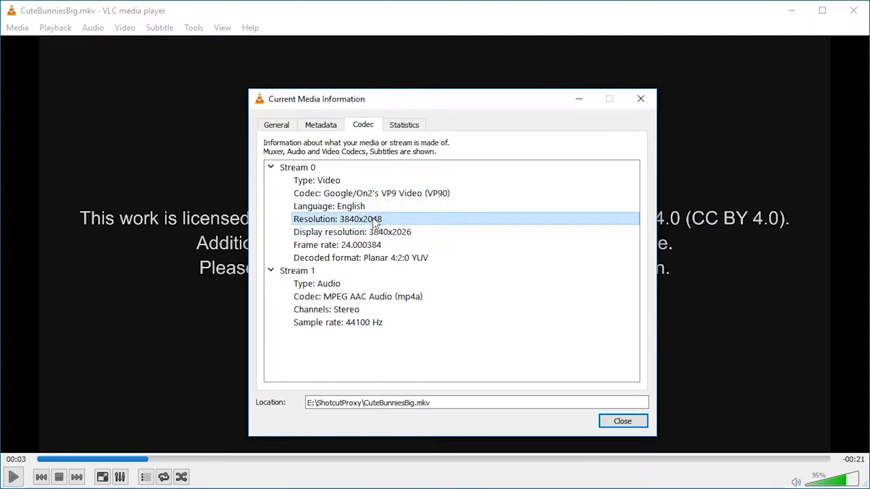
pyautogui.moveTo(347, 228)
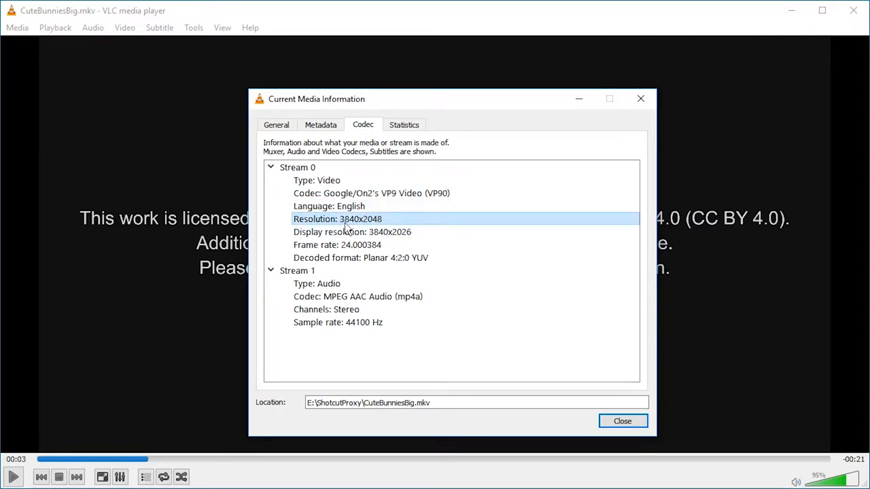
pyautogui.moveTo(381, 227)
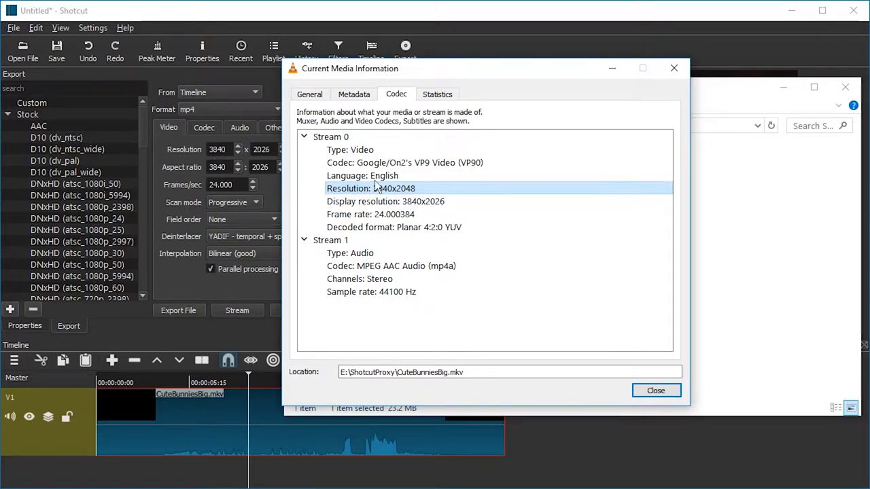
pyautogui.moveTo(263, 162)
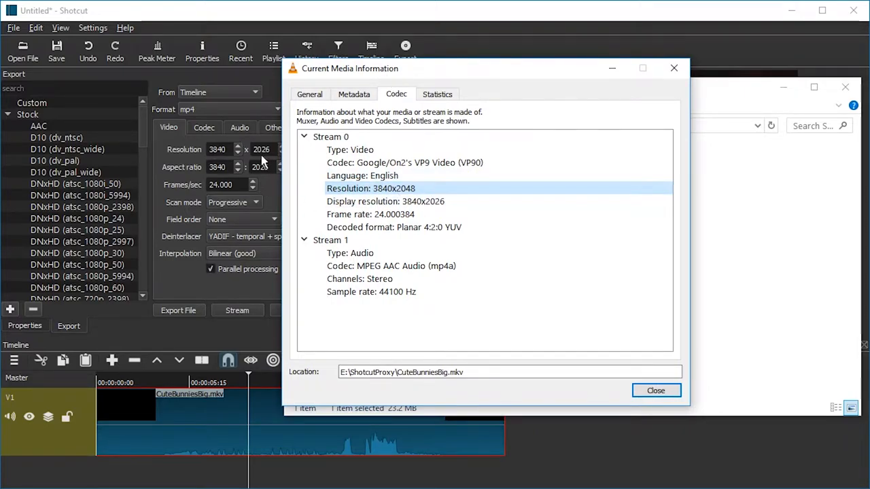
pyautogui.click(385, 201)
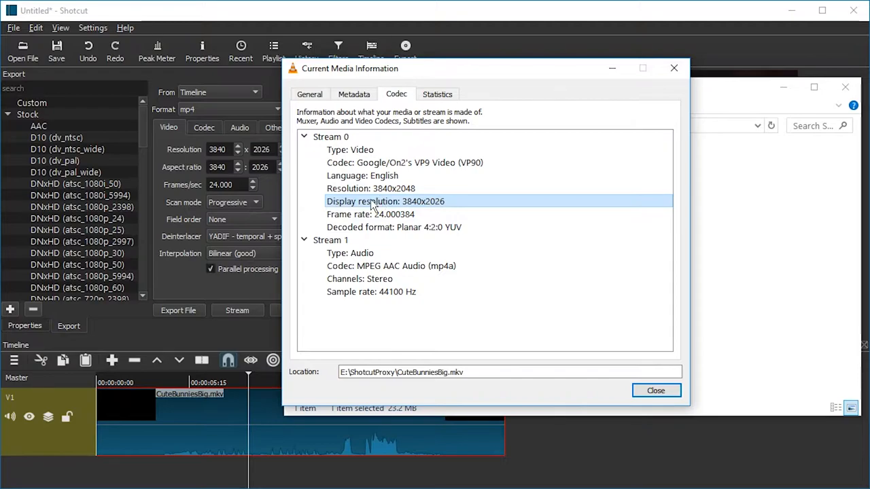
pyautogui.click(371, 188)
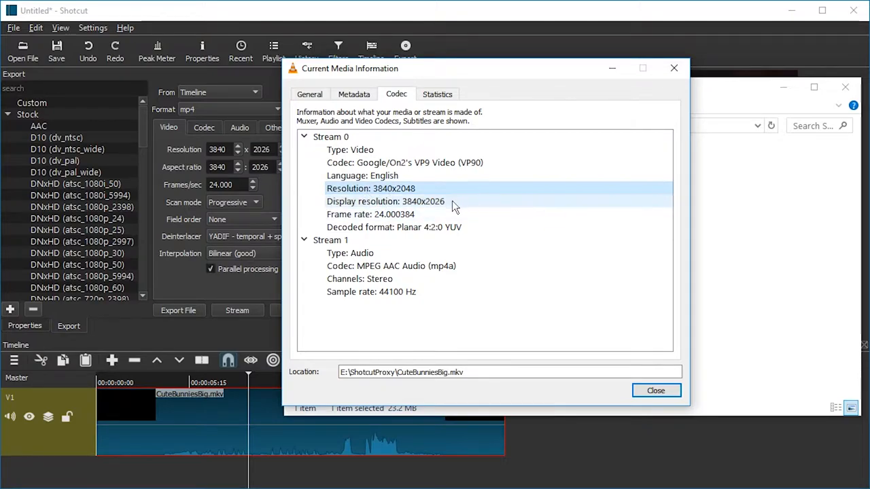
pyautogui.moveTo(417, 204)
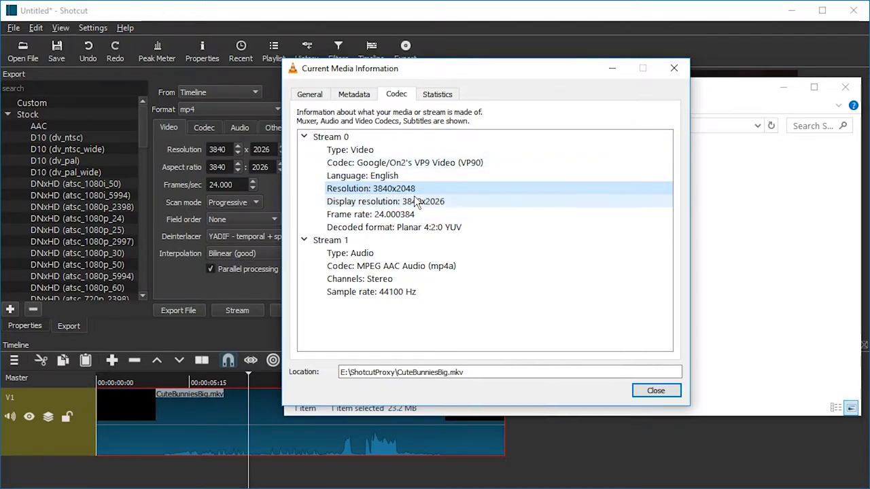
pyautogui.moveTo(441, 208)
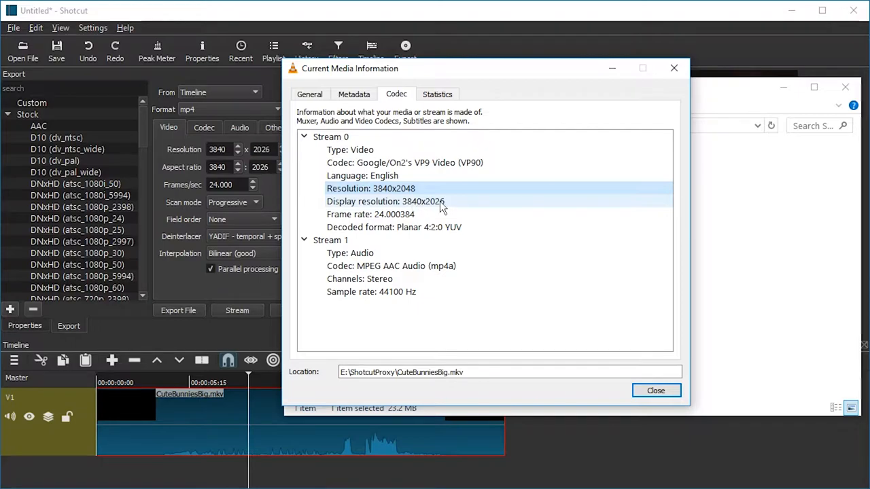
pyautogui.moveTo(448, 206)
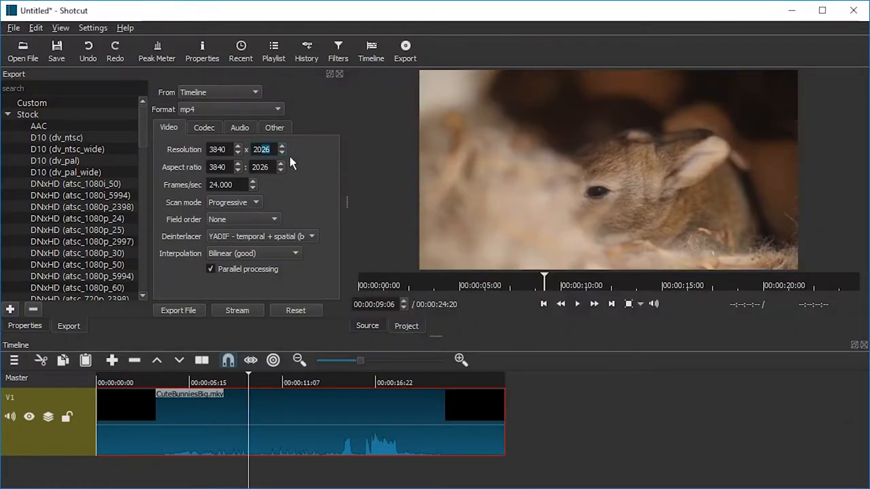
# Enter 3840 by 2048 and width 480 in the calculator, giving height 256
pyautogui.click(281, 146)
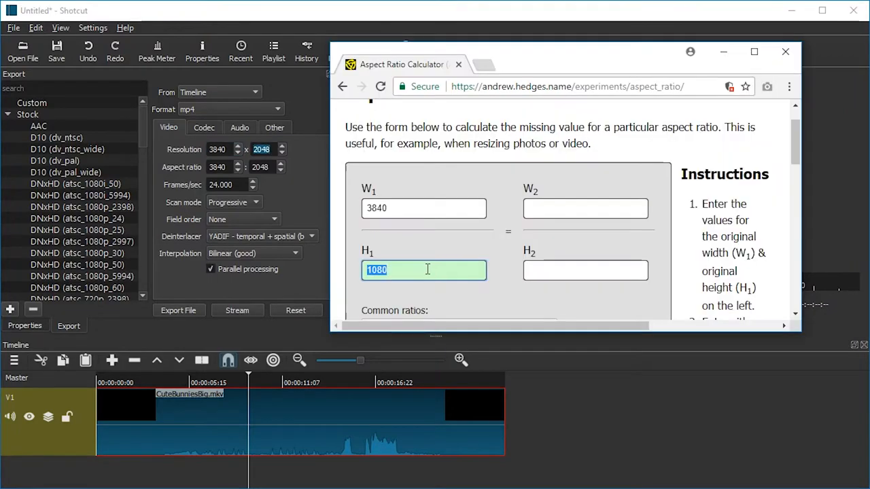
pyautogui.write('2048')
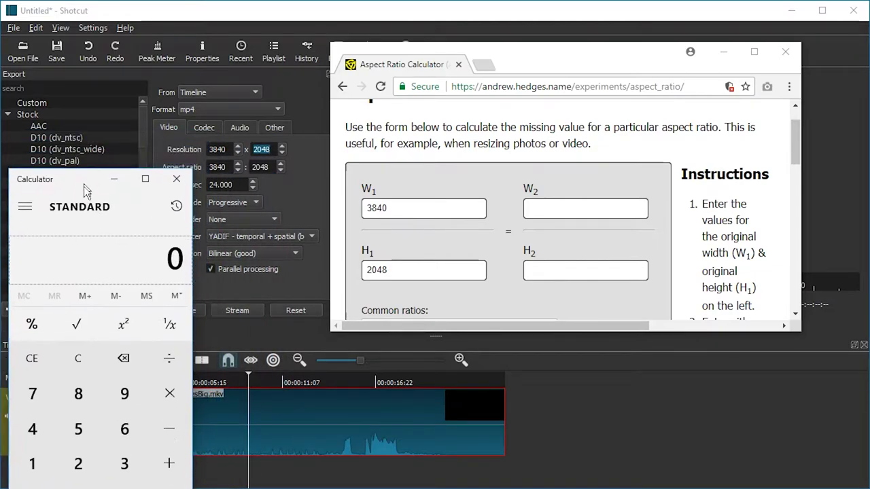
pyautogui.click(423, 208)
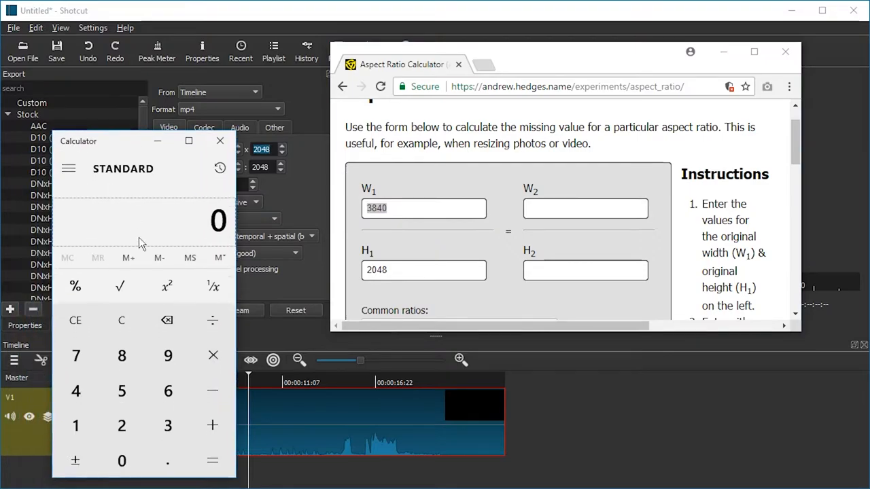
pyautogui.click(212, 321)
pyautogui.write('960')
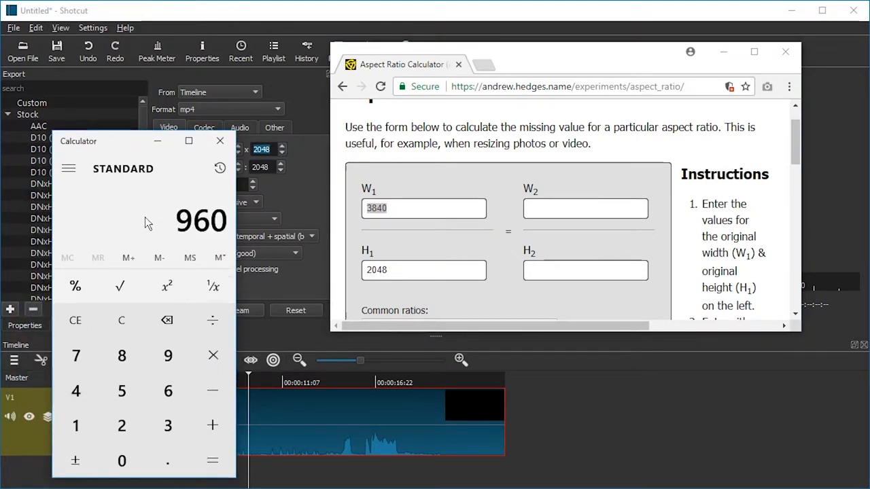
pyautogui.moveTo(358, 219)
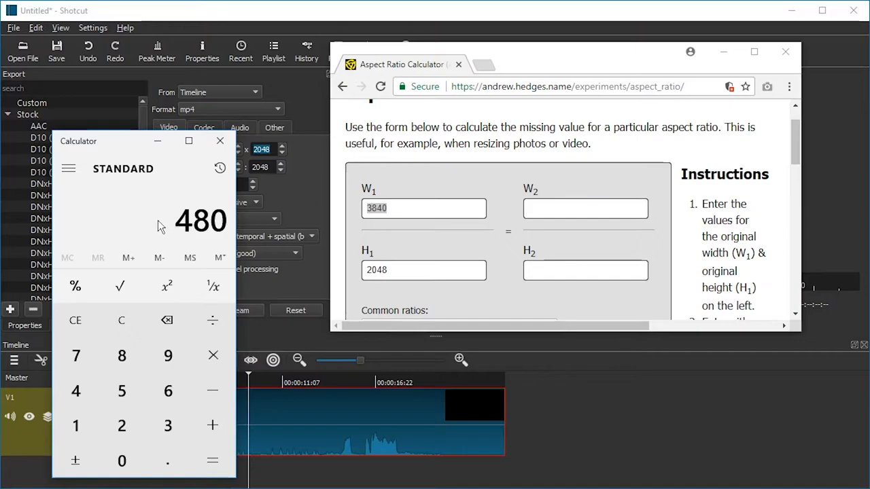
pyautogui.click(585, 208)
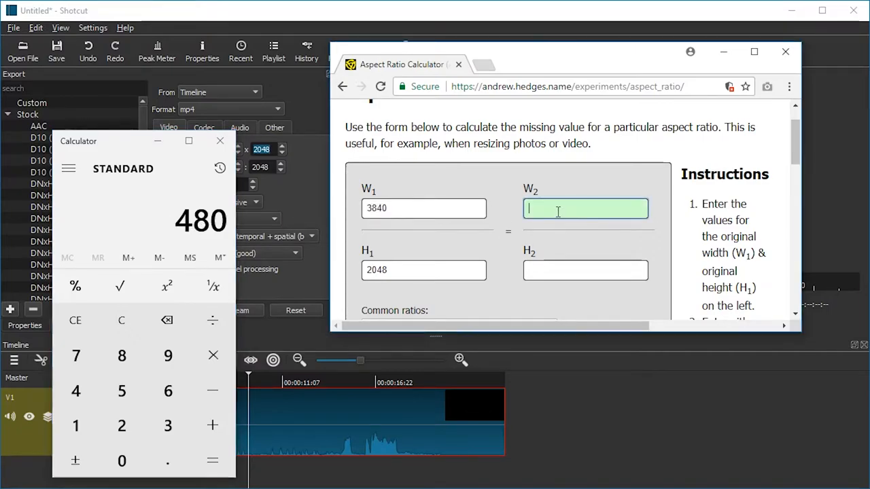
pyautogui.write('480')
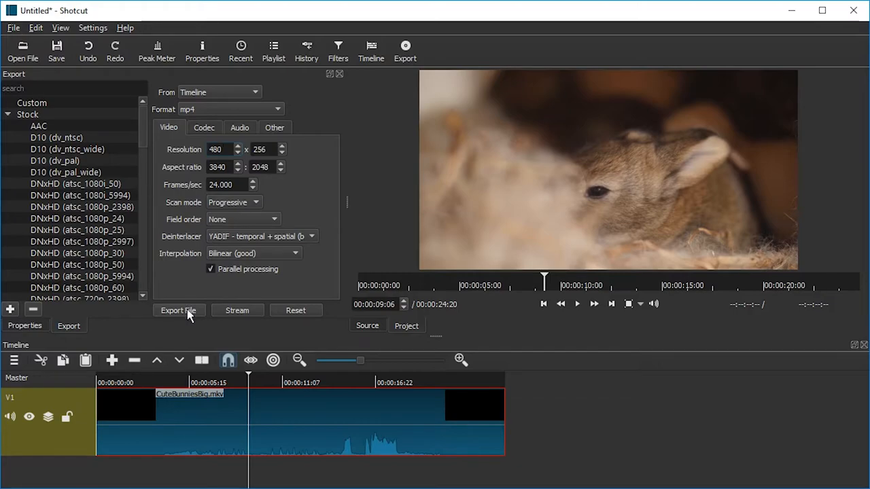
# Export the 480x256 clip as CuteBunniesSmall.mp4 into ShotcutProxy
pyautogui.click(178, 310)
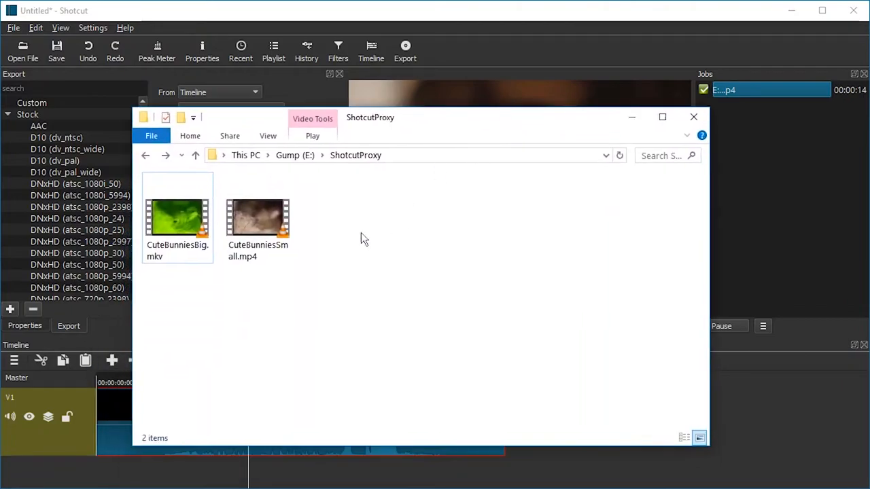
# Play CuteBunniesSmall.mp4 in VLC and jump ahead on the seek bar
pyautogui.doubleClick(258, 217)
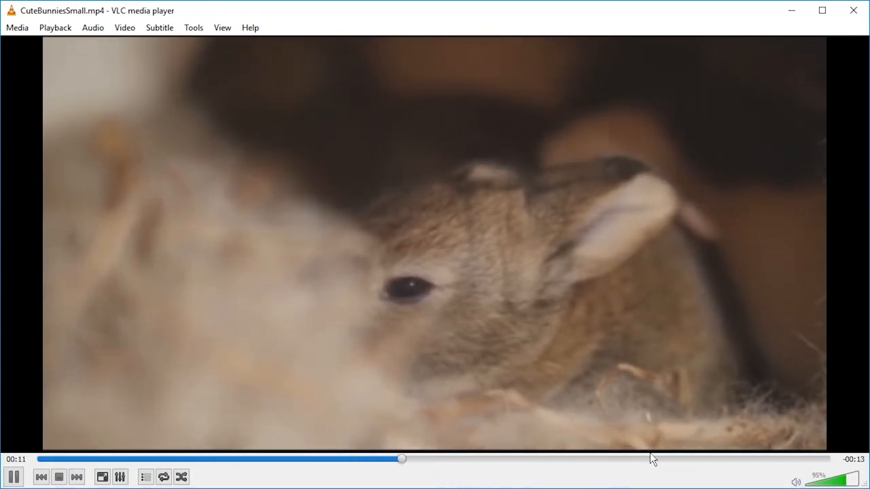
pyautogui.click(466, 459)
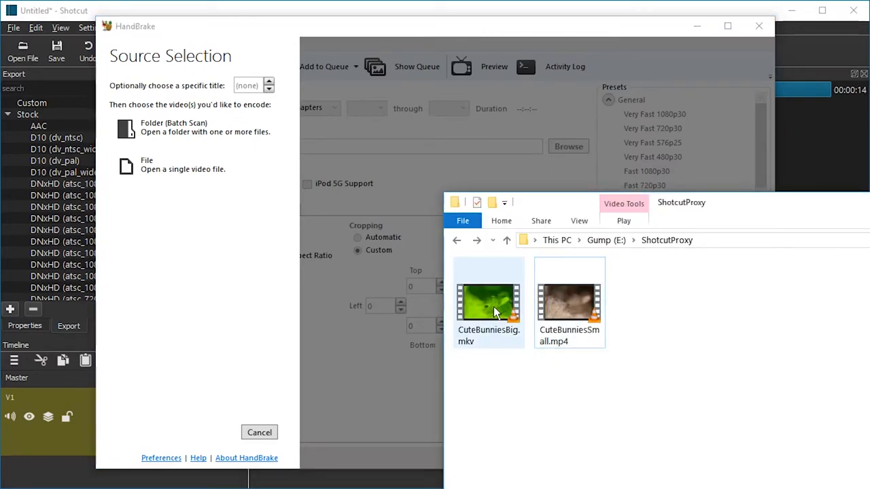
pyautogui.moveTo(482, 315)
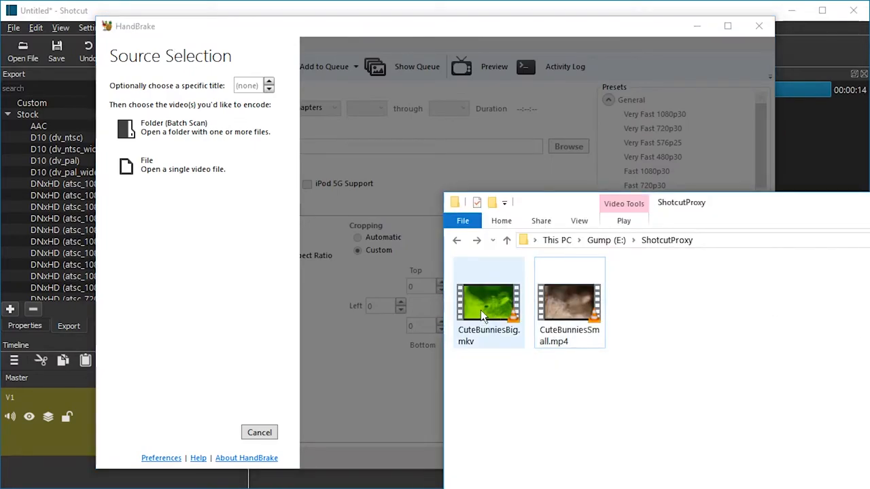
# Load CuteBunniesBig.mkv in HandBrake, uncheck Keep Aspect Ratio, and set height 256 for 480x256
pyautogui.doubleClick(488, 302)
pyautogui.write('480')
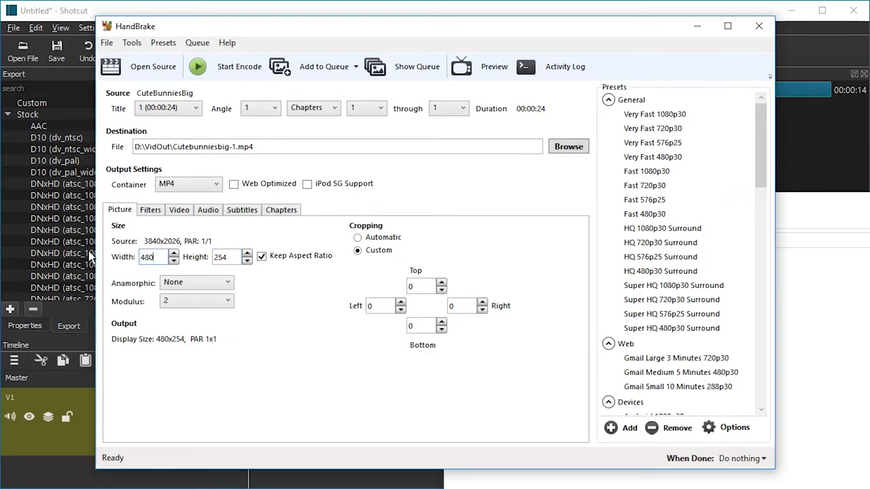
pyautogui.click(261, 255)
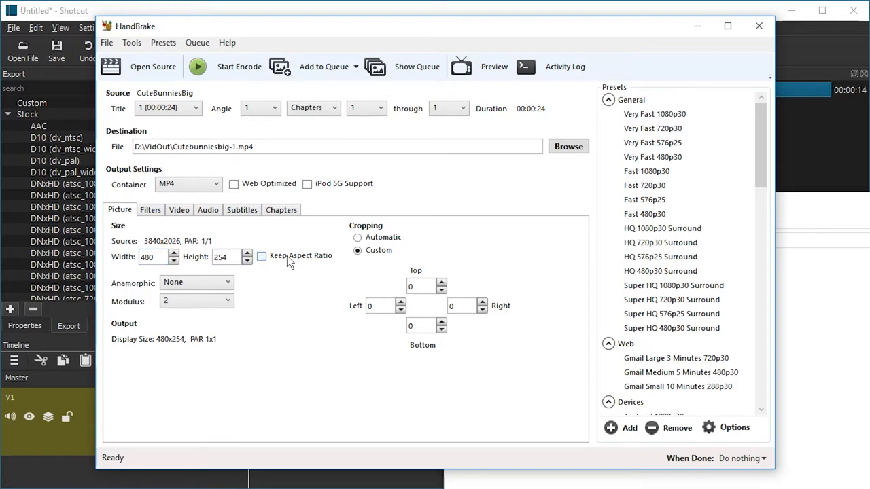
pyautogui.moveTo(228, 257)
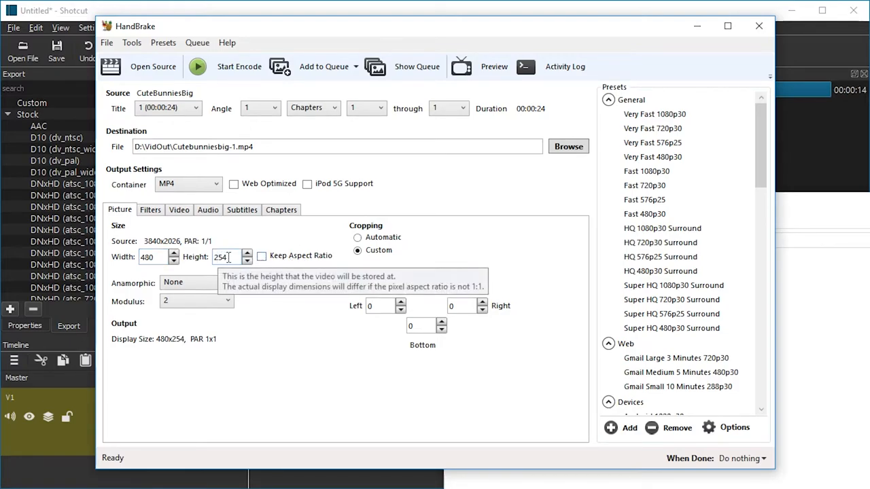
pyautogui.click(247, 253)
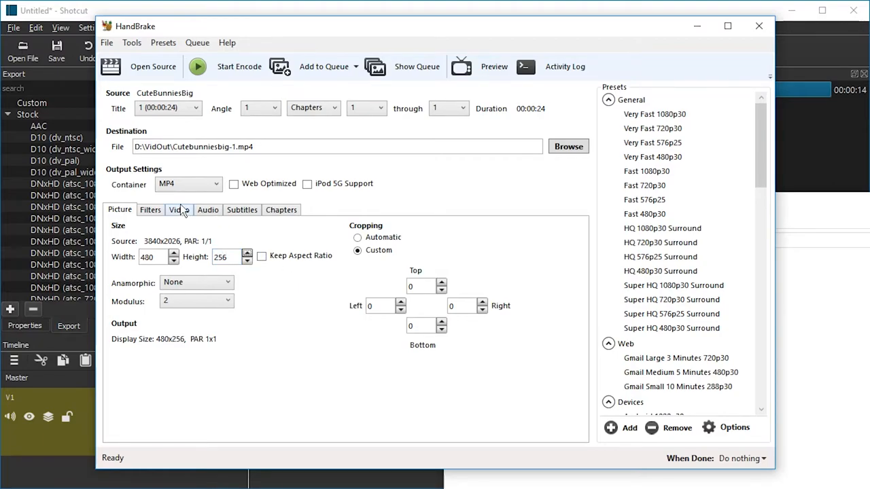
pyautogui.click(208, 209)
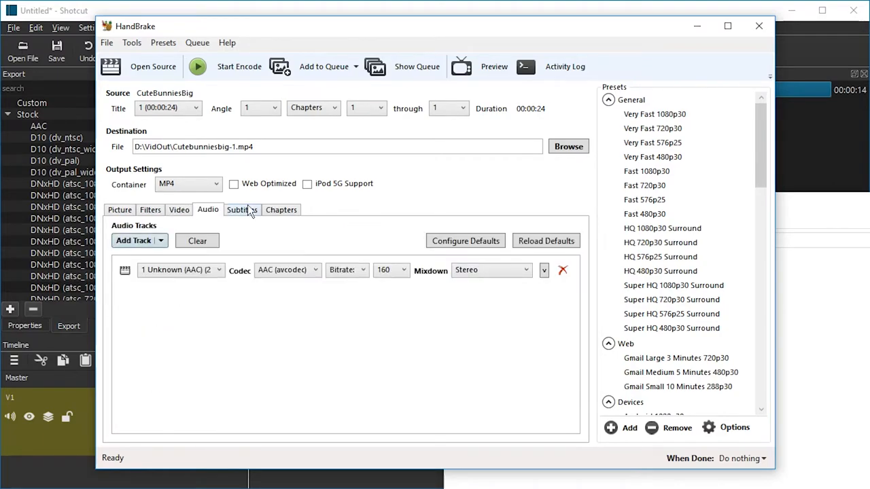
pyautogui.click(178, 209)
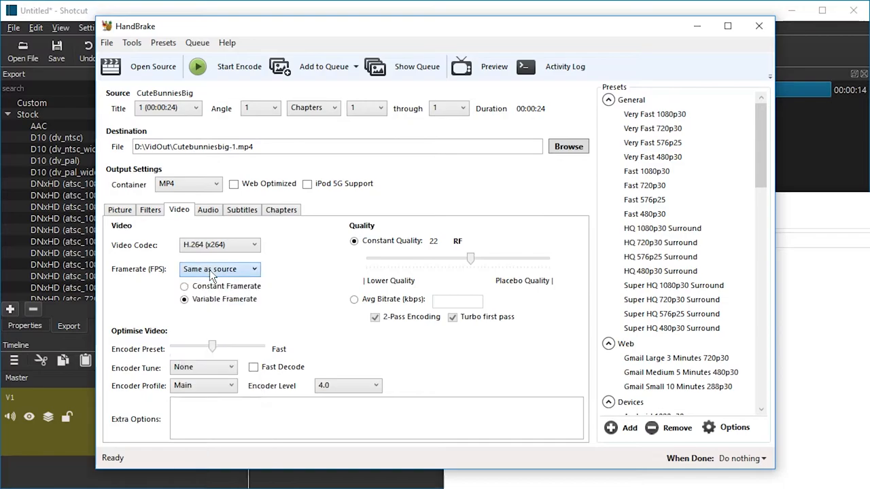
pyautogui.moveTo(143, 231)
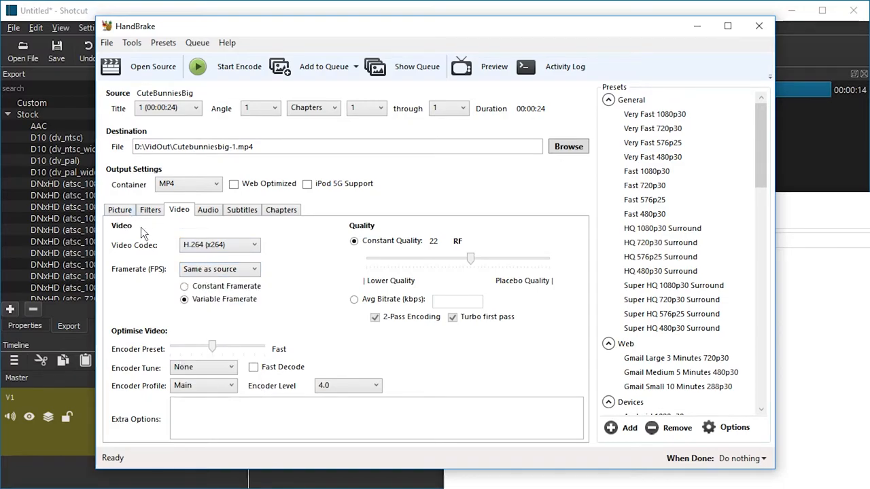
pyautogui.click(119, 209)
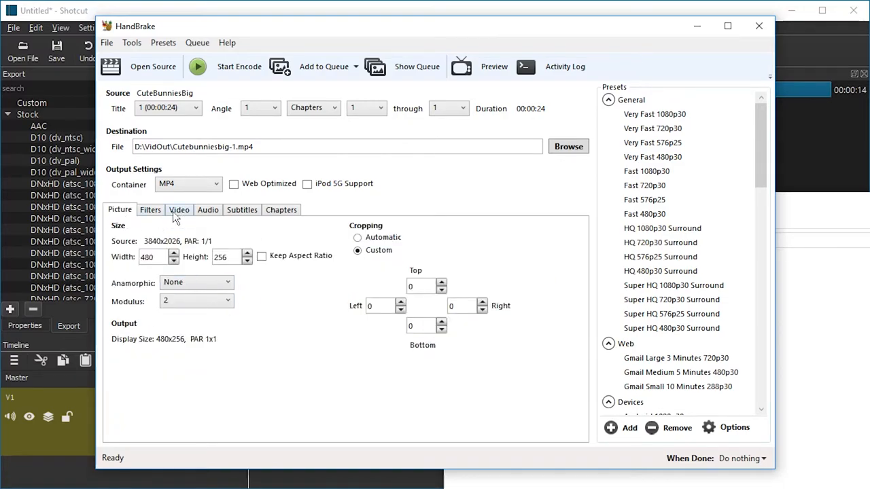
pyautogui.moveTo(264, 164)
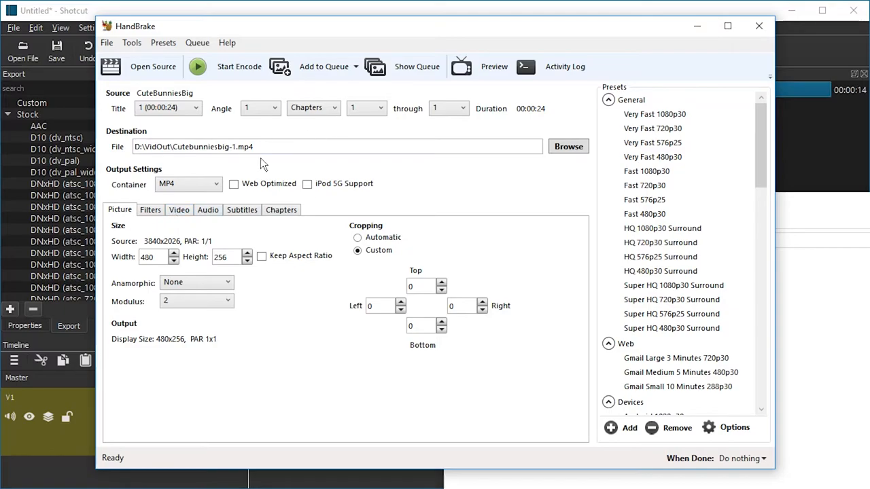
pyautogui.moveTo(257, 170)
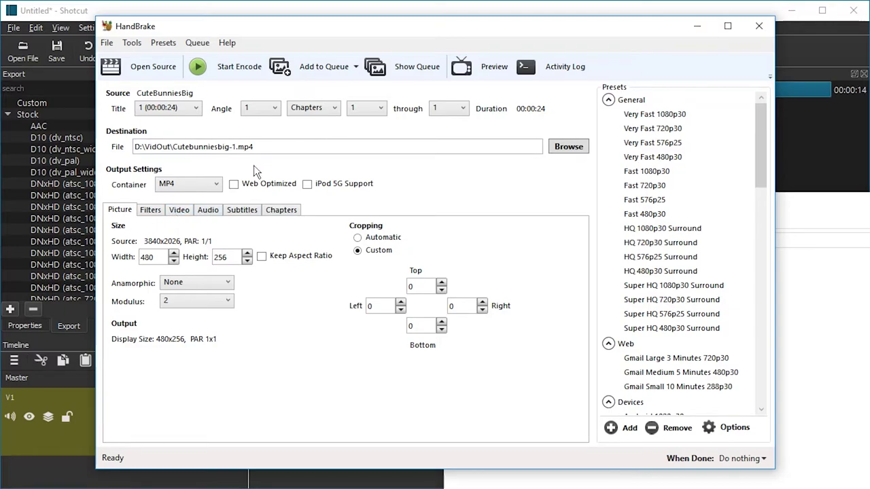
pyautogui.moveTo(228, 72)
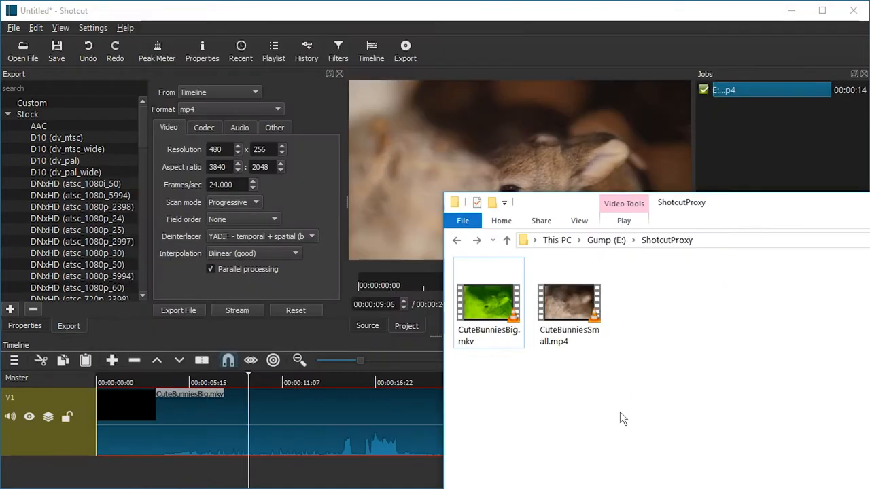
# Close Shotcut and relaunch it from the desktop shortcut
pyautogui.click(569, 302)
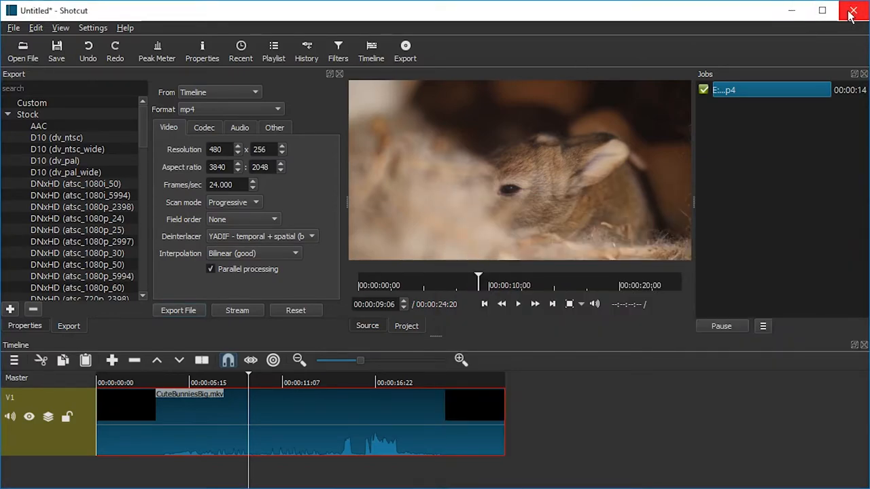
pyautogui.moveTo(306, 51)
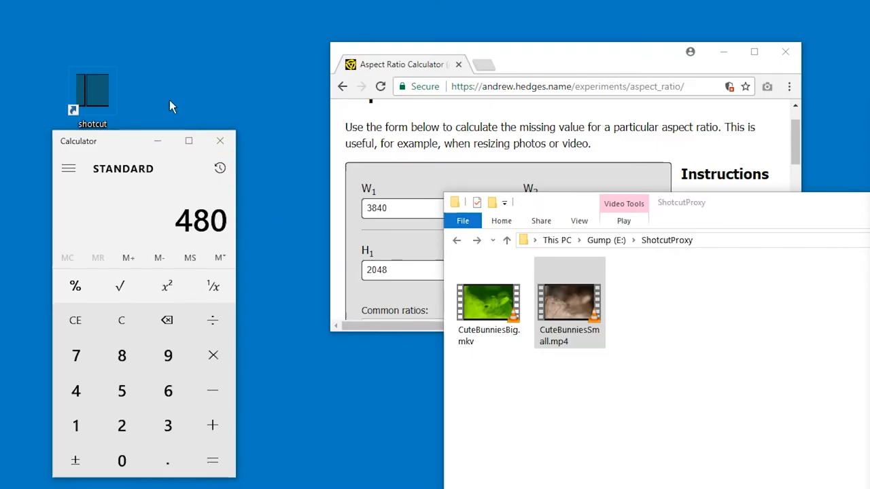
pyautogui.click(221, 141)
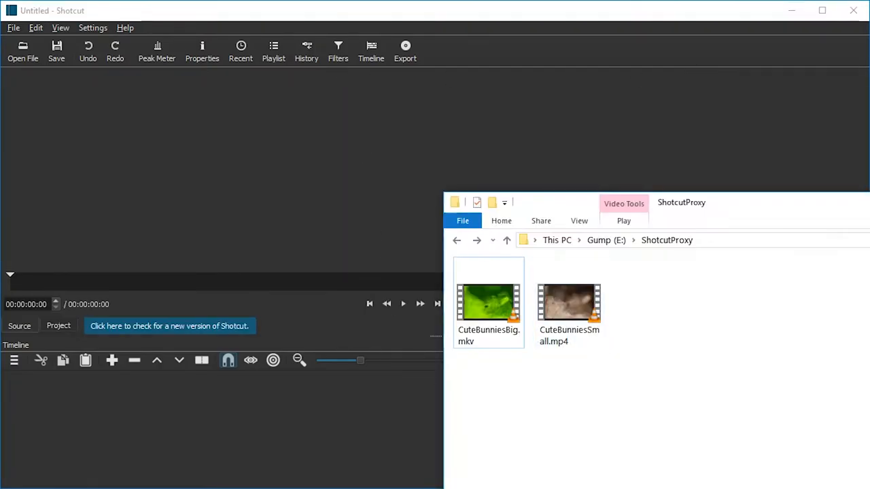
# Add CuteBunniesBig.mkv from the ShotcutProxy folder to the new project's timeline
pyautogui.click(488, 303)
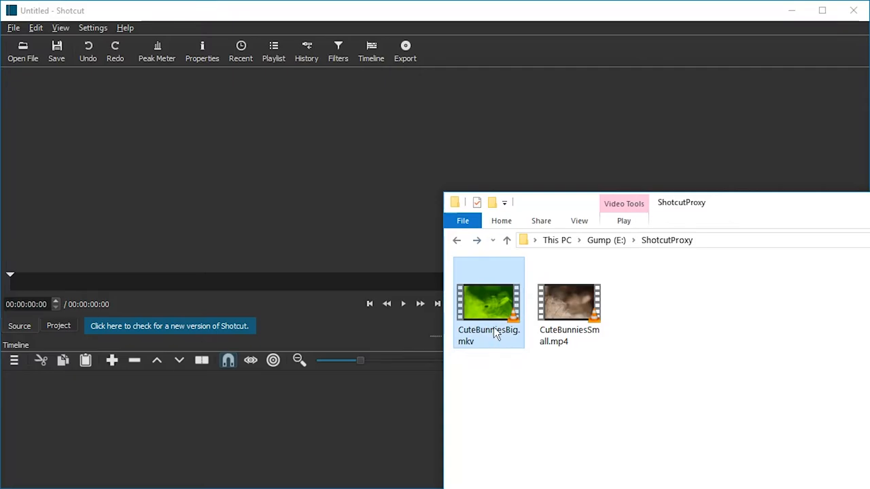
pyautogui.click(569, 303)
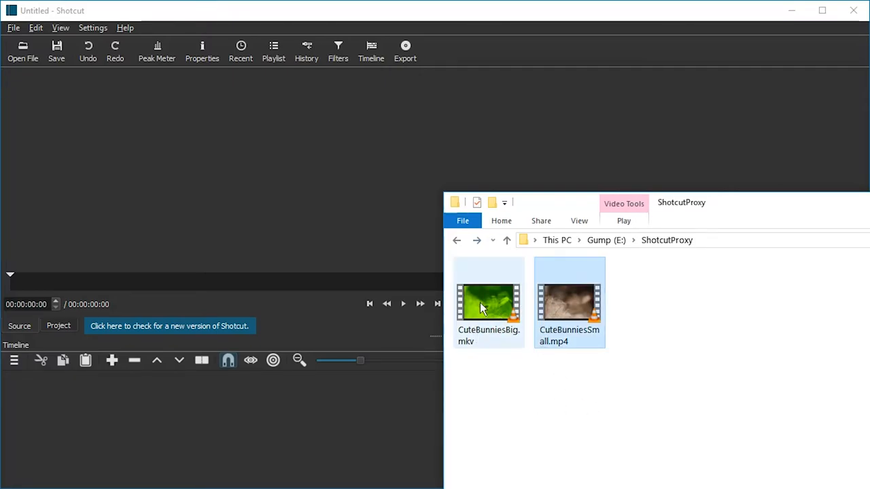
pyautogui.doubleClick(488, 303)
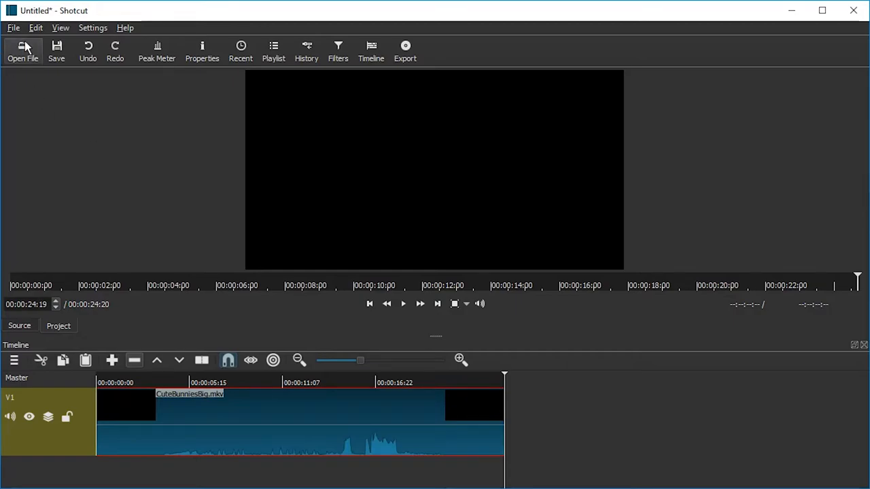
pyautogui.moveTo(57, 51)
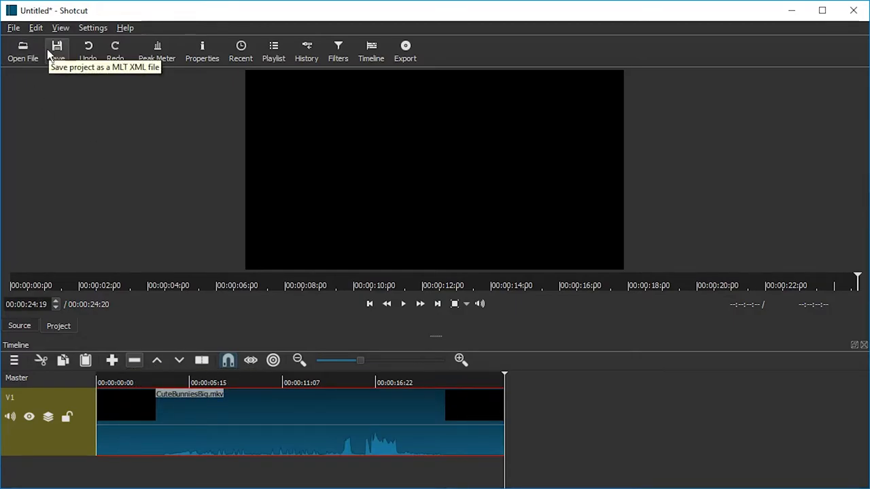
# Save the current Shotcut project under the file name BunnyOriginal
pyautogui.click(12, 28)
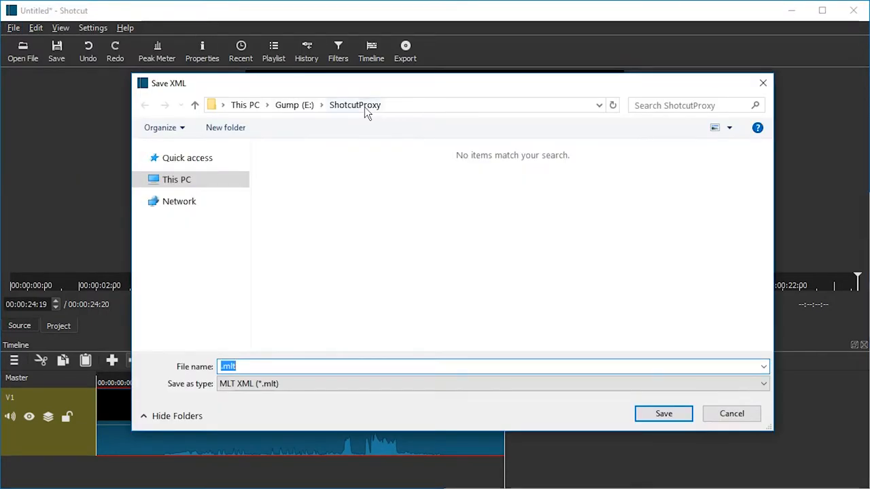
pyautogui.click(297, 366)
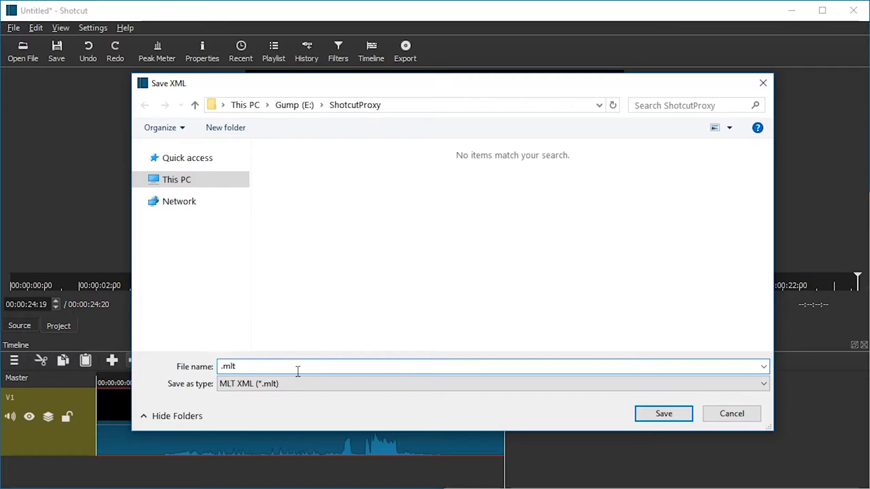
pyautogui.write('Bun')
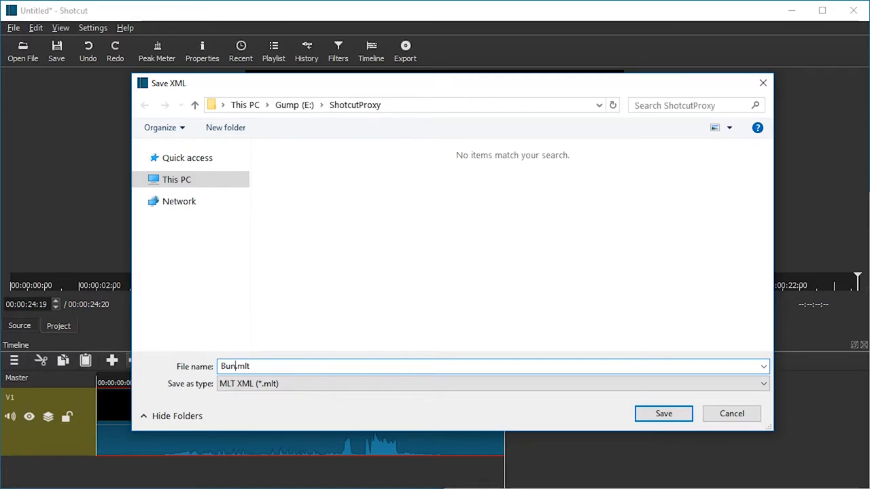
pyautogui.write('nyOriginal')
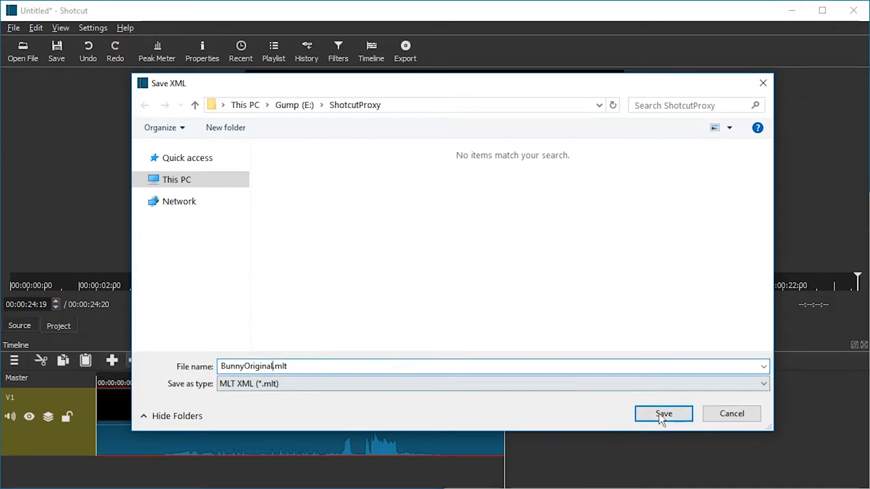
pyautogui.click(663, 414)
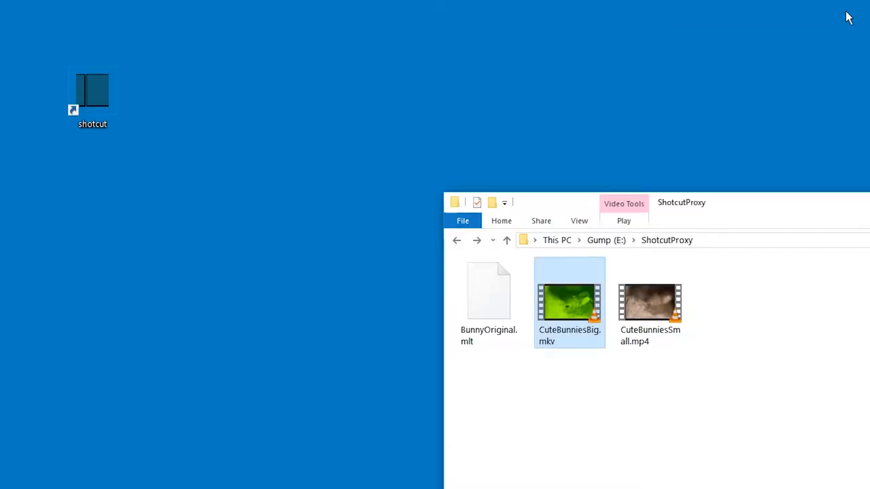
# Select BunnyOriginal.mlt, then CuteBunniesBig.mkv in File Explorer
pyautogui.click(489, 292)
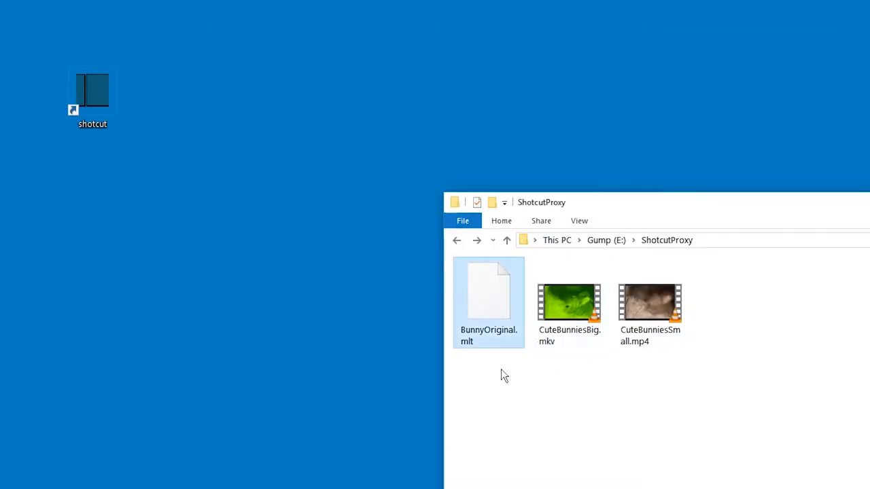
pyautogui.click(569, 302)
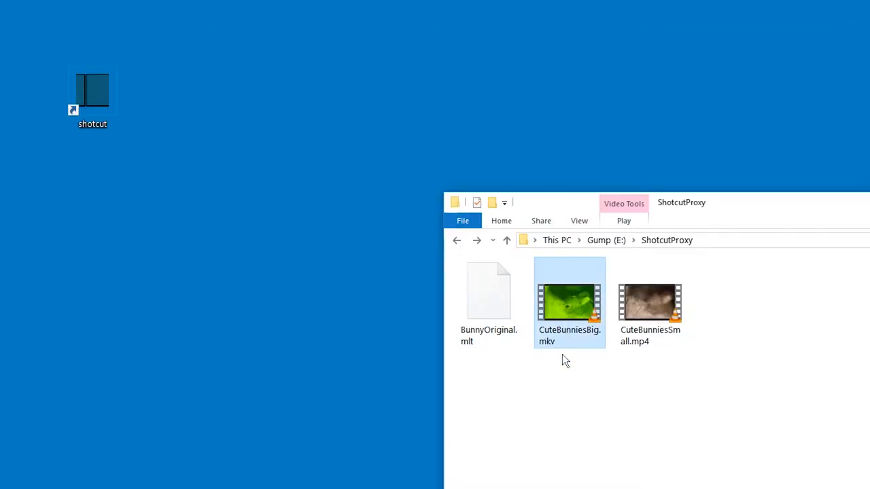
pyautogui.moveTo(586, 372)
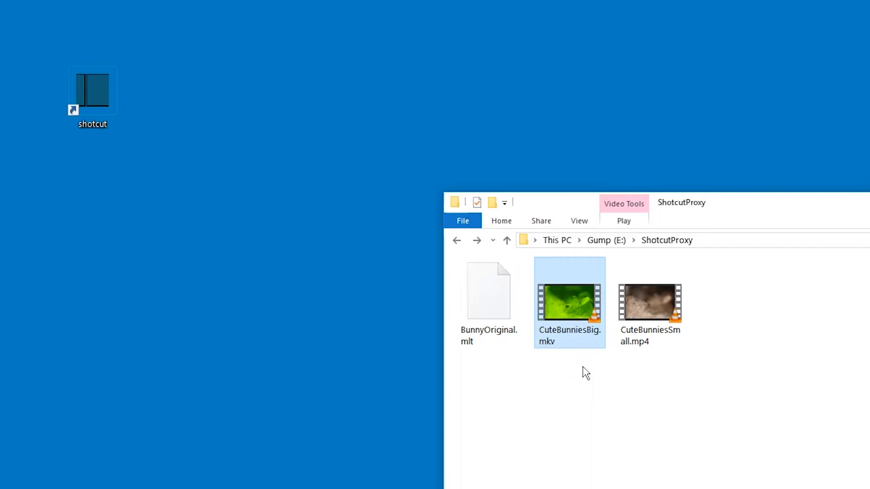
pyautogui.moveTo(589, 351)
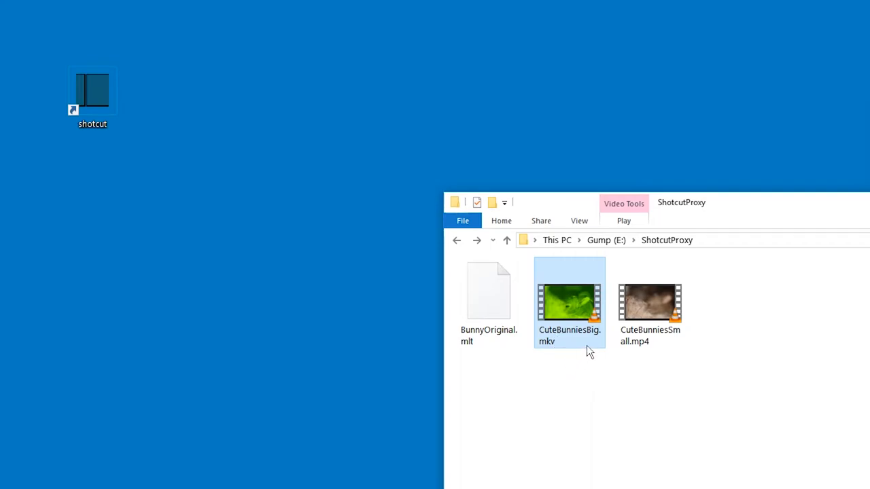
pyautogui.moveTo(574, 340)
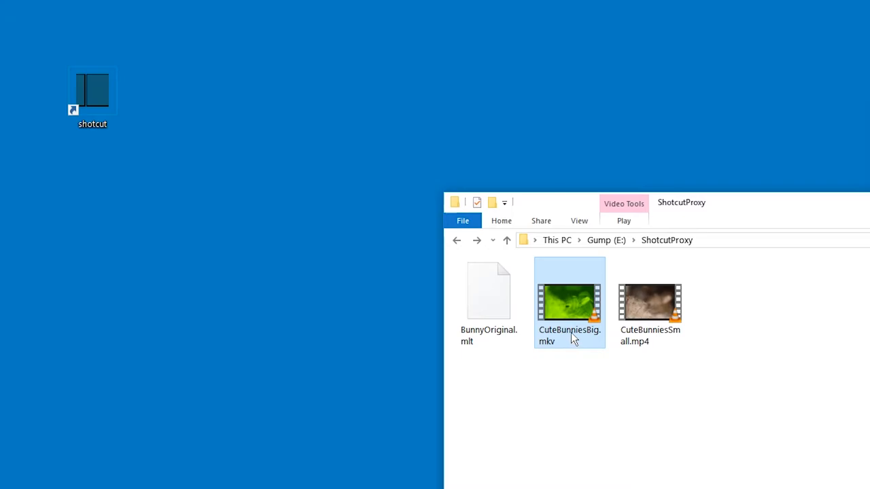
pyautogui.moveTo(601, 348)
pyautogui.write('Gone')
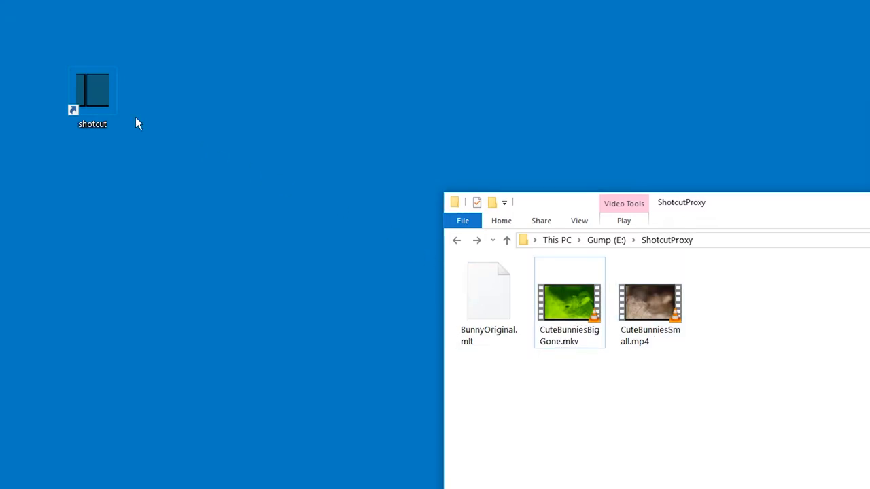
# Launch Shotcut from the desktop shortcut, opening a fresh untitled project
pyautogui.doubleClick(91, 91)
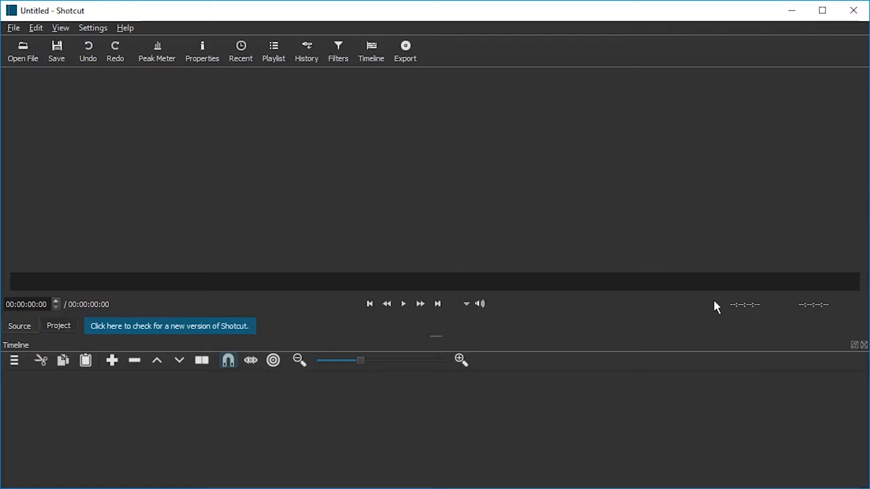
pyautogui.moveTo(23, 51)
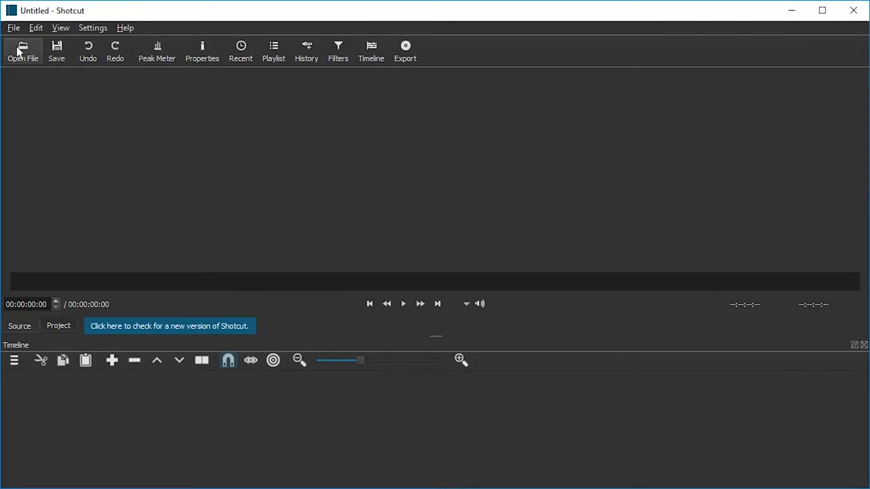
# Open the saved BunnyOriginal.mlt project
pyautogui.click(23, 51)
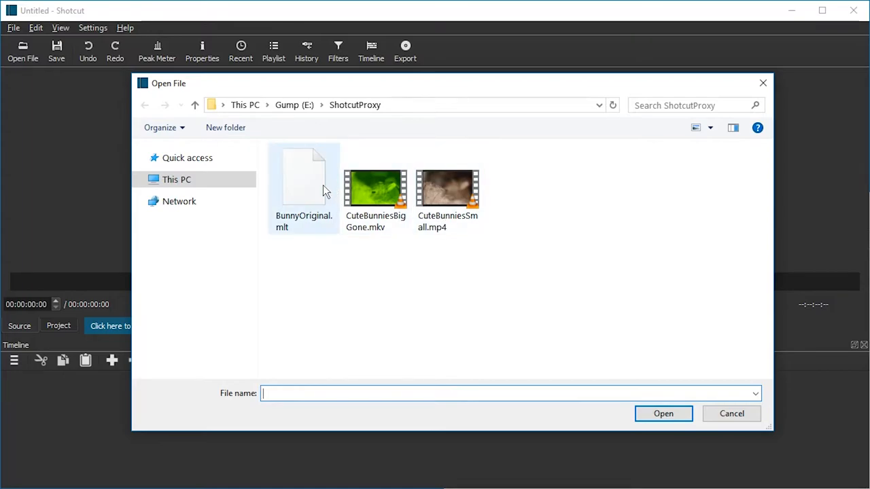
pyautogui.click(303, 187)
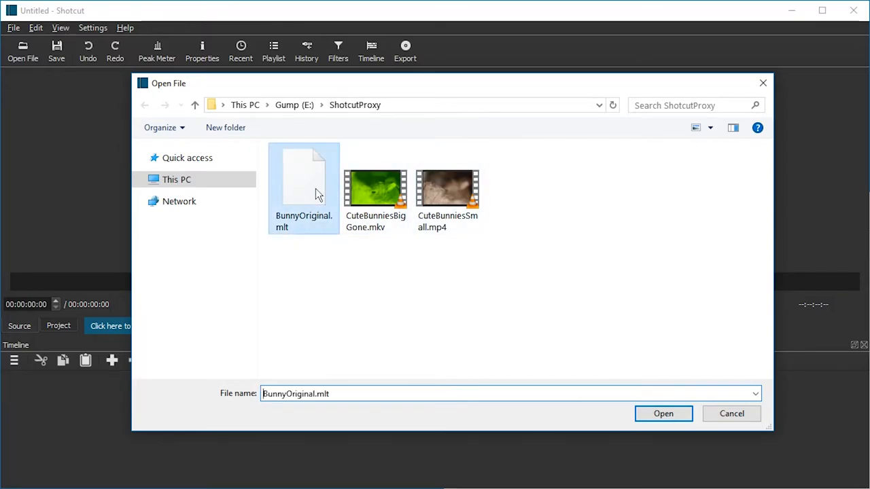
pyautogui.click(663, 413)
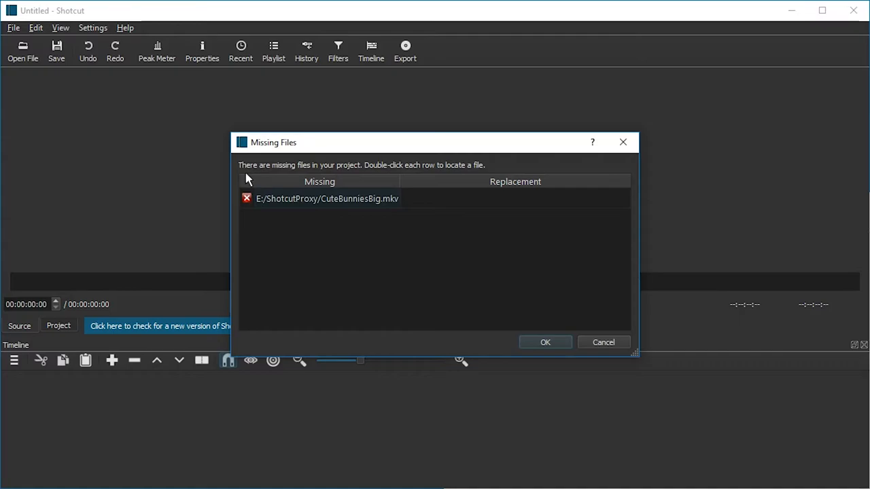
pyautogui.moveTo(343, 200)
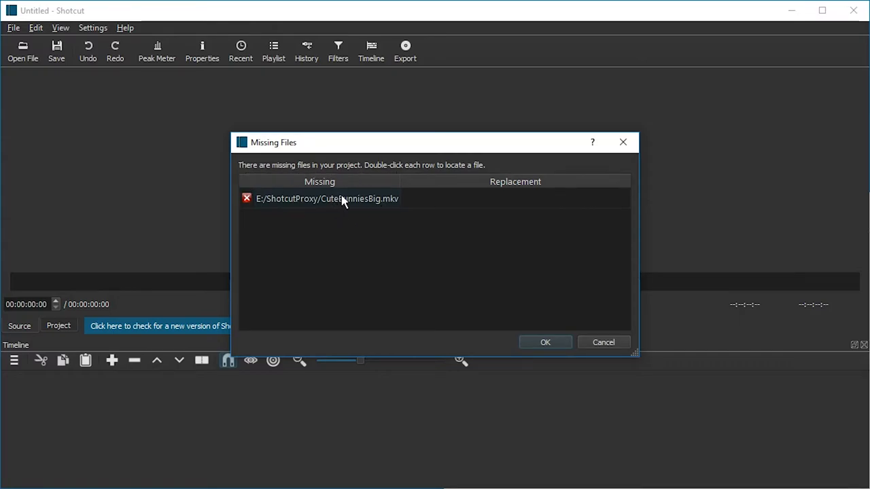
pyautogui.moveTo(332, 205)
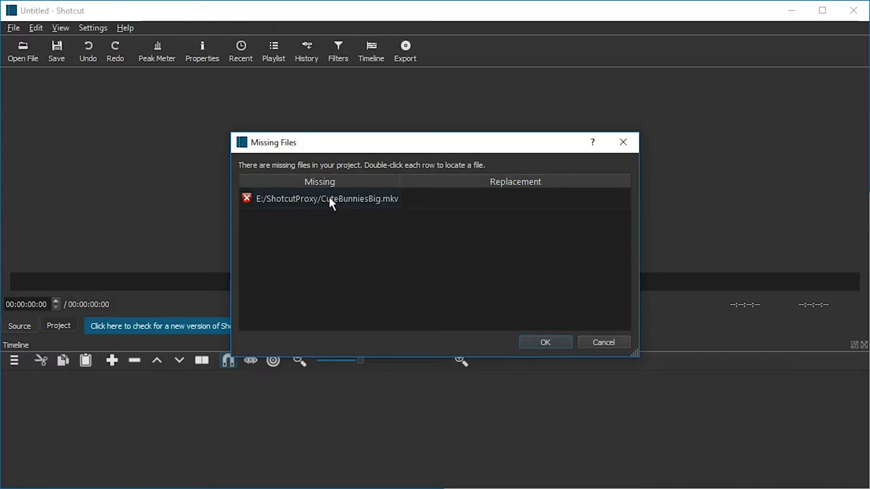
# Replace the missing CuteBunniesBig.mkv with CuteBunniesSmall.mp4 and load the project
pyautogui.doubleClick(326, 199)
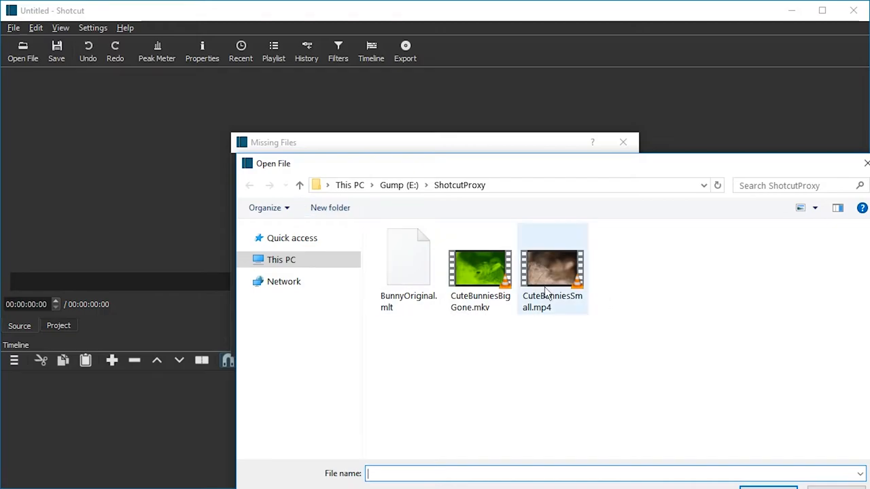
pyautogui.click(479, 268)
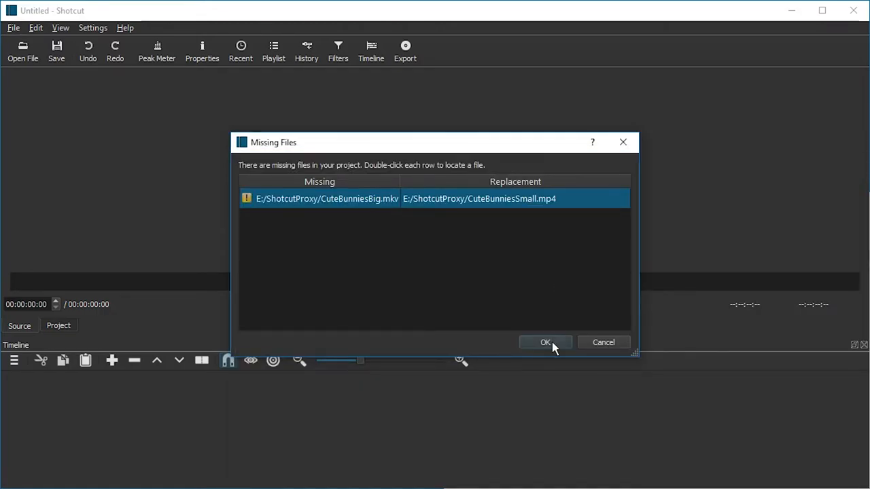
pyautogui.click(544, 341)
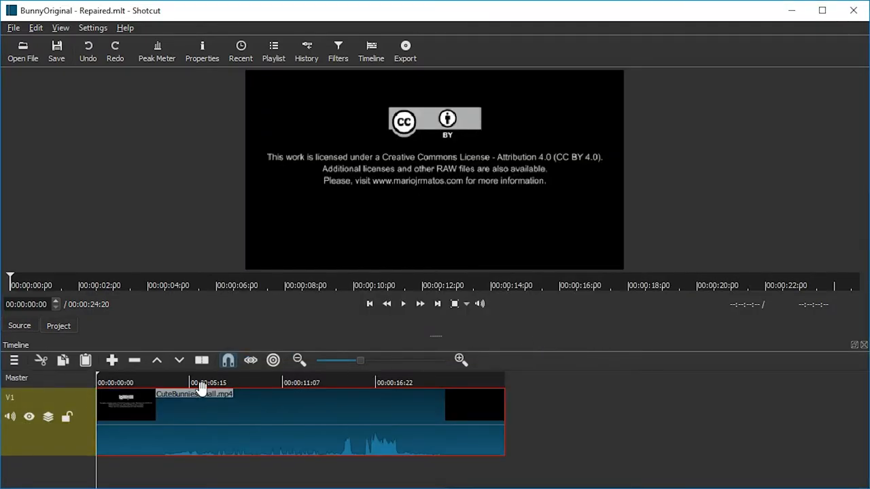
# Scrub the clip, split it around four seconds, and trim a piece's edge
pyautogui.click(194, 382)
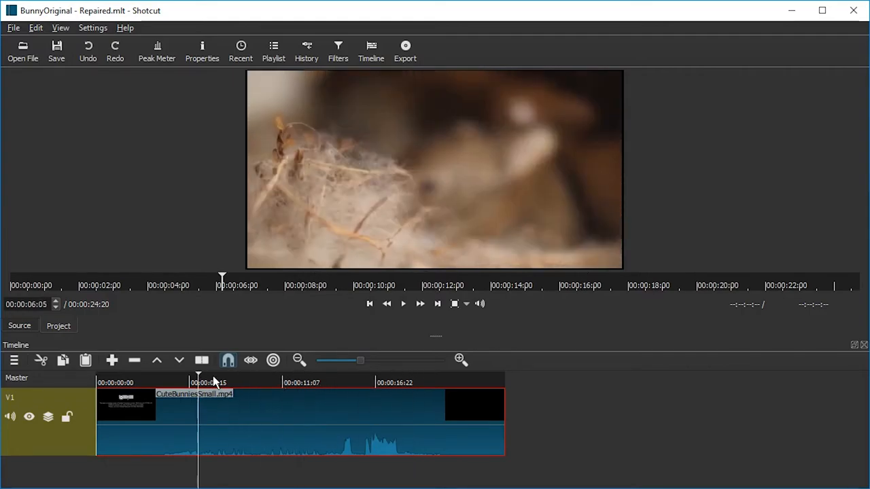
pyautogui.click(345, 383)
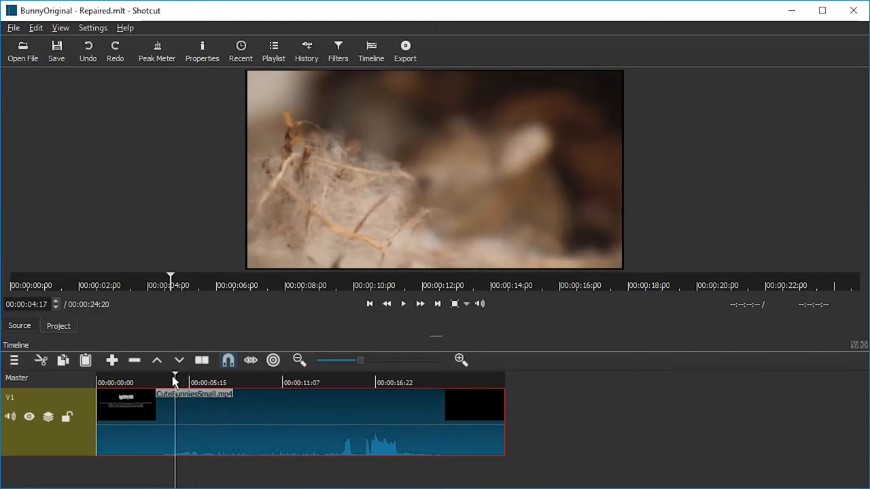
pyautogui.moveTo(174, 378); pyautogui.dragTo(163, 377)
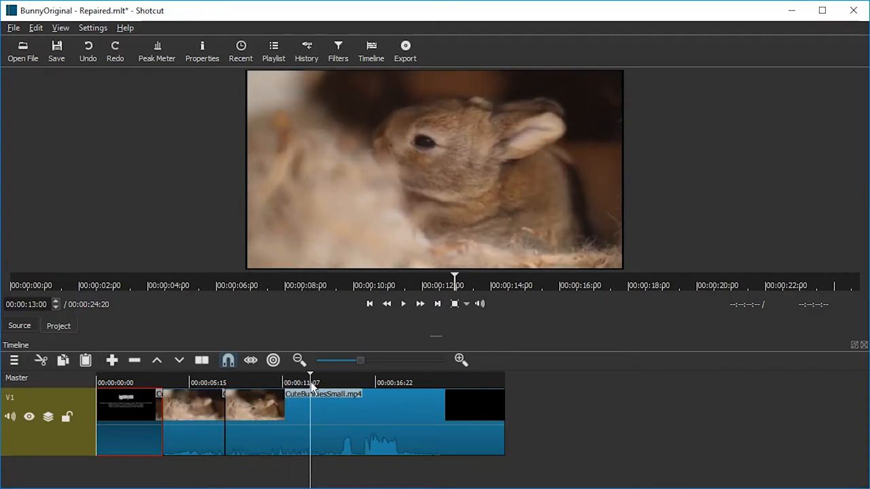
pyautogui.click(298, 382)
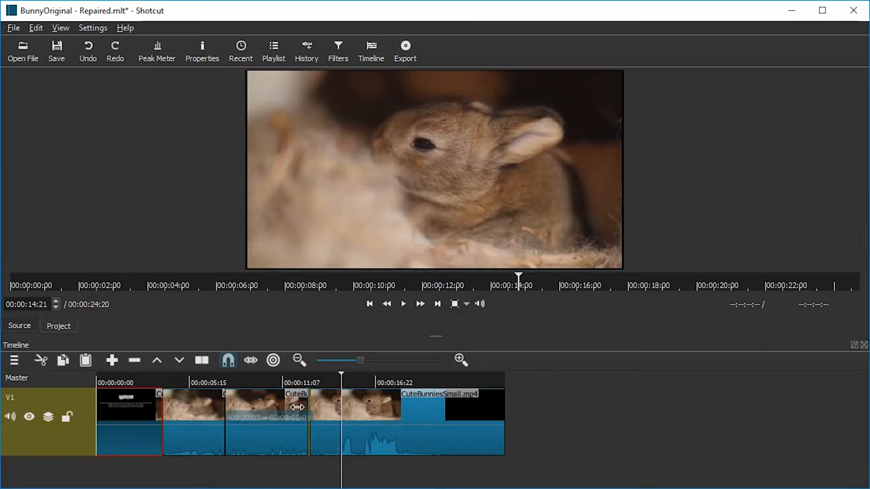
pyautogui.moveTo(297, 407); pyautogui.dragTo(312, 406)
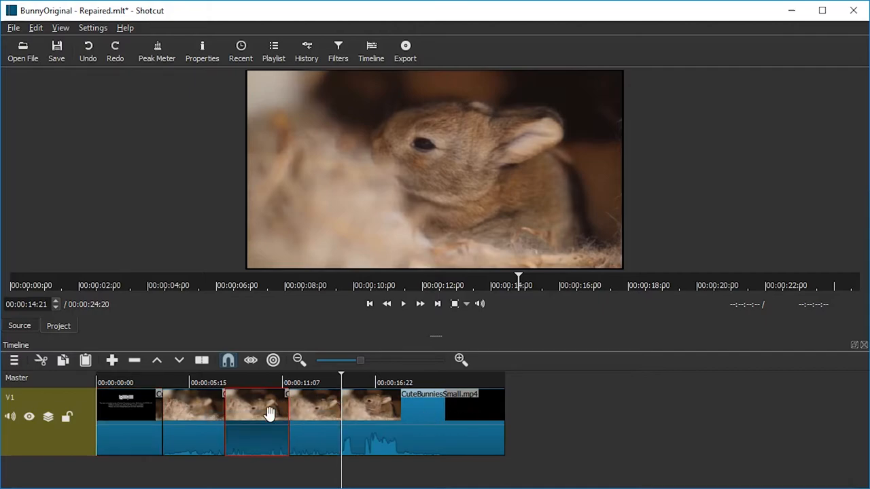
# Remove one clip piece, save the repaired project, and close Shotcut
pyautogui.rightClick(271, 413)
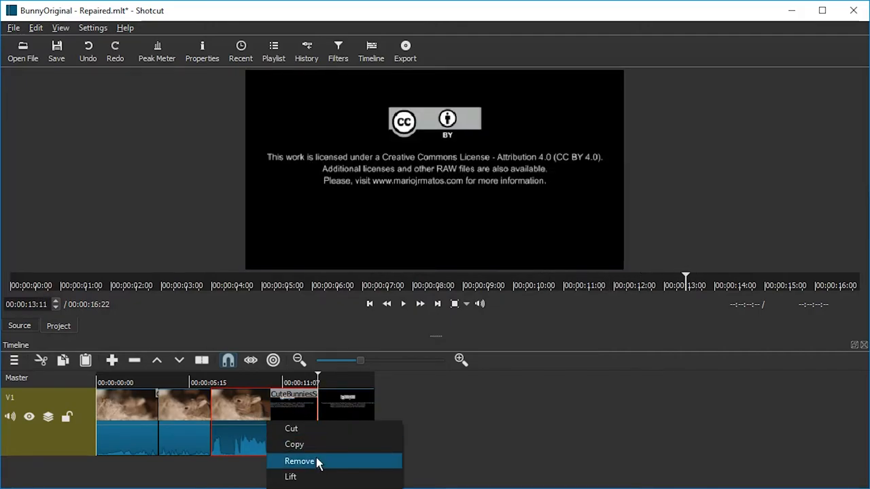
pyautogui.click(300, 461)
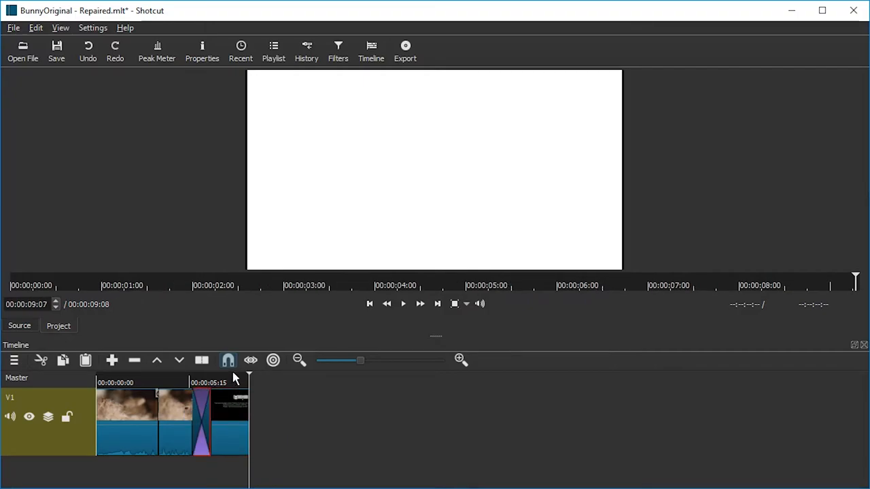
pyautogui.click(403, 304)
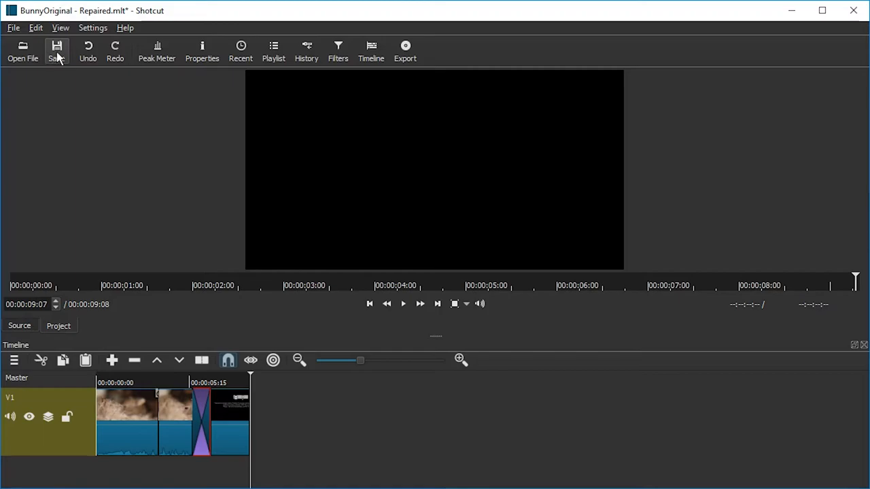
pyautogui.click(57, 51)
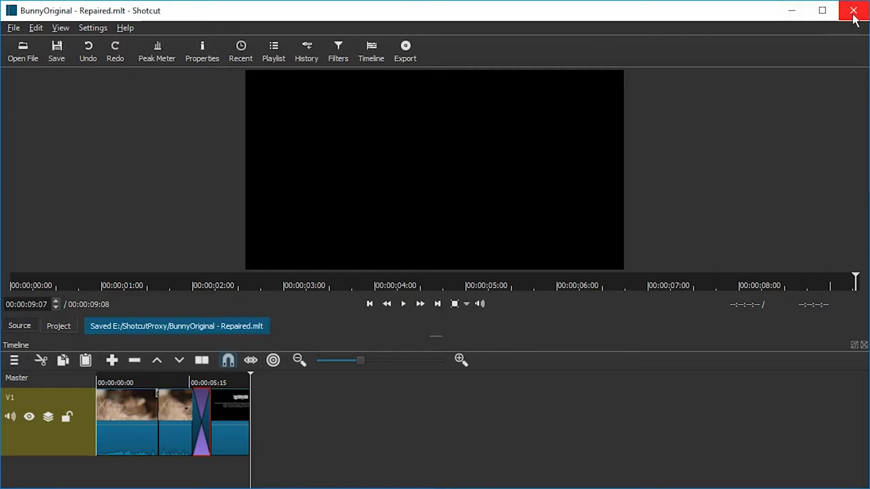
pyautogui.click(854, 10)
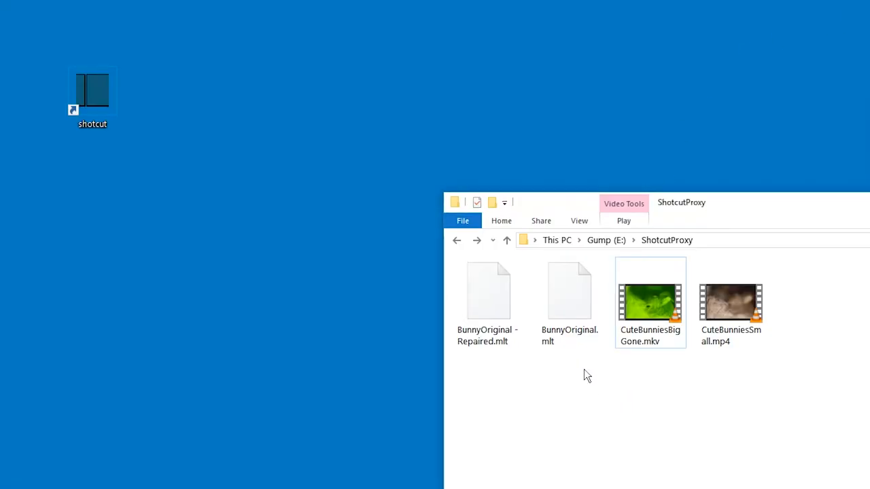
# Rename the small clip to CuteBunniesSmallGone.mp4 and CuteBunniesBigGone.mkv back to CuteBunniesBig.mkv
pyautogui.click(569, 291)
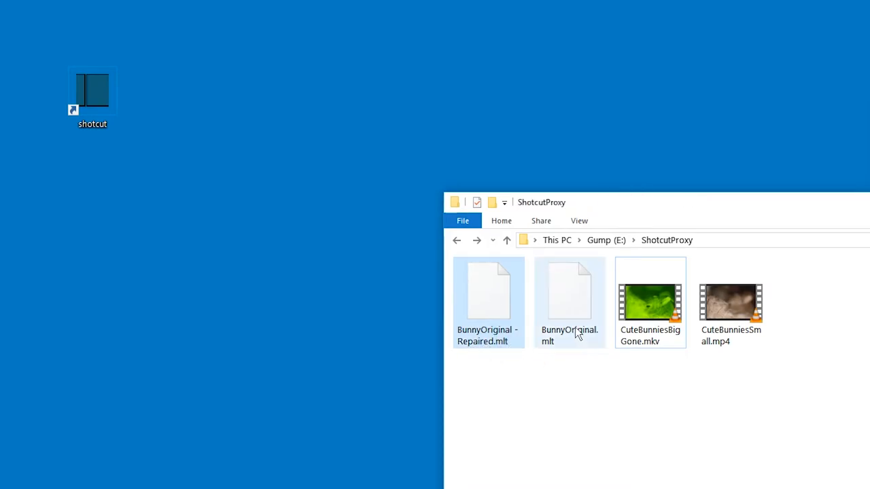
pyautogui.click(488, 302)
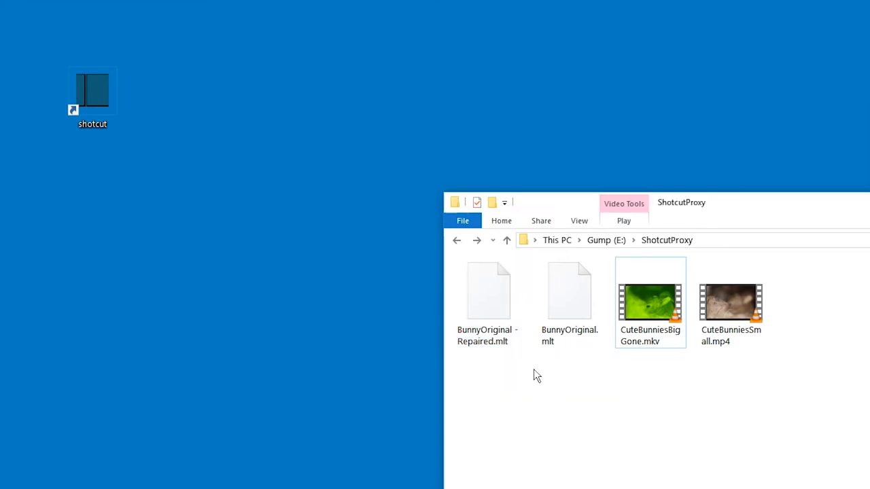
pyautogui.moveTo(498, 378)
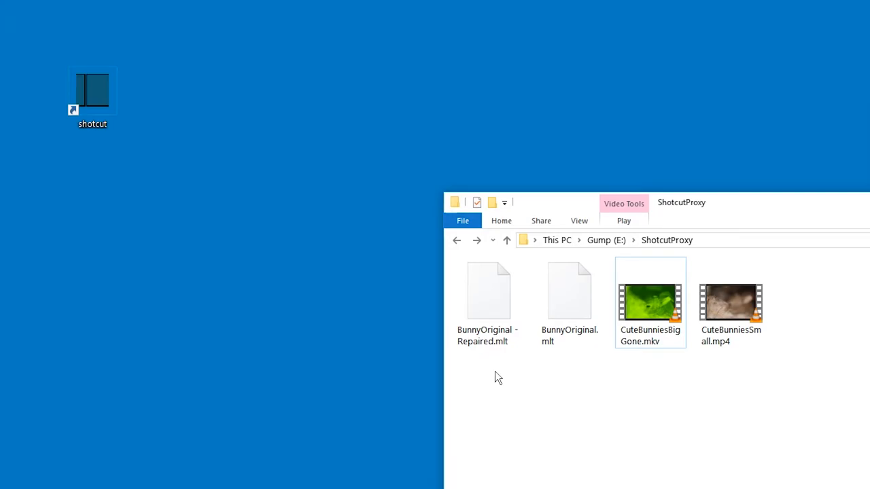
pyautogui.click(650, 302)
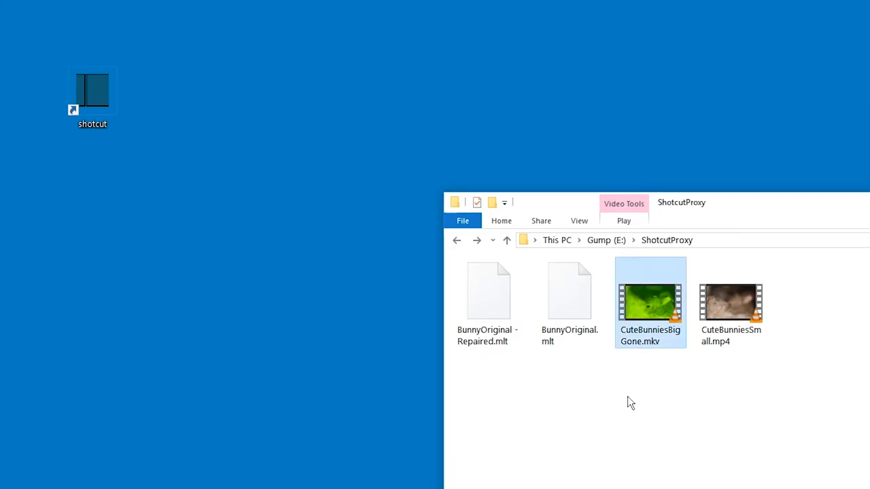
pyautogui.moveTo(648, 364)
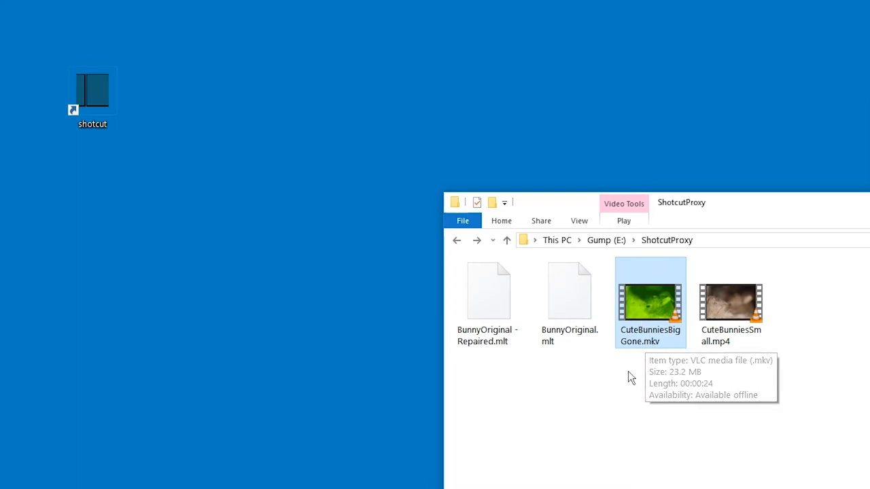
pyautogui.moveTo(522, 405)
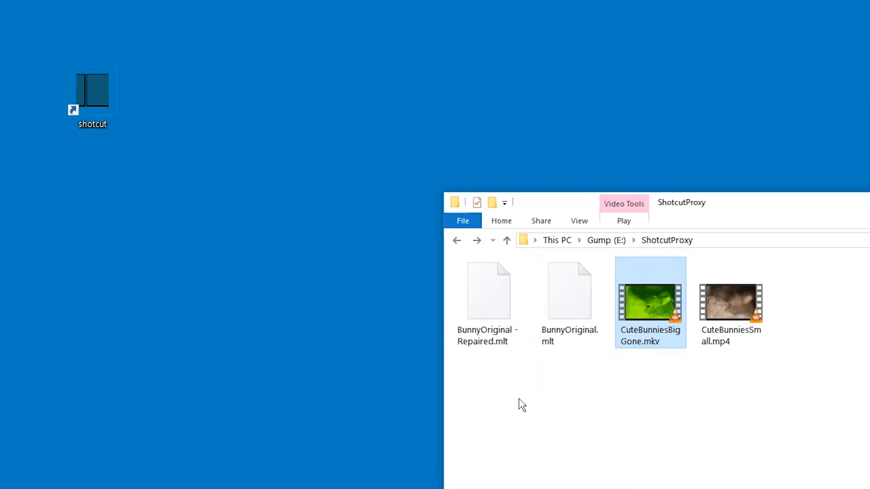
pyautogui.click(730, 303)
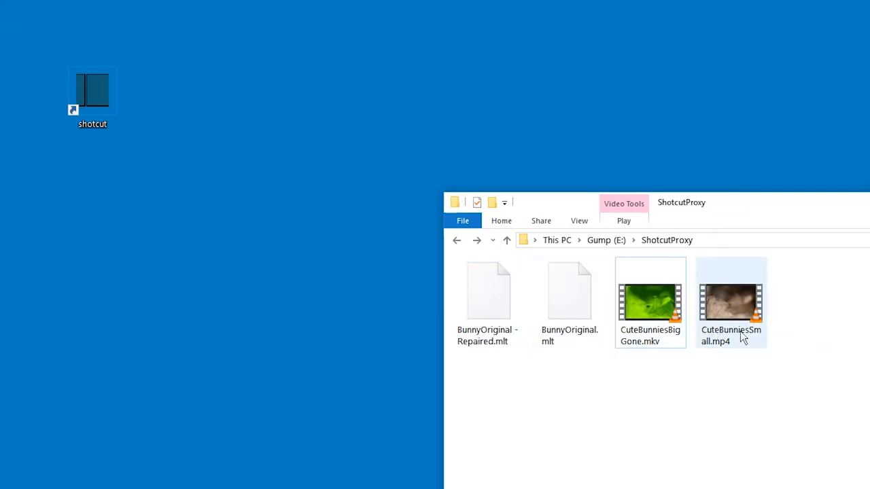
pyautogui.click(731, 336)
pyautogui.write('Gone')
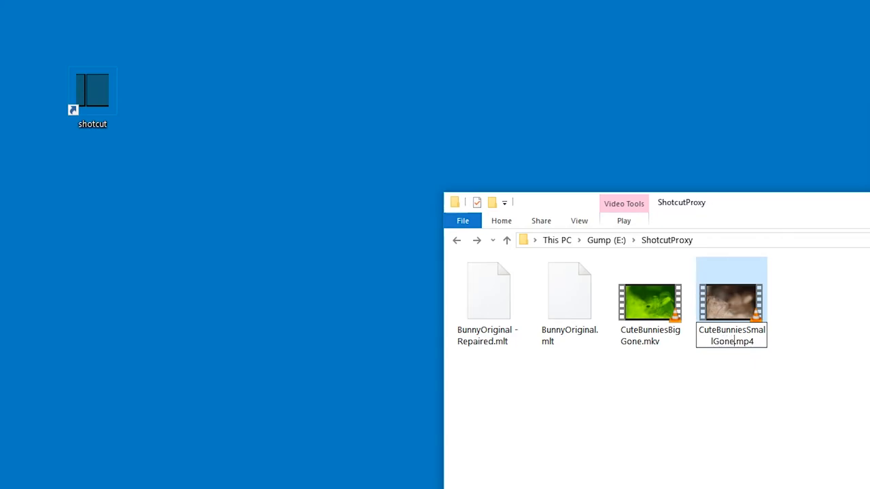
pyautogui.click(650, 302)
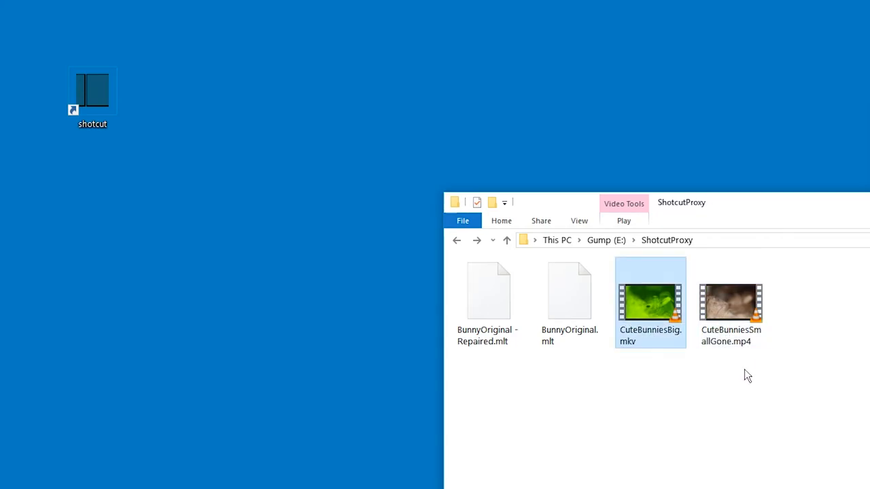
pyautogui.click(678, 399)
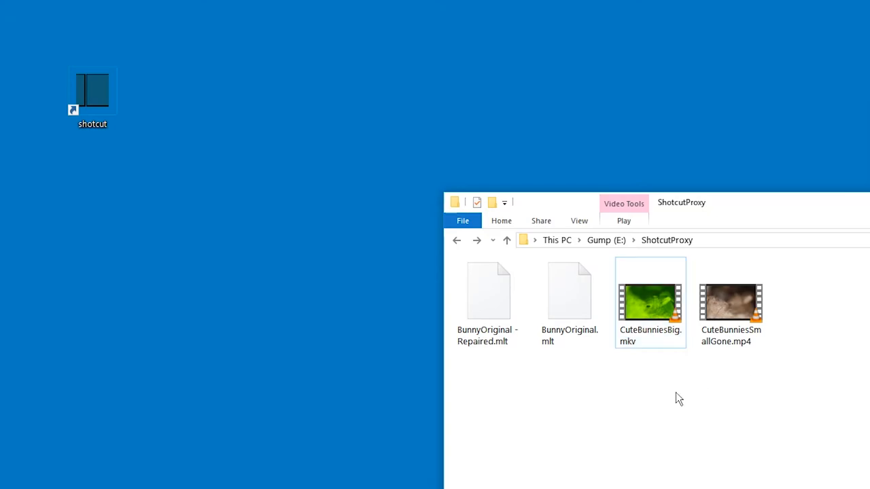
pyautogui.click(92, 89)
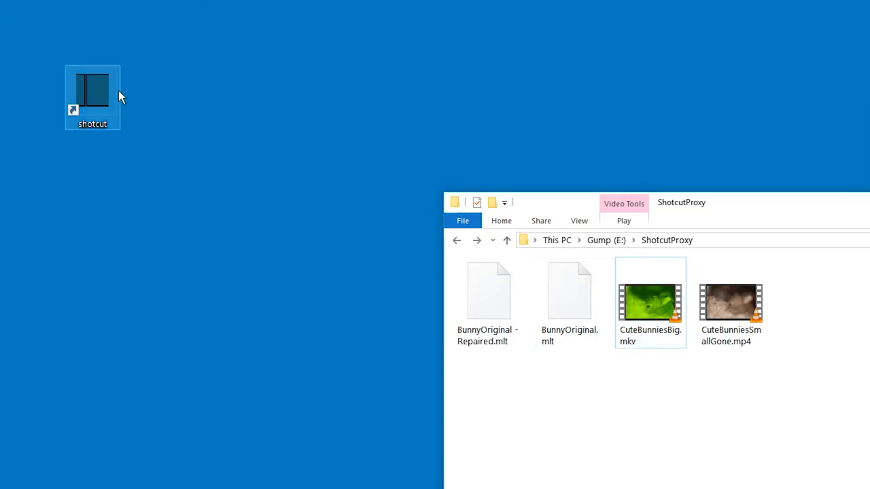
# Relaunch Shotcut, open the project, relink the missing clip to CuteBunniesBig.mkv, view Properties
pyautogui.doubleClick(91, 88)
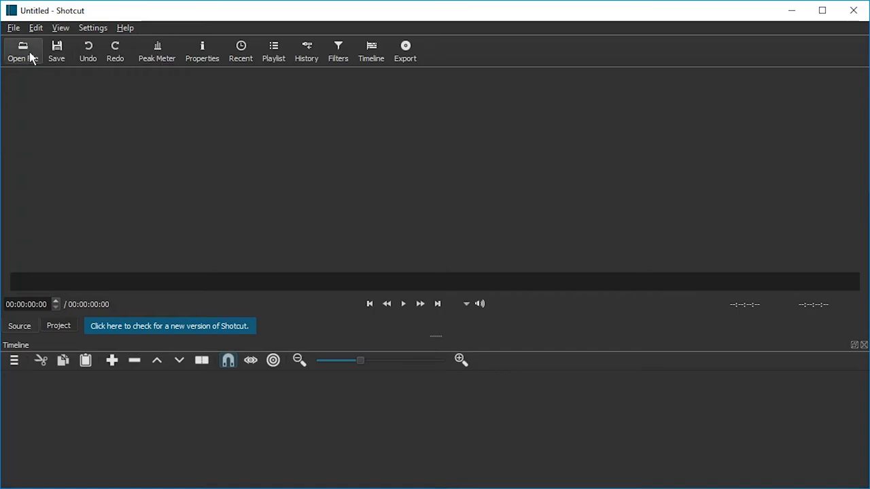
pyautogui.click(22, 51)
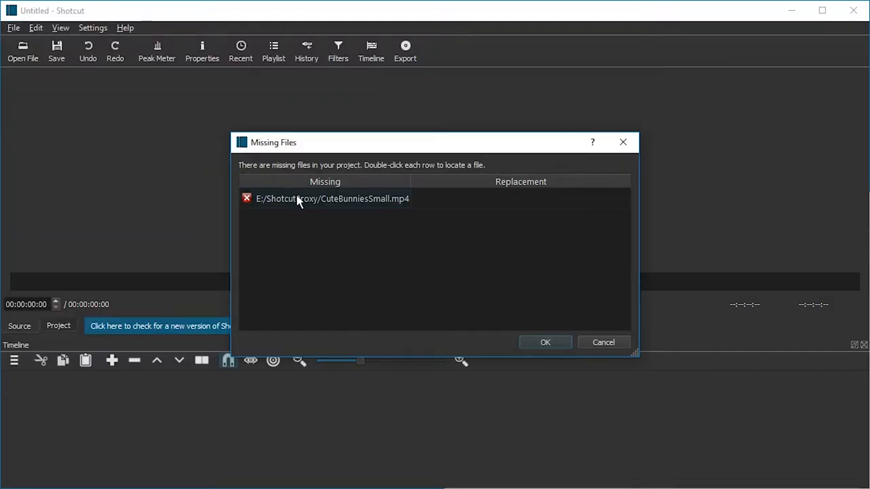
pyautogui.moveTo(346, 198)
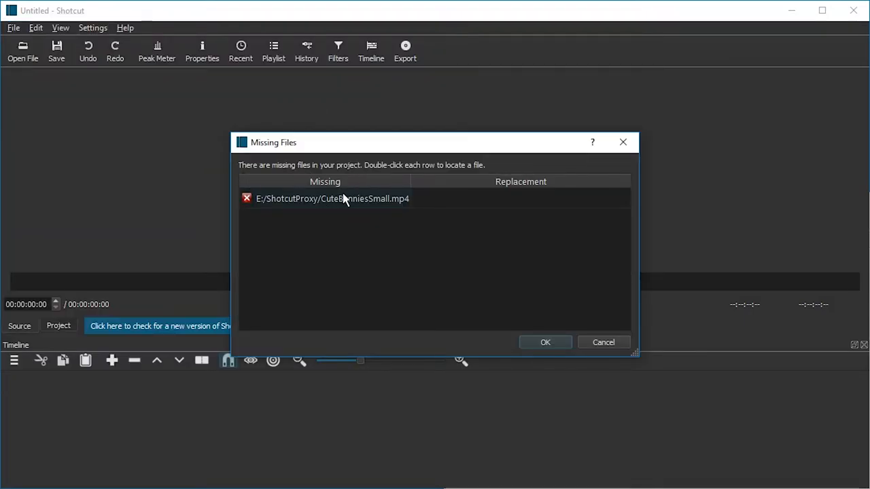
pyautogui.moveTo(474, 174)
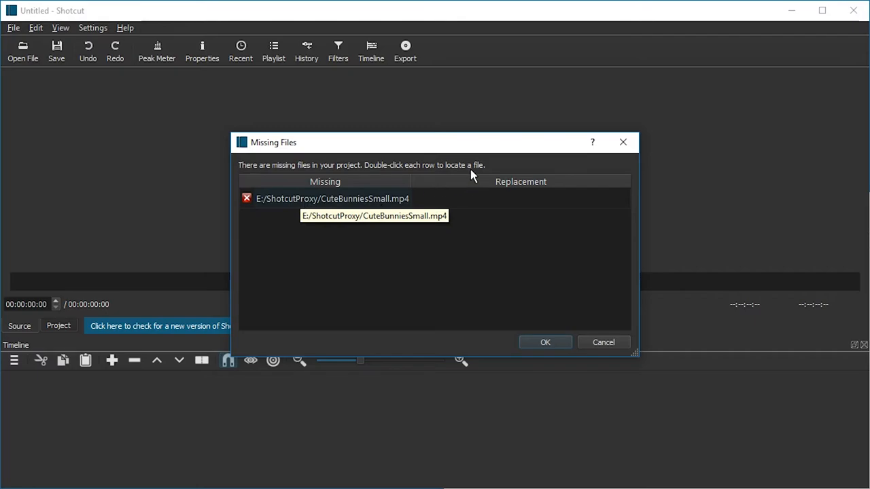
pyautogui.doubleClick(331, 198)
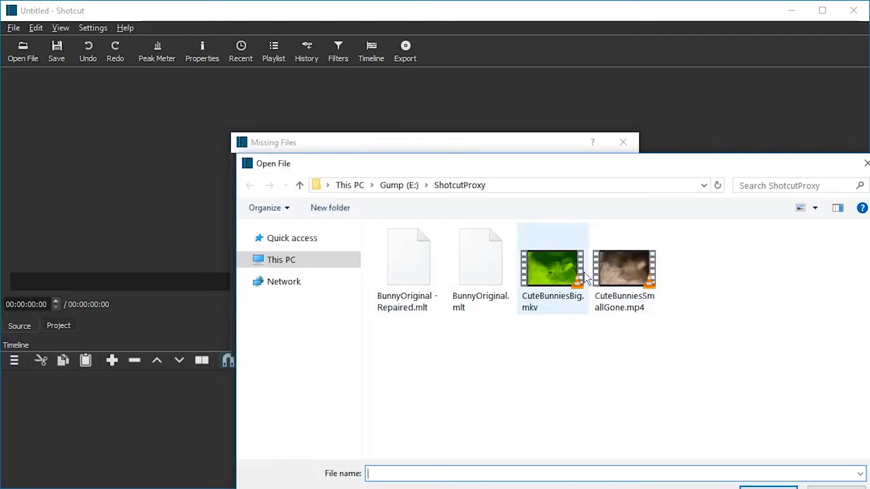
pyautogui.moveTo(553, 302)
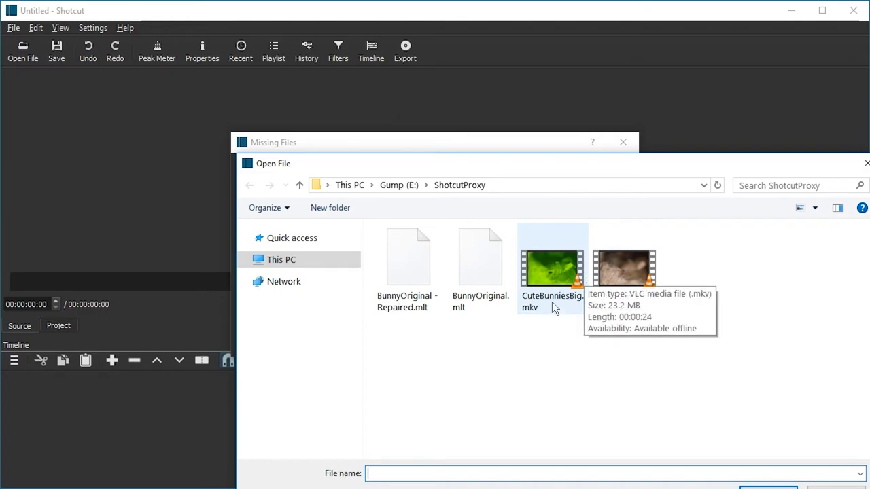
pyautogui.moveTo(553, 269)
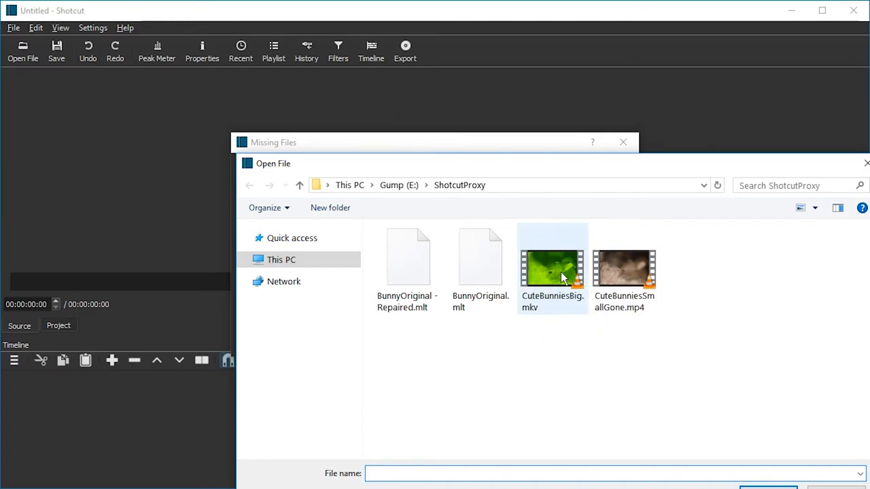
pyautogui.doubleClick(407, 256)
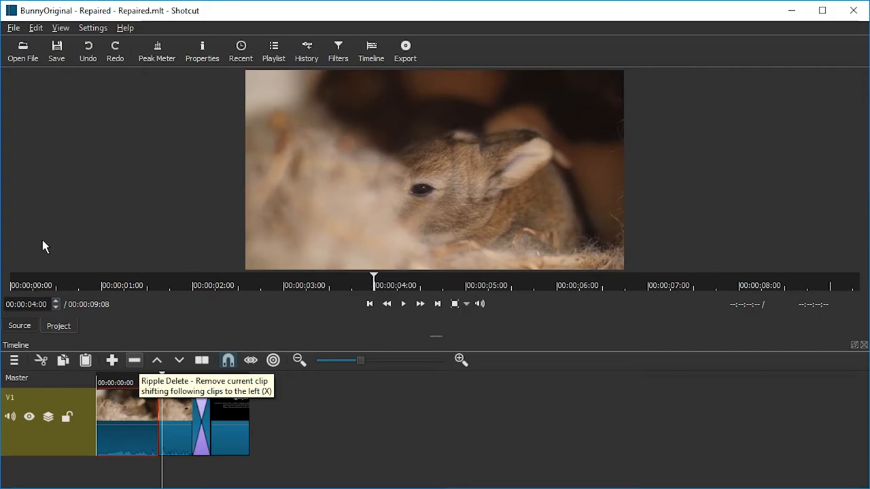
pyautogui.moveTo(202, 51)
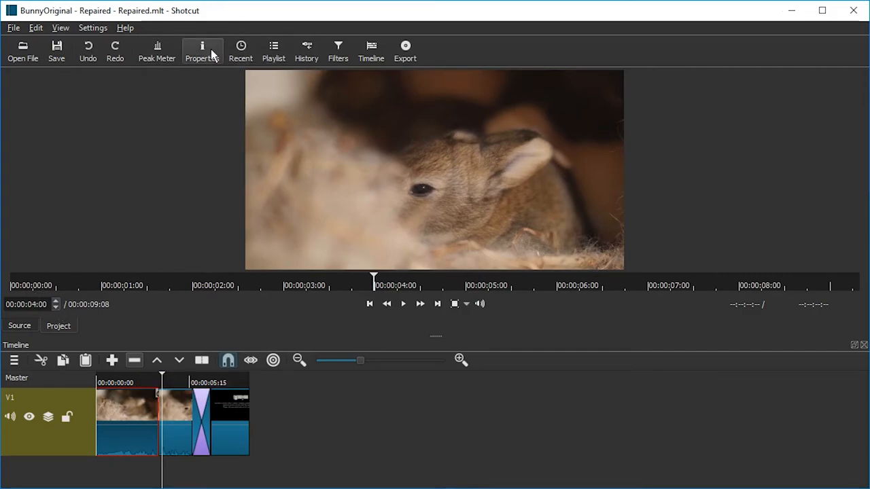
pyautogui.click(202, 51)
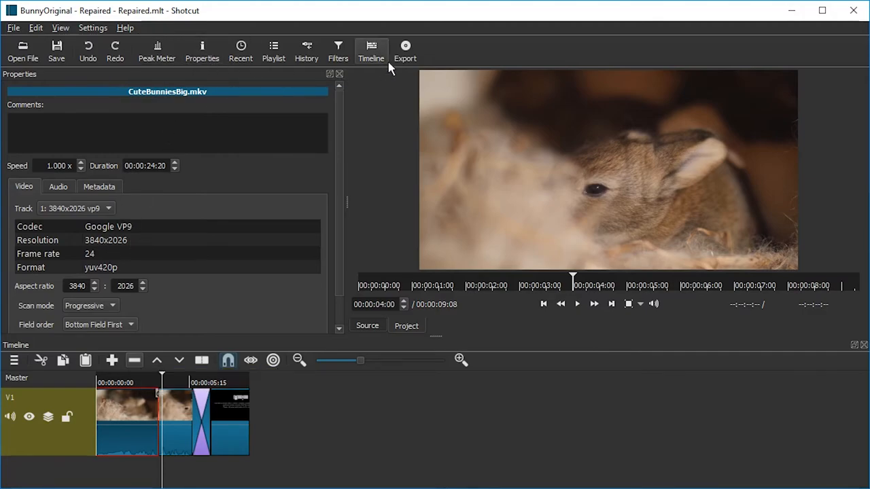
# Export the timeline to MP4 at 3840x2026, keeping the suggested file name
pyautogui.click(406, 51)
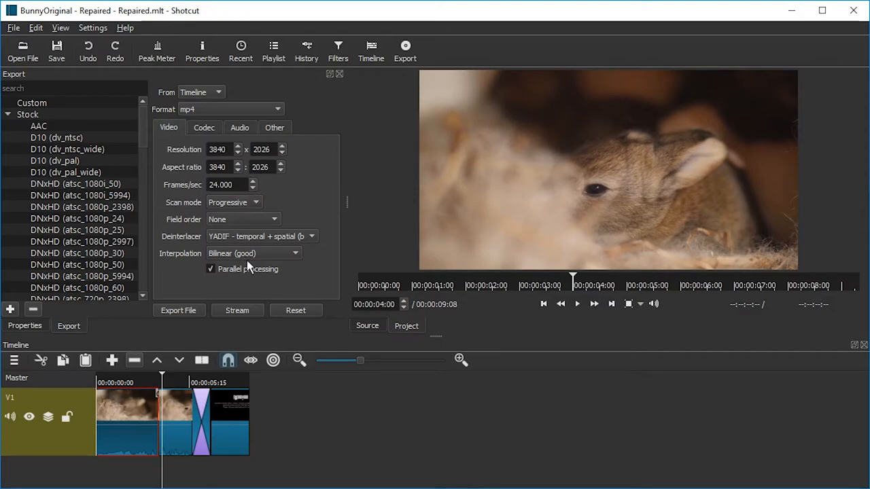
pyautogui.click(178, 310)
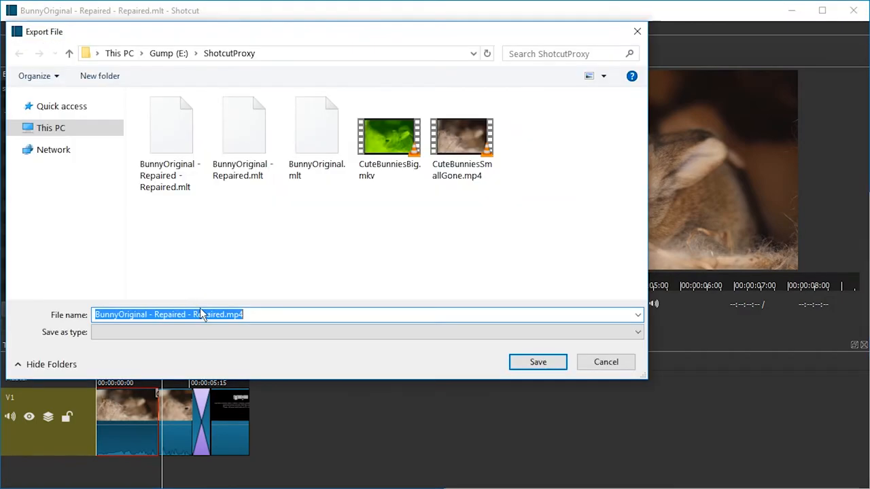
pyautogui.moveTo(206, 343)
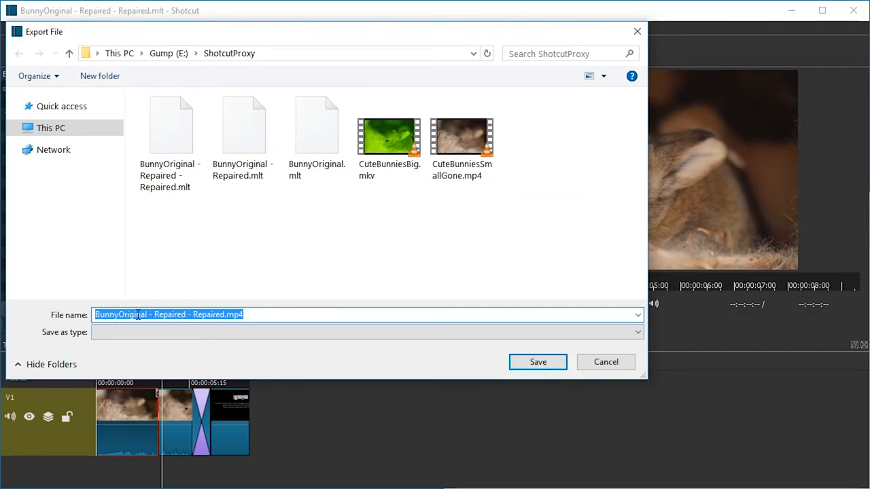
pyautogui.moveTo(538, 362)
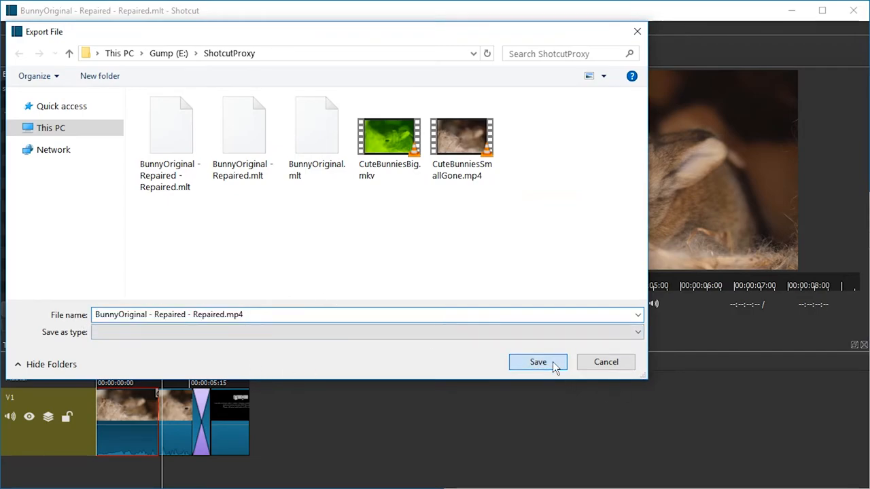
pyautogui.click(538, 361)
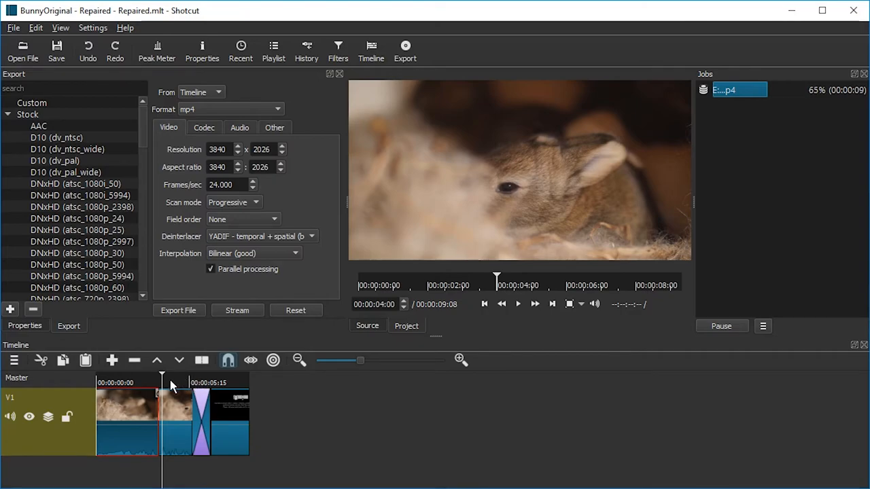
pyautogui.moveTo(201, 389)
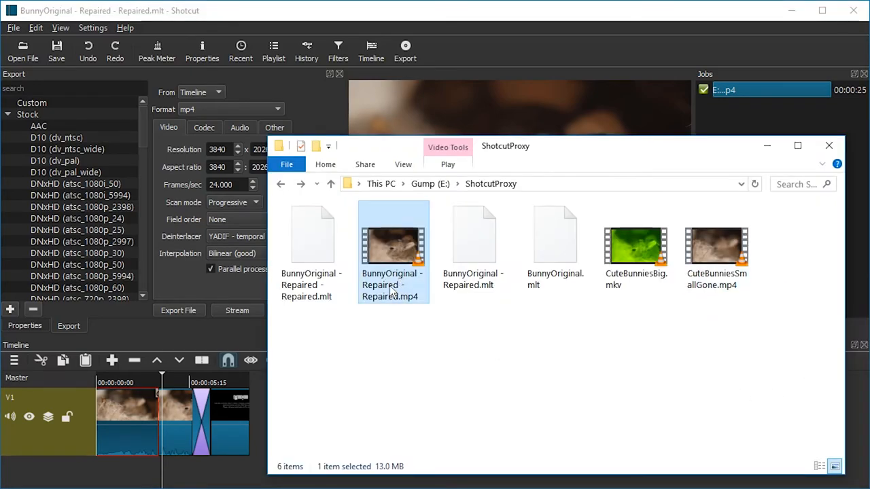
# Play the 13 MB exported MP4 from the ShotcutProxy folder in VLC
pyautogui.doubleClick(393, 248)
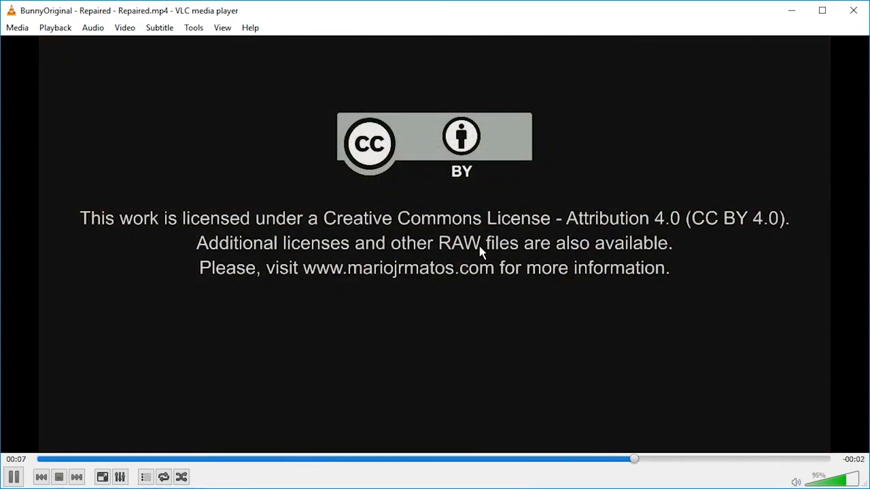
# Check VLC's codec details showing 3840x2026 display resolution at 24 fps, then close them
pyautogui.rightClick(481, 253)
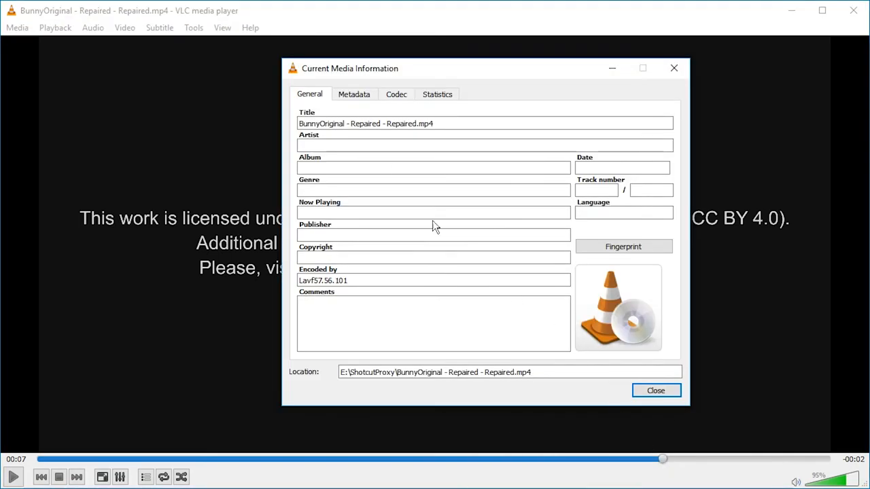
pyautogui.click(396, 94)
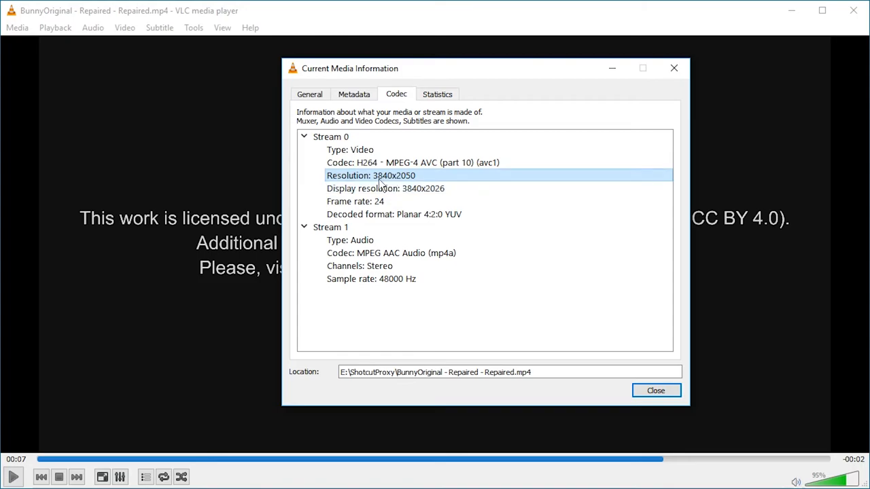
pyautogui.moveTo(400, 185)
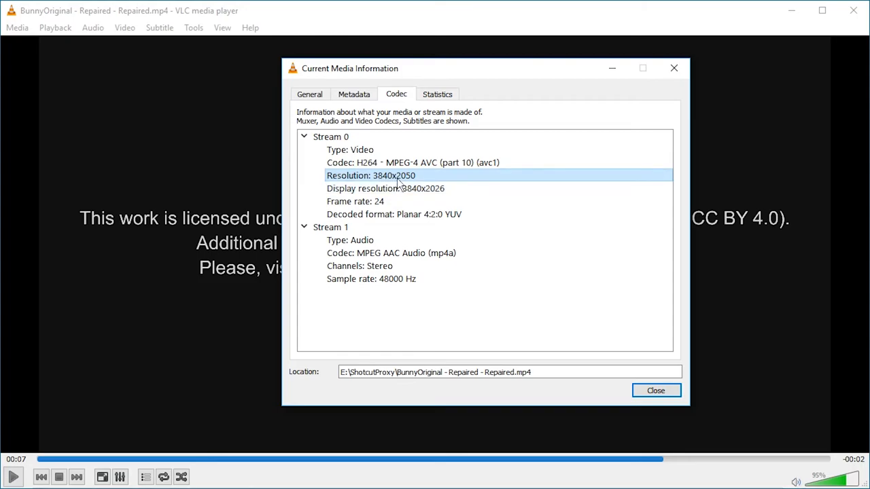
pyautogui.moveTo(407, 185)
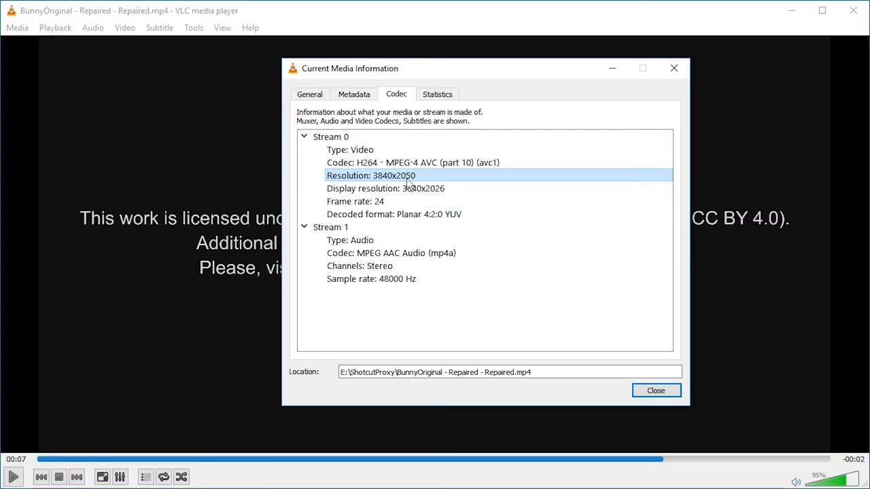
pyautogui.click(385, 188)
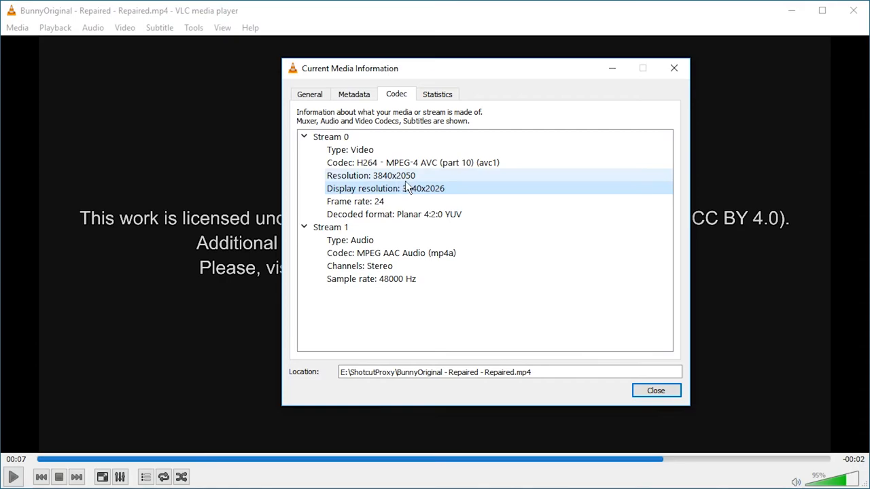
pyautogui.moveTo(674, 68)
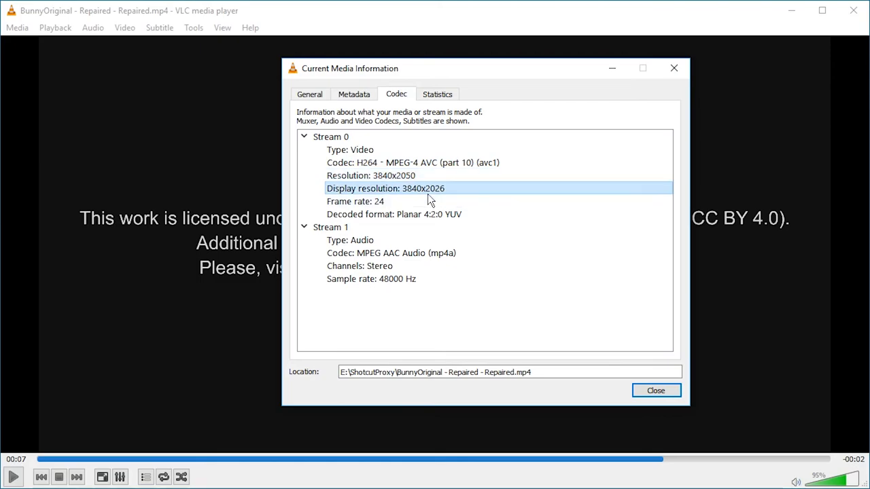
pyautogui.moveTo(394, 199)
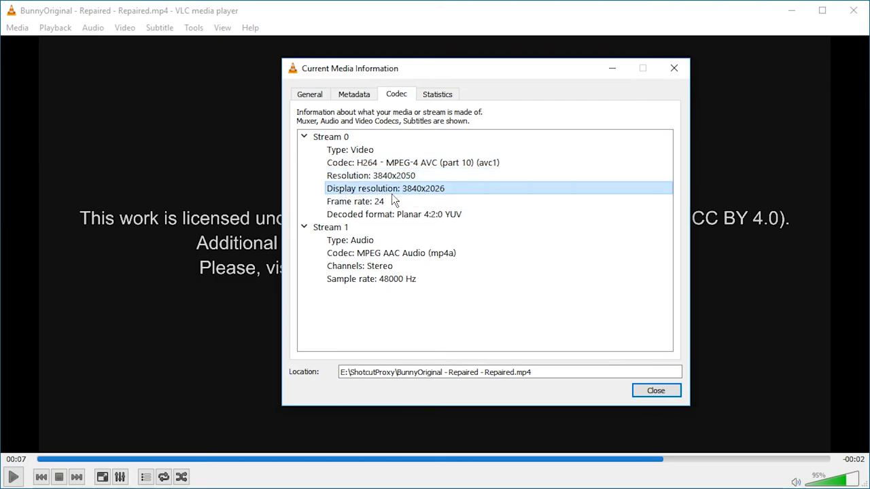
pyautogui.moveTo(674, 68)
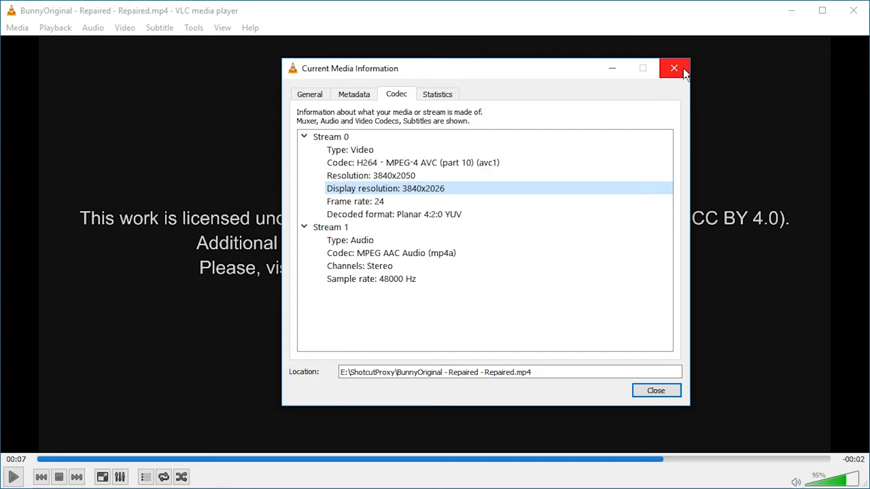
pyautogui.click(673, 68)
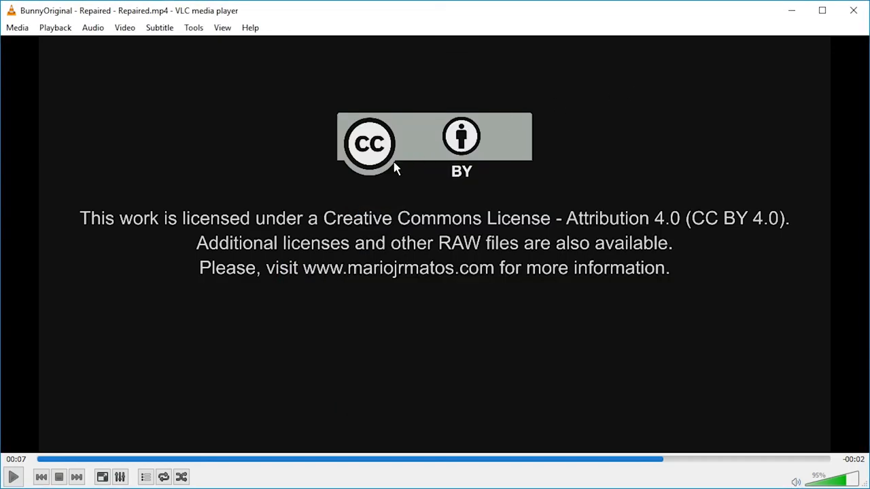
pyautogui.moveTo(307, 469)
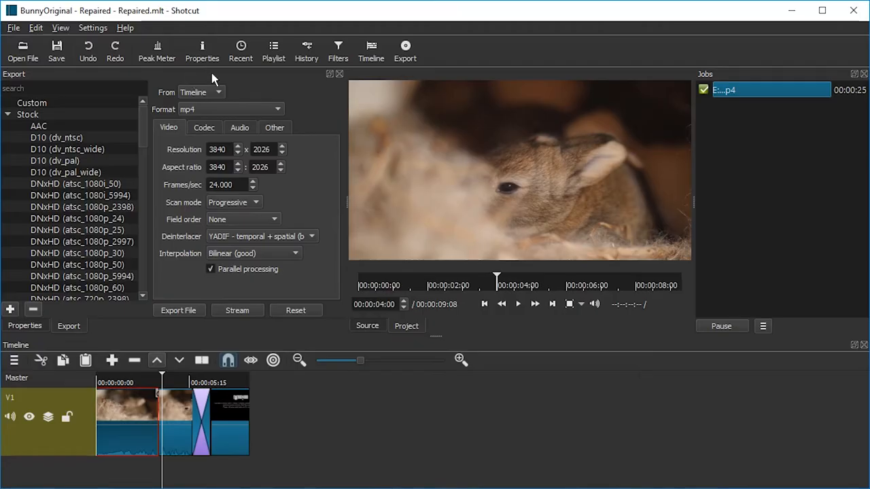
# Check the clip's Size and Position filter (3840x2026), then quit and relaunch Shotcut empty
pyautogui.click(337, 51)
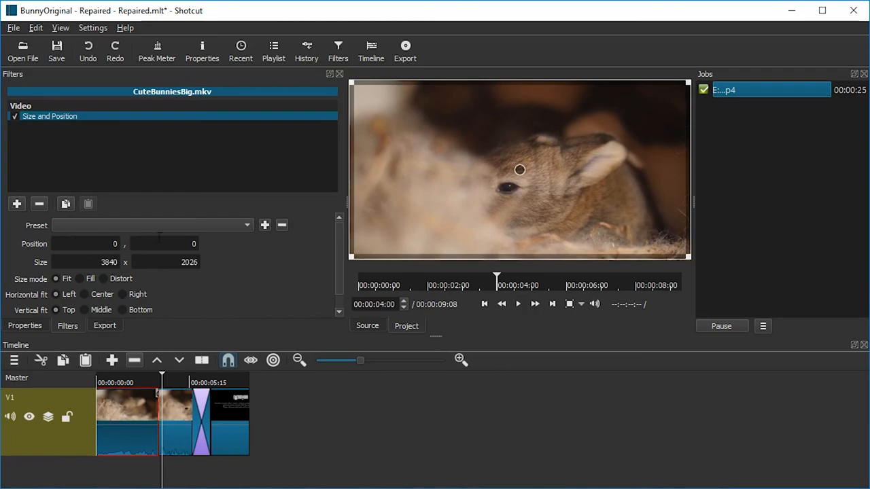
pyautogui.moveTo(519, 170); pyautogui.dragTo(615, 213)
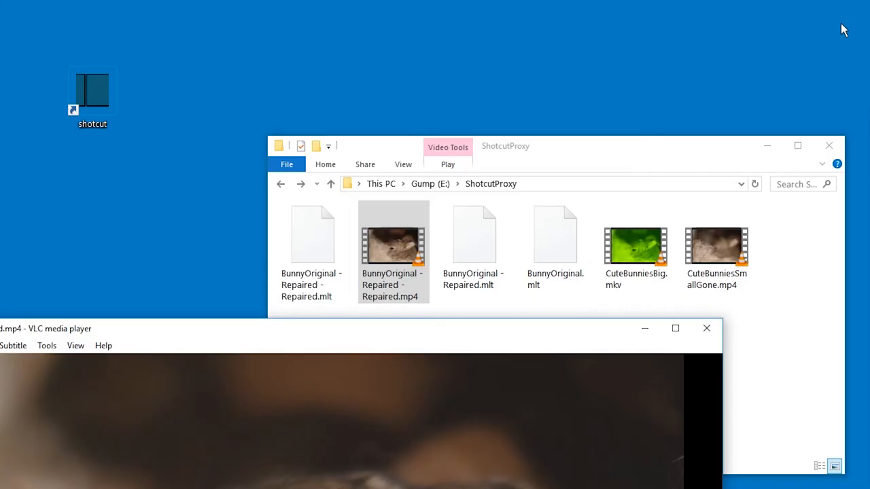
pyautogui.click(635, 246)
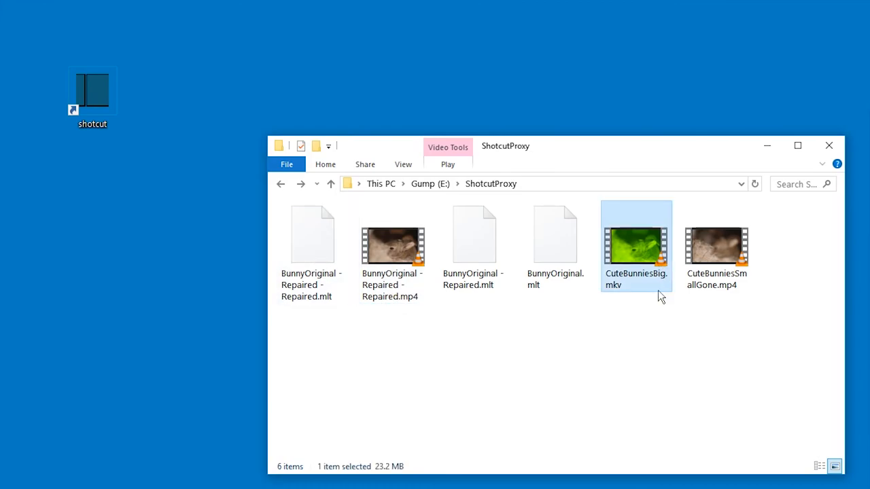
pyautogui.click(313, 245)
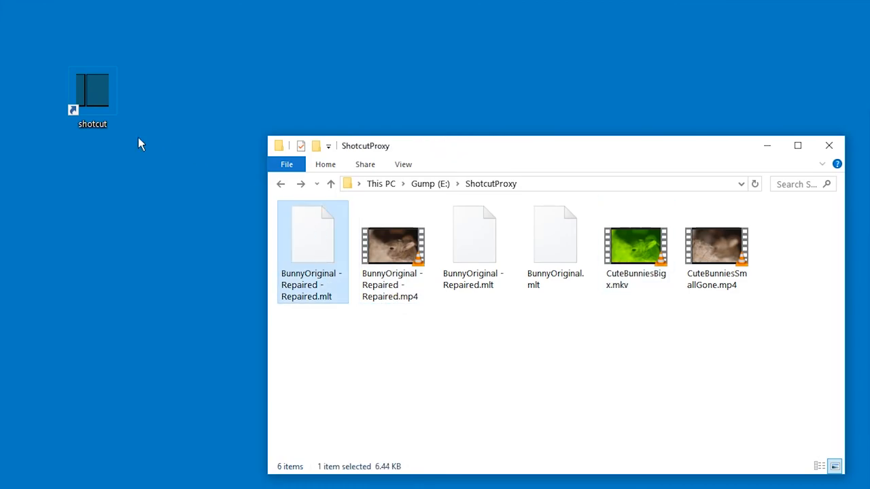
pyautogui.doubleClick(92, 91)
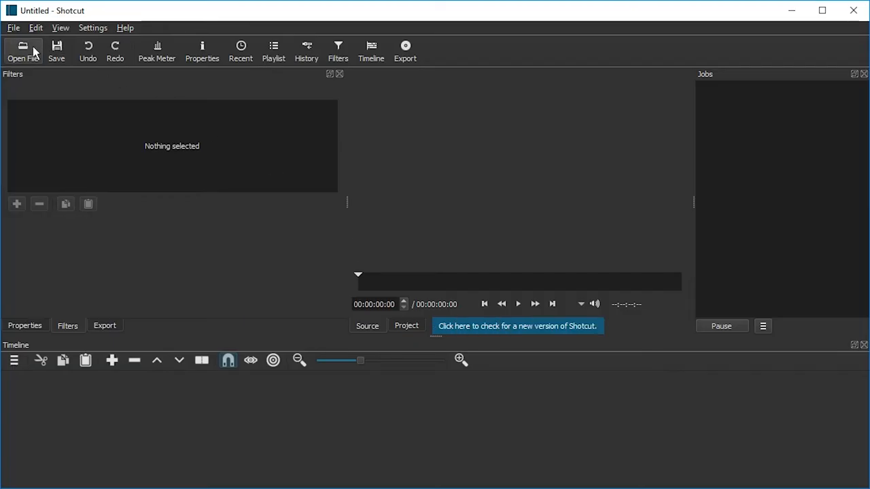
# Reopen BunnyOriginal - Repaired - Repaired.mlt and show CuteBunniesSmallGone.mp4's Size and Position filter (3840x2026)
pyautogui.click(23, 51)
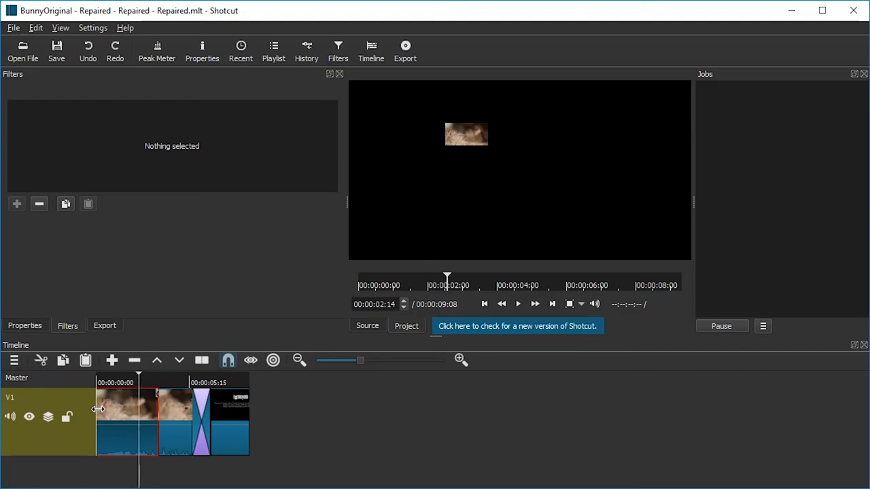
pyautogui.moveTo(87, 330)
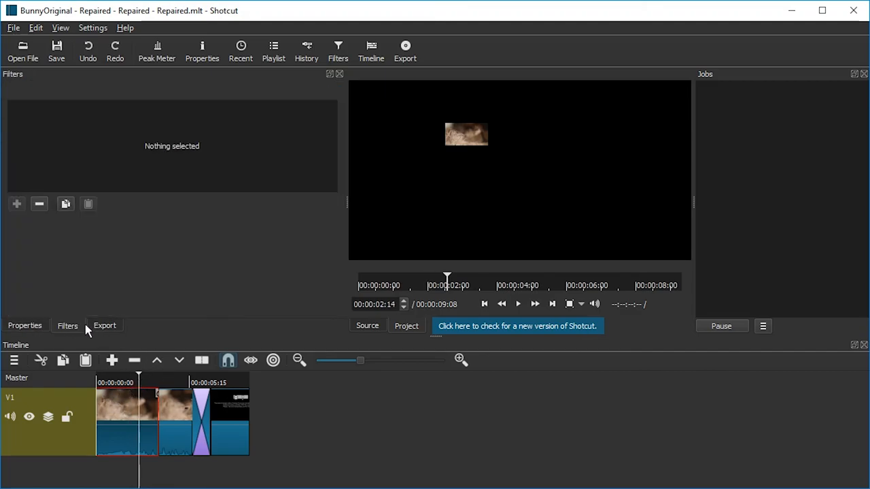
pyautogui.click(126, 418)
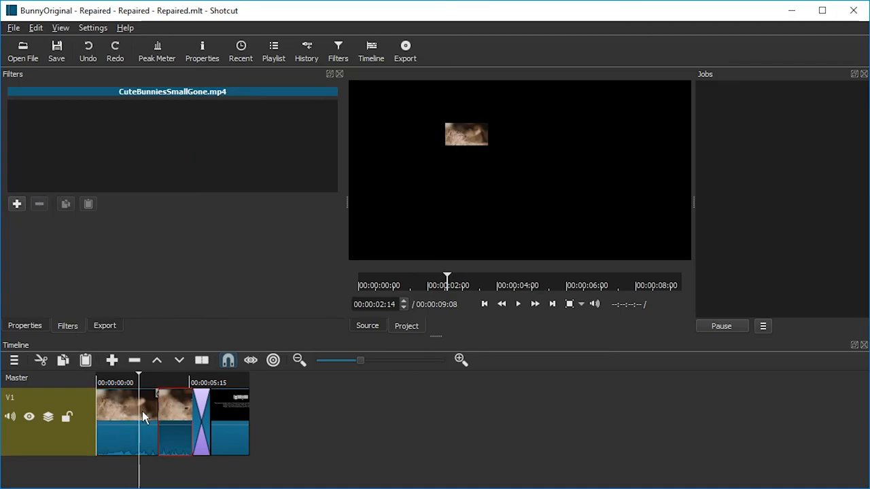
pyautogui.click(17, 204)
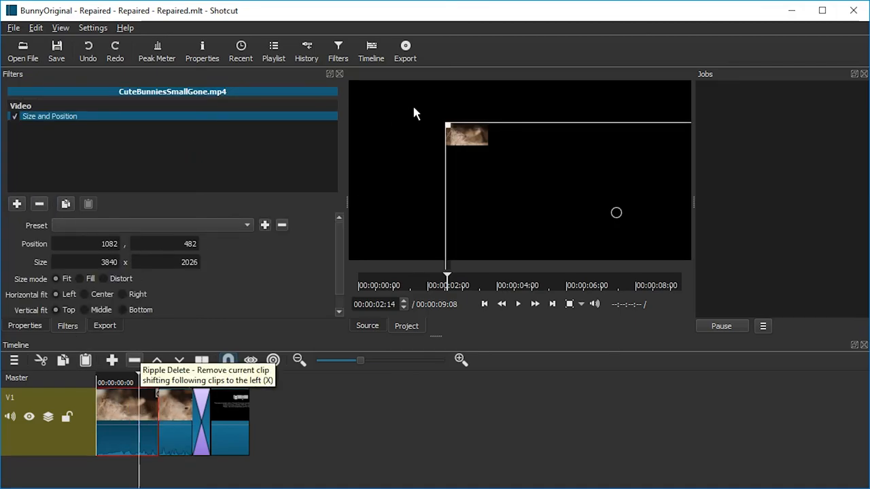
pyautogui.moveTo(522, 312)
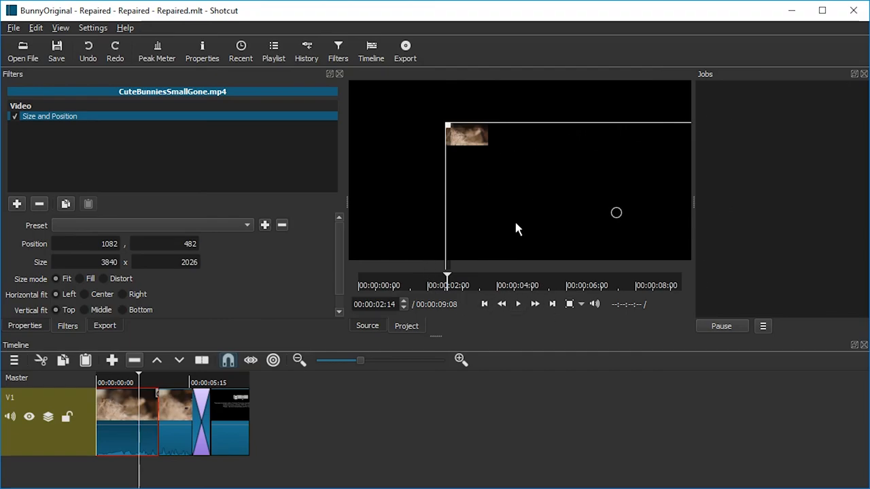
pyautogui.moveTo(491, 157)
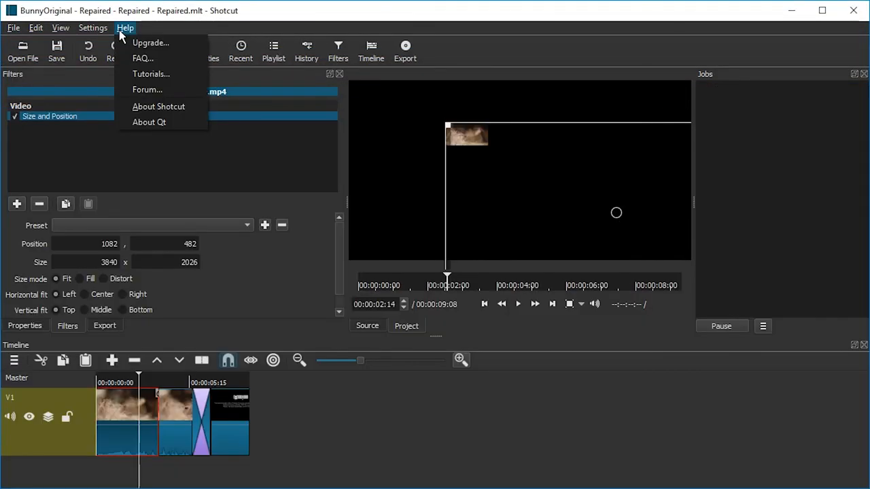
# Open Help > About Shotcut to confirm the installed version is 18.01.02
pyautogui.click(158, 106)
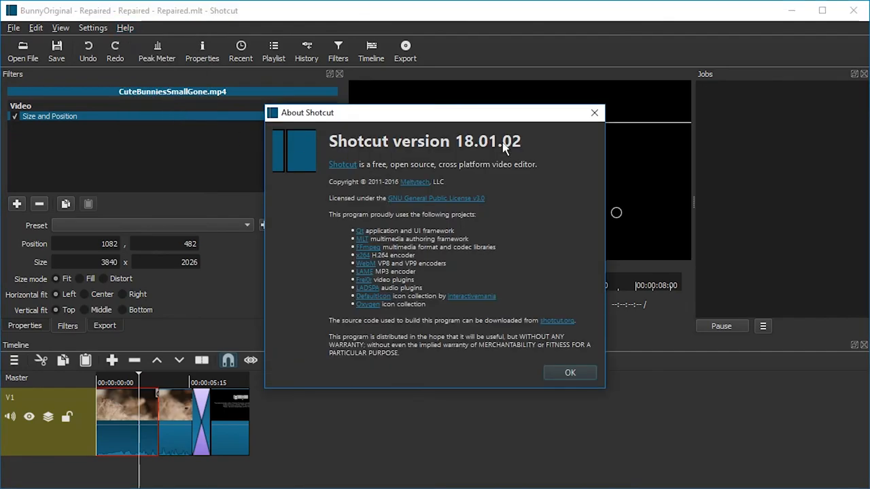
pyautogui.moveTo(526, 151)
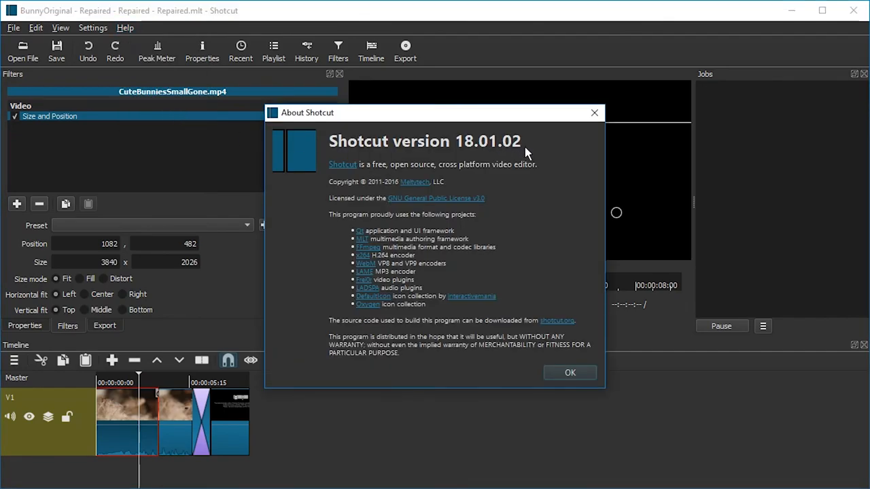
pyautogui.moveTo(461, 142)
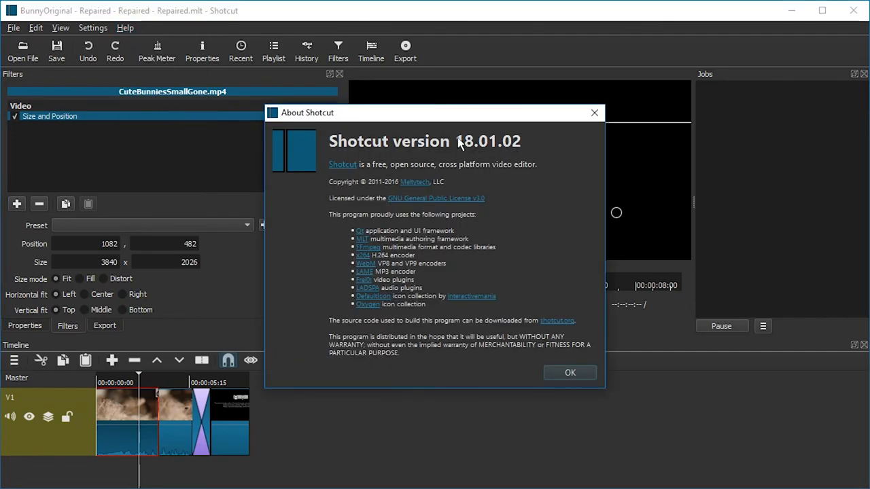
pyautogui.moveTo(543, 157)
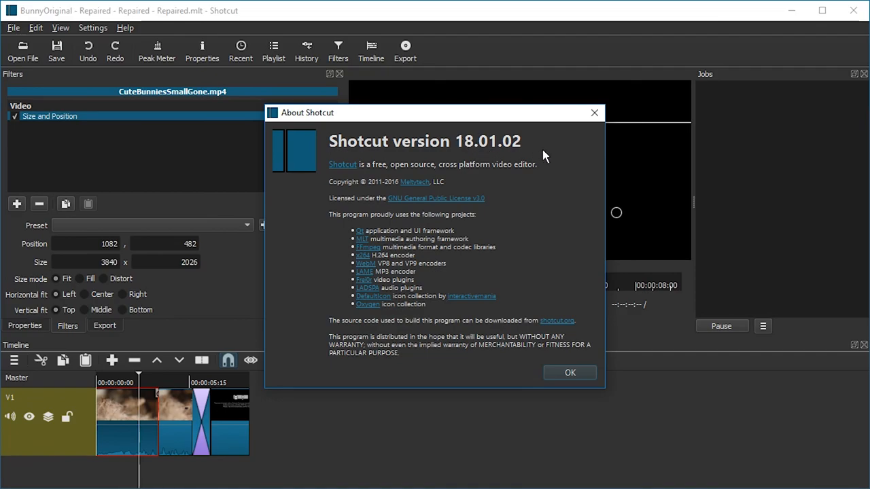
pyautogui.moveTo(503, 246)
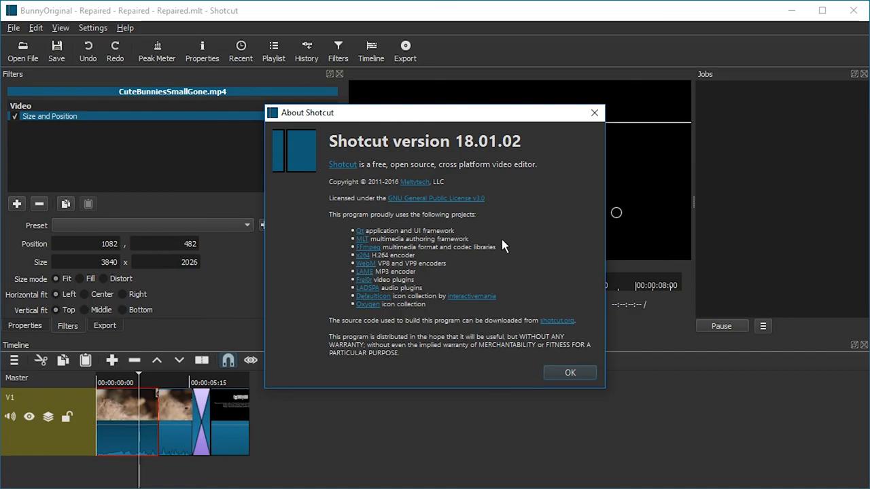
pyautogui.moveTo(469, 313)
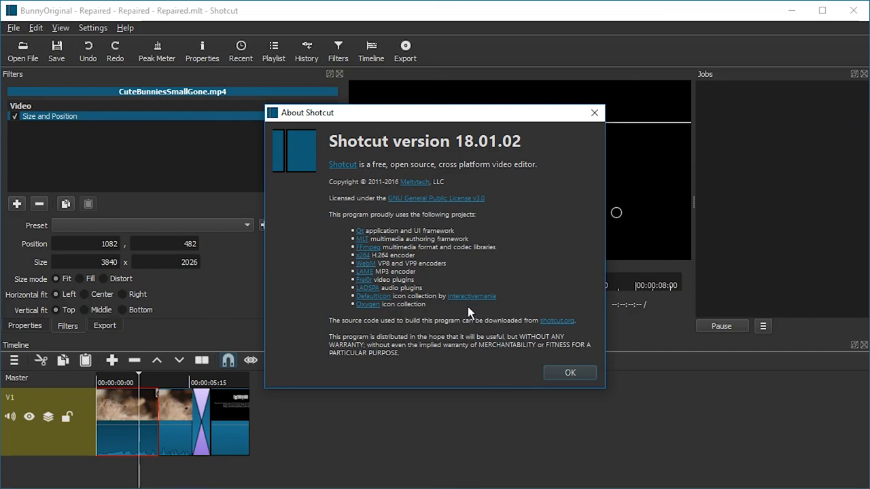
pyautogui.moveTo(523, 308)
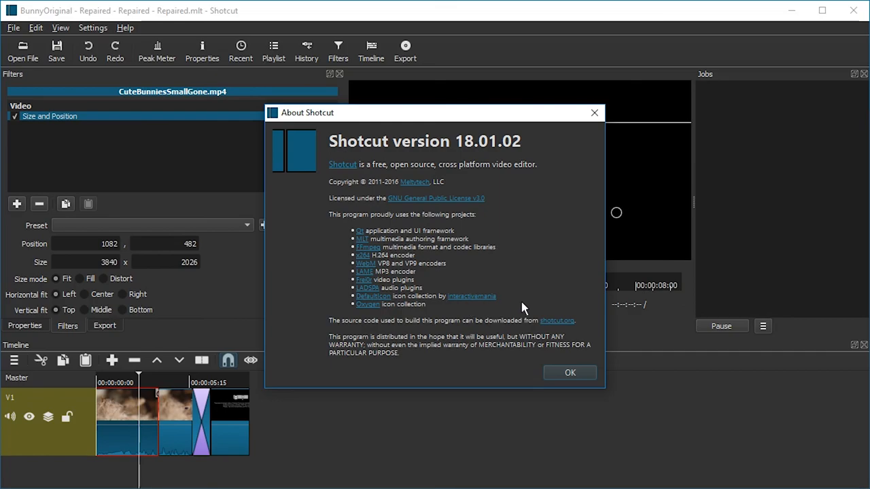
pyautogui.moveTo(514, 307)
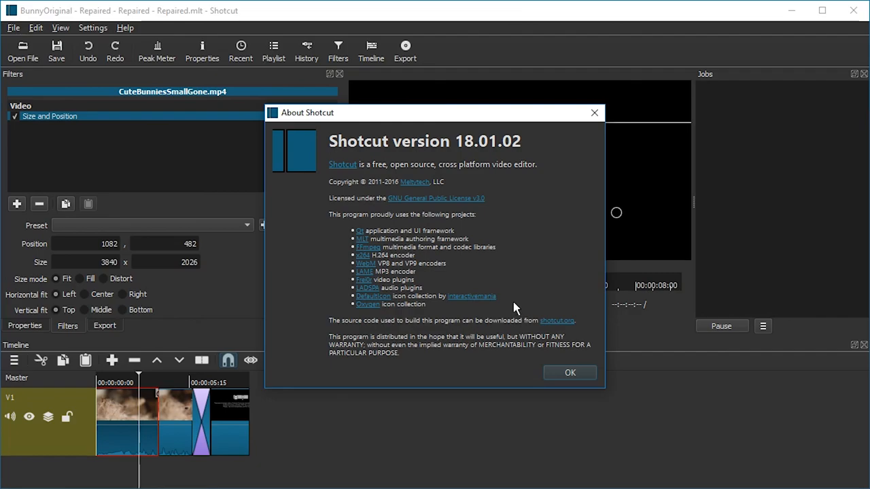